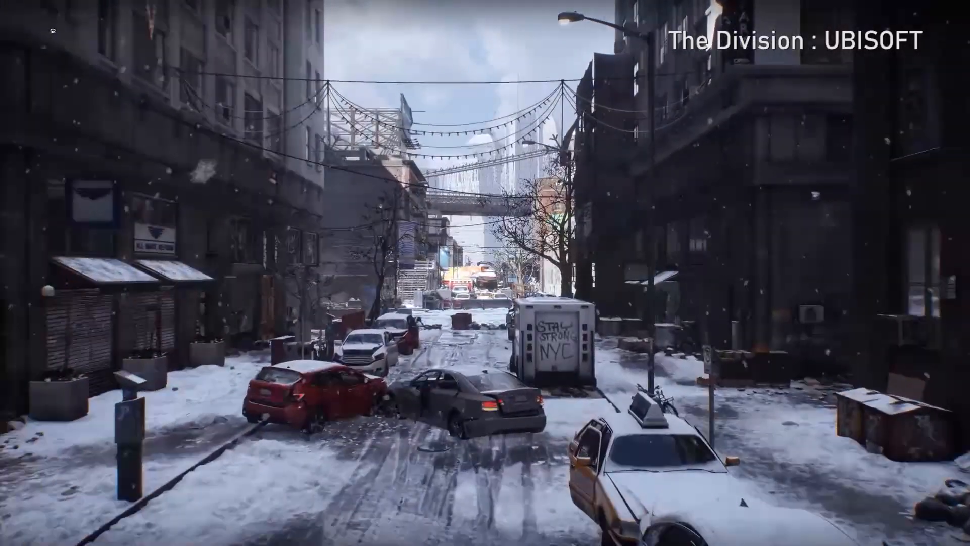
{"action": "mouse_move", "coordinate": [485, 273]}
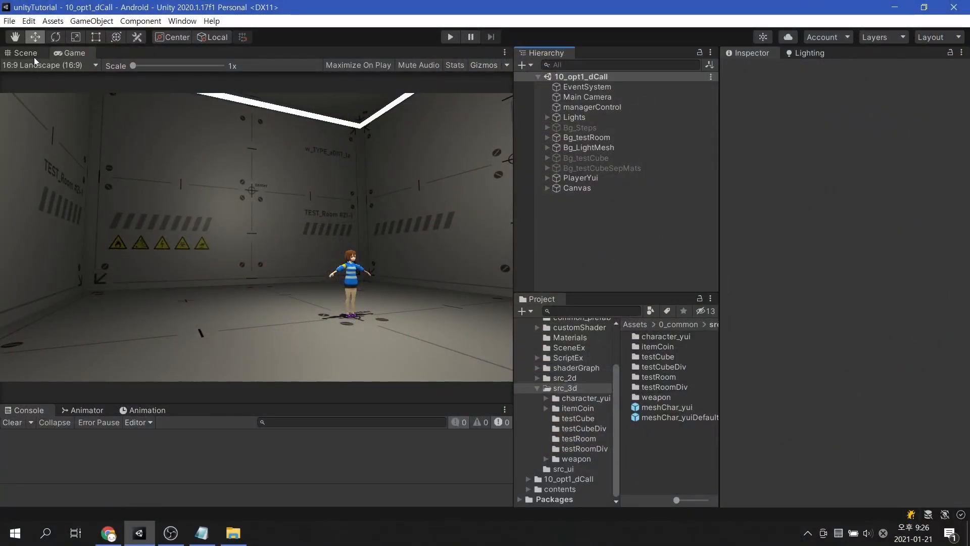
{"action": "left_click", "coordinate": [24, 52]}
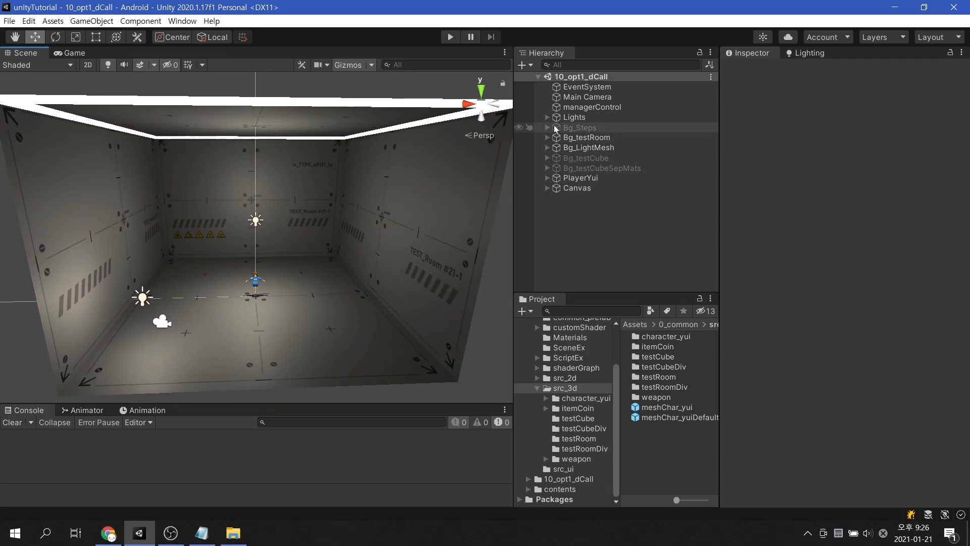
{"action": "left_click", "coordinate": [547, 116]}
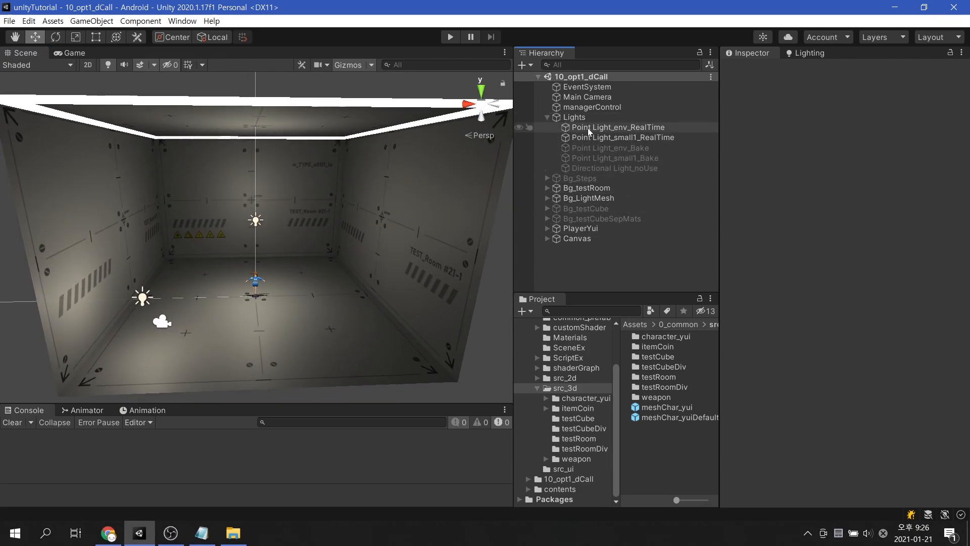
{"action": "left_click", "coordinate": [617, 126]}
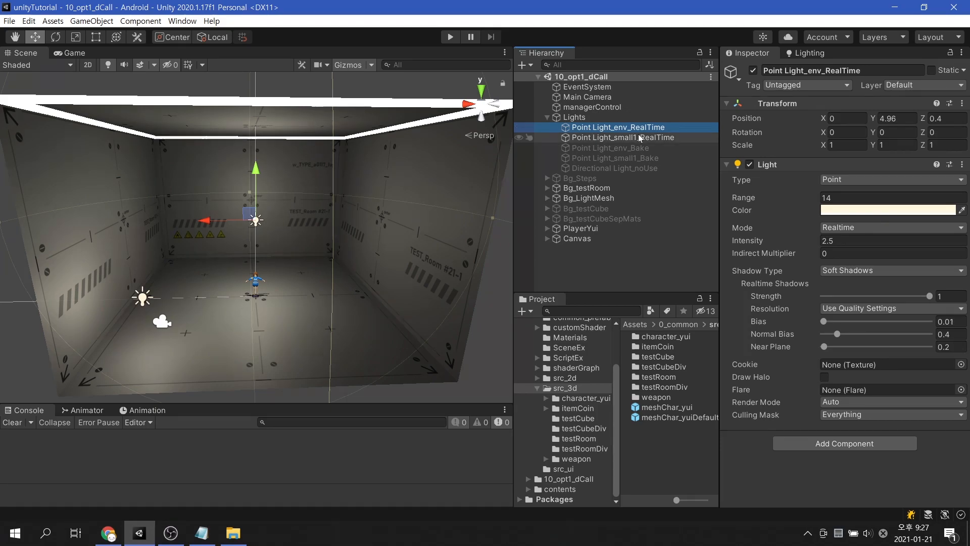
{"action": "left_click", "coordinate": [622, 137]}
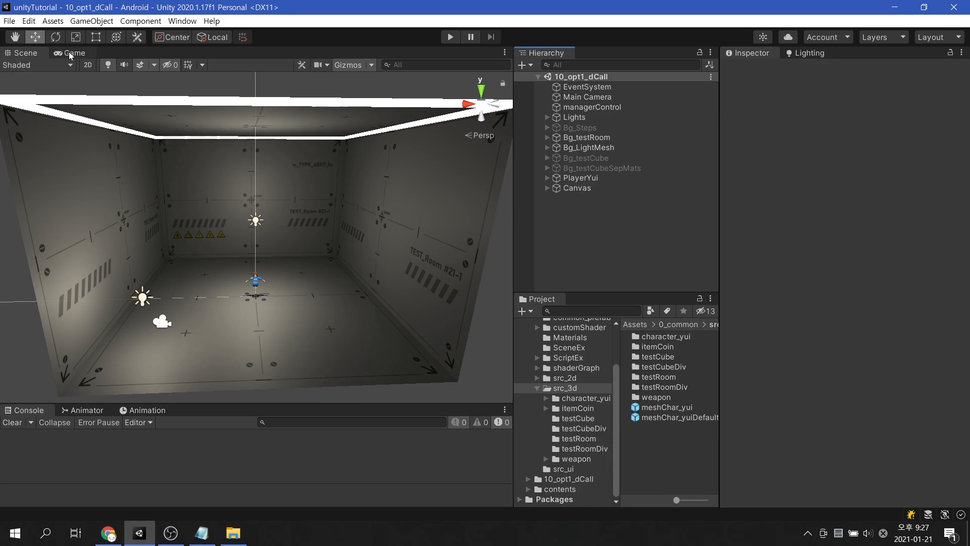
{"action": "left_click", "coordinate": [73, 52]}
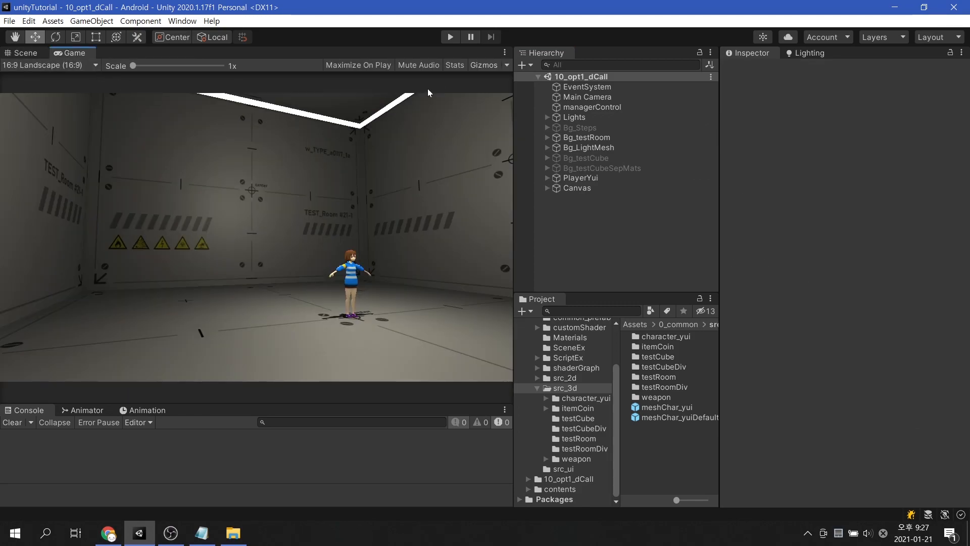
- Turn on the Game view stats overlay, showing 50 batches and 32 SetPass calls
{"action": "left_click", "coordinate": [454, 65]}
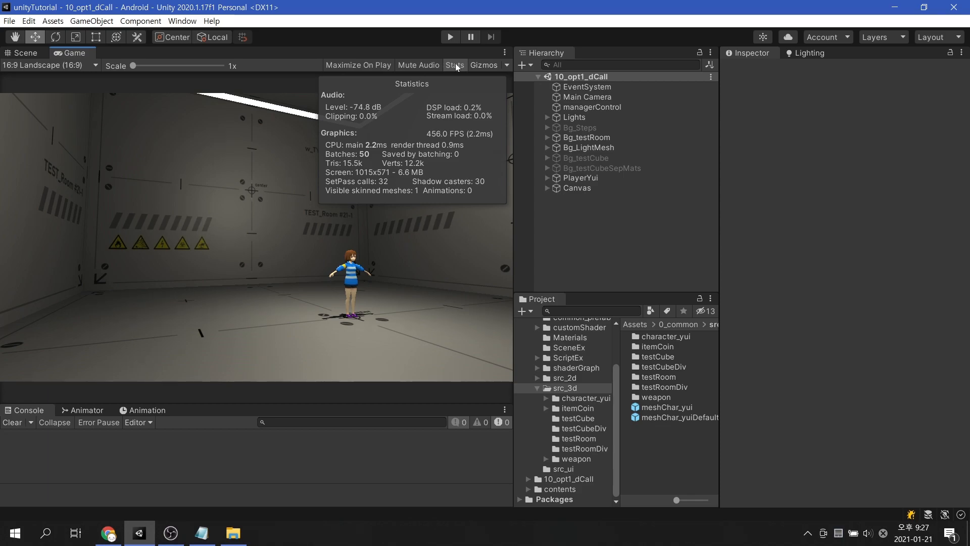
{"action": "mouse_move", "coordinate": [450, 36]}
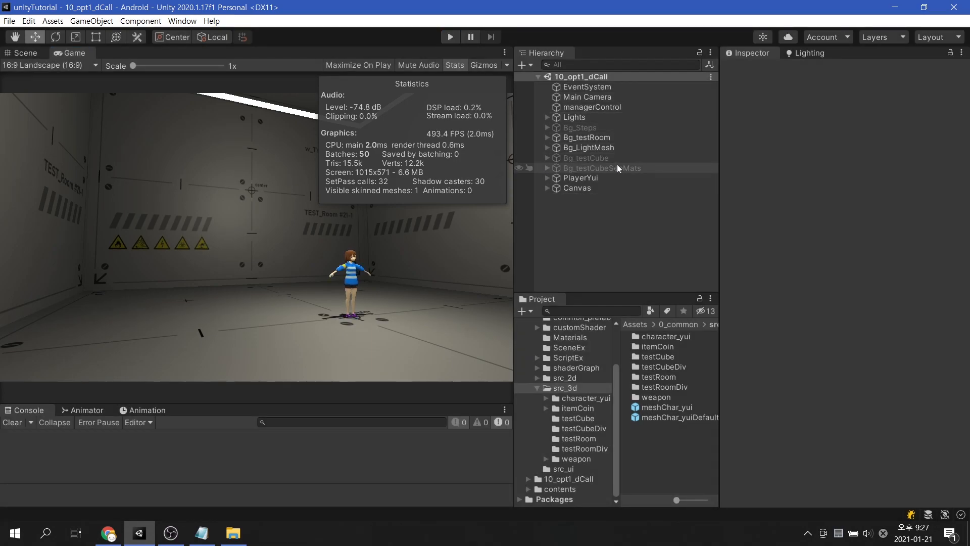
- Activate the Bg_testCubeSepMats test cubes in the Inspector
{"action": "left_click", "coordinate": [602, 168]}
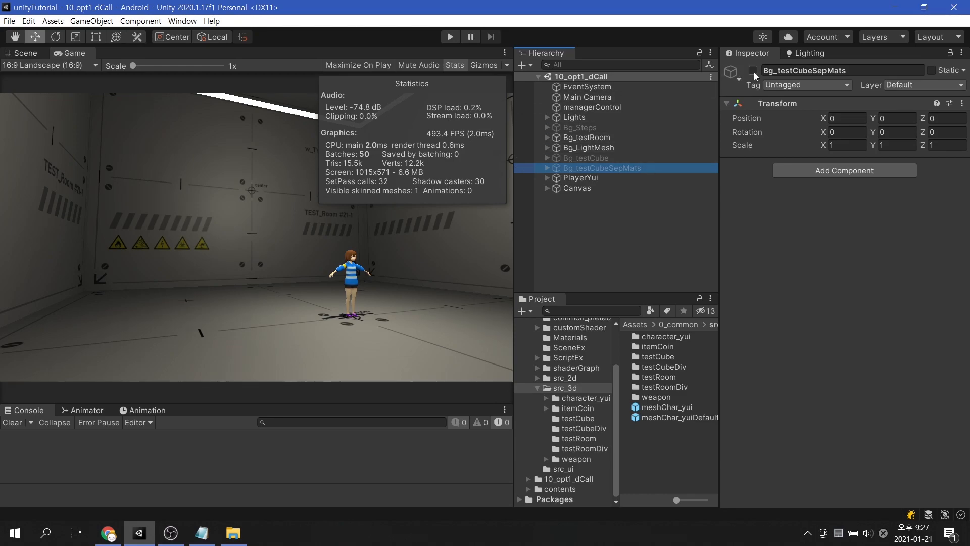
{"action": "left_click", "coordinate": [753, 70]}
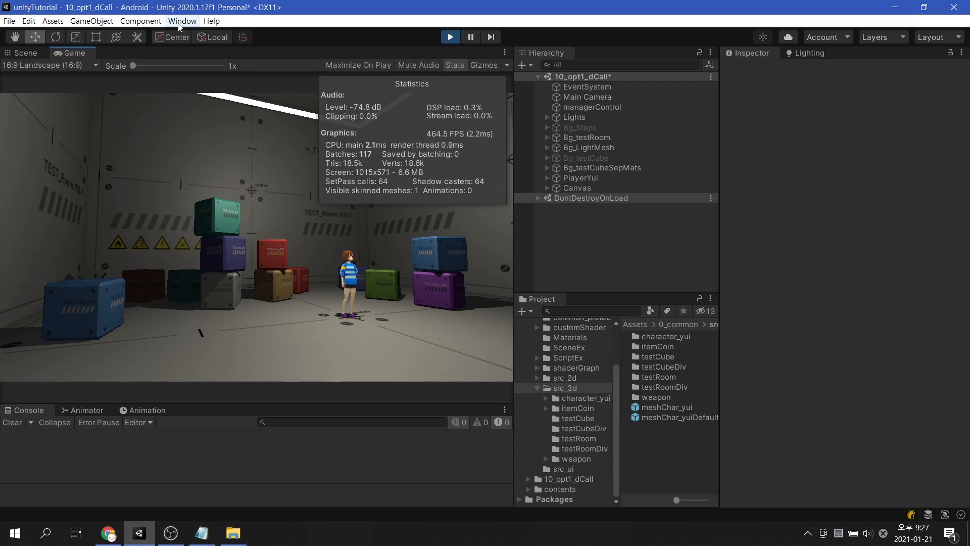
- Open Window > Analysis > Frame Debugger and enable it to capture 132 events
{"action": "left_click", "coordinate": [182, 20]}
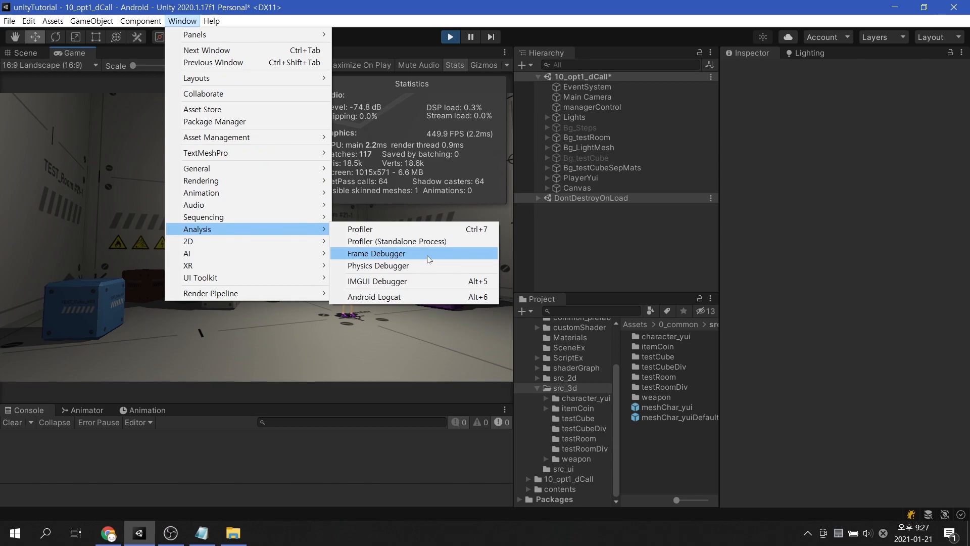
{"action": "left_click", "coordinate": [376, 253]}
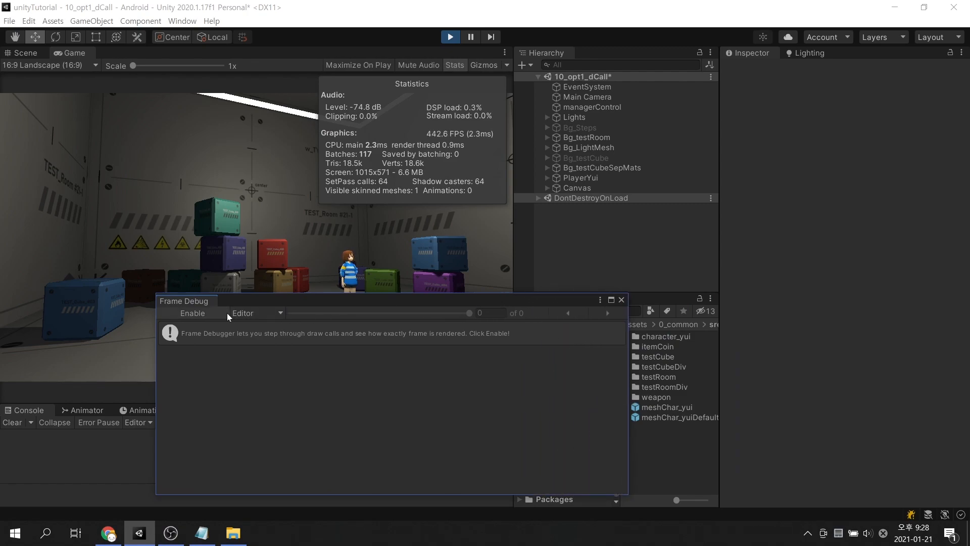
{"action": "left_click", "coordinate": [192, 313]}
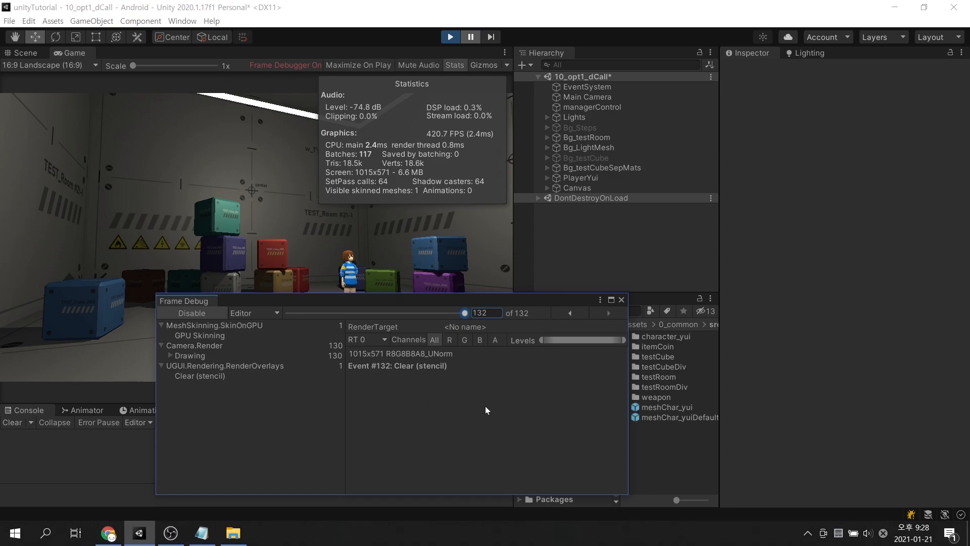
{"action": "mouse_move", "coordinate": [523, 333]}
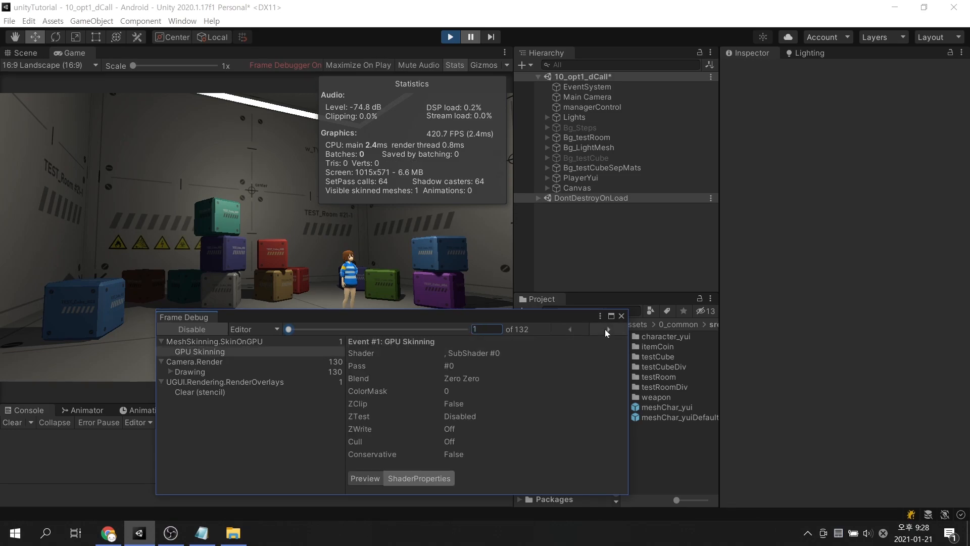
- Step through the captured draw events up to event 132, then disable frame debugging
{"action": "left_click", "coordinate": [606, 329]}
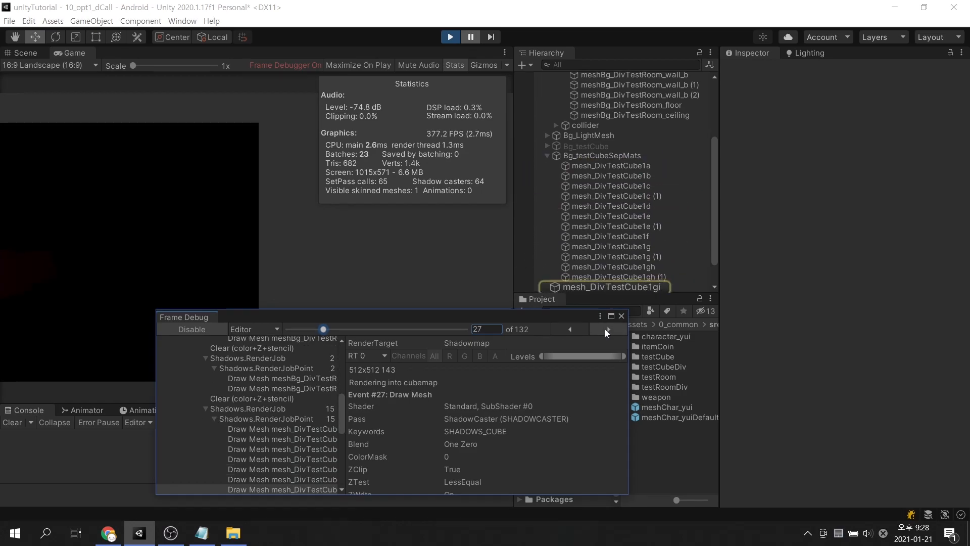
{"action": "left_click", "coordinate": [607, 329]}
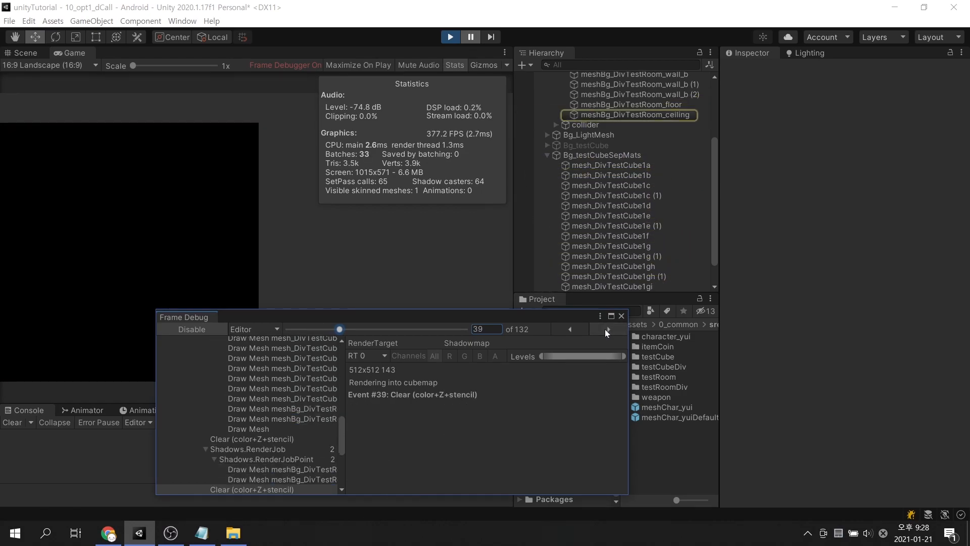
{"action": "left_click", "coordinate": [607, 329]}
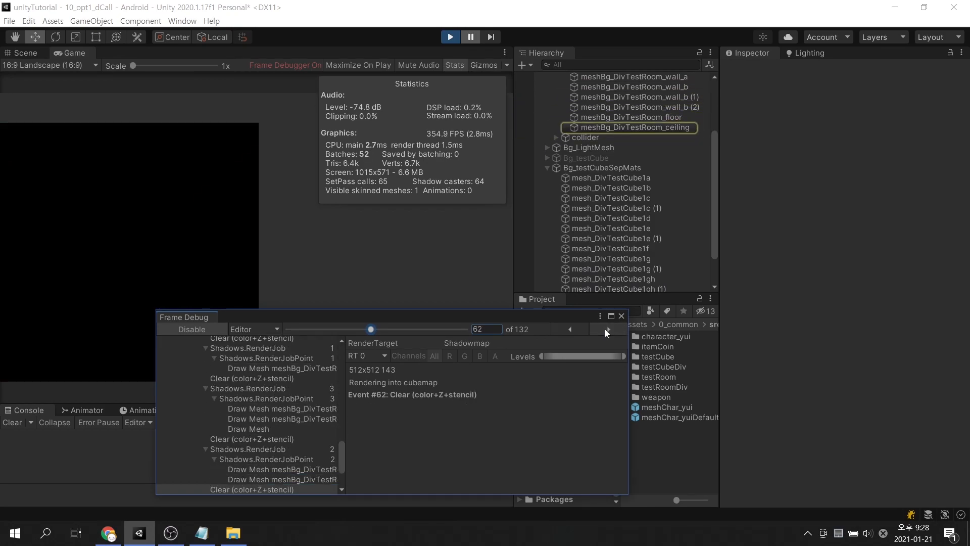
{"action": "left_click", "coordinate": [607, 328]}
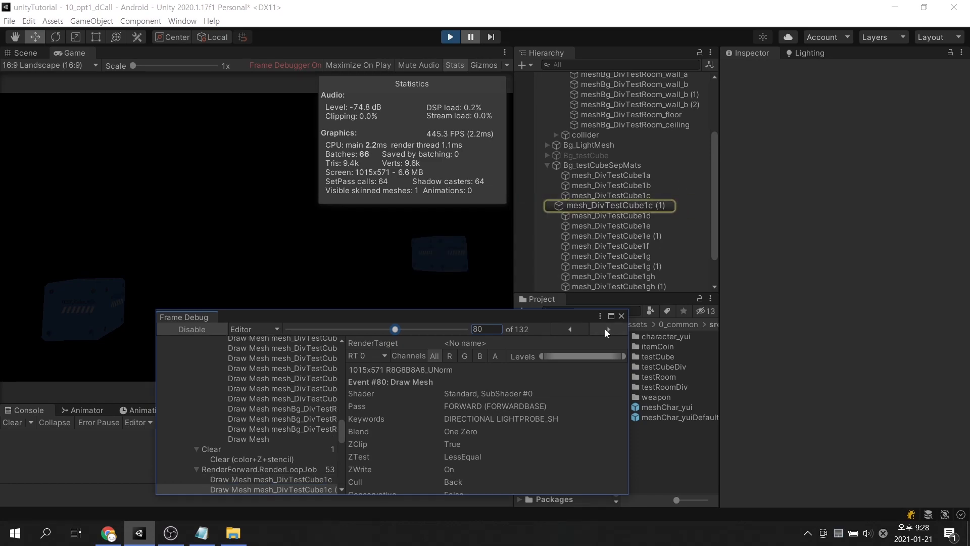
{"action": "left_click", "coordinate": [607, 328]}
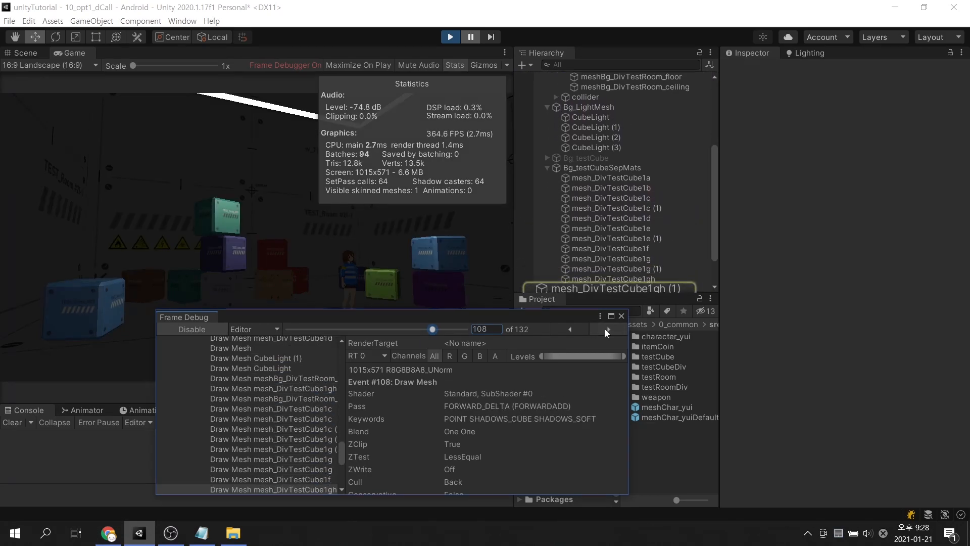
{"action": "left_click", "coordinate": [607, 328]}
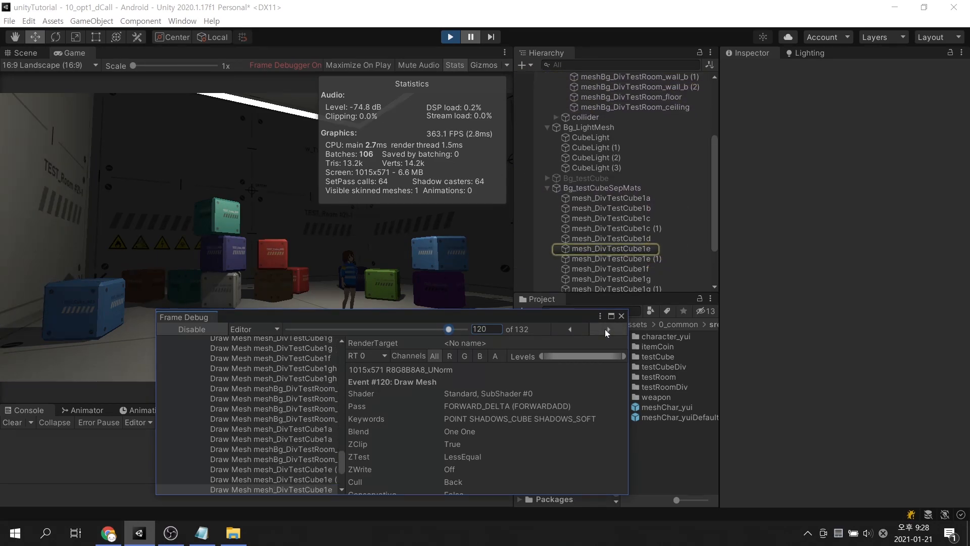
{"action": "left_click", "coordinate": [607, 328]}
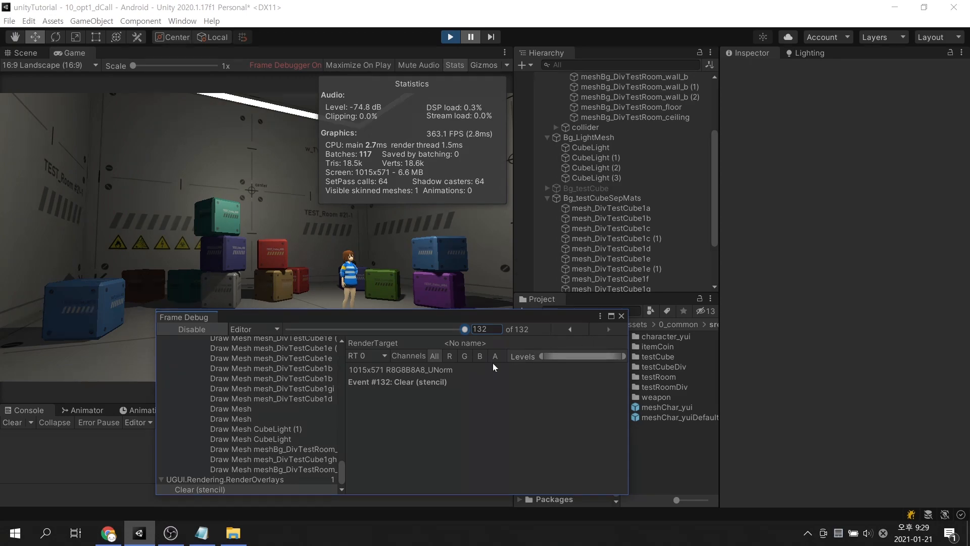
{"action": "left_click", "coordinate": [191, 328]}
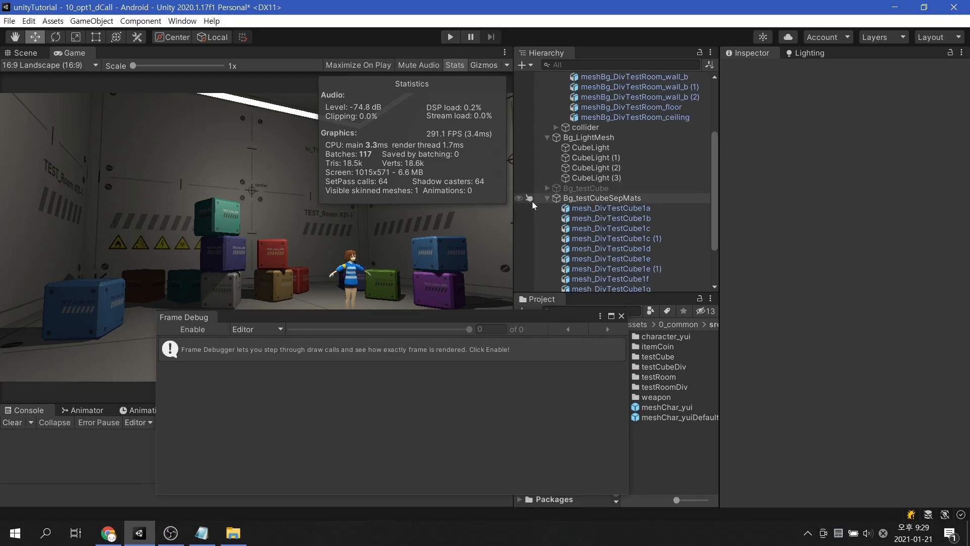
- Collapse the Hierarchy and mark Bg_testCubeSepMats and its child cubes static
{"action": "left_click", "coordinate": [587, 205]}
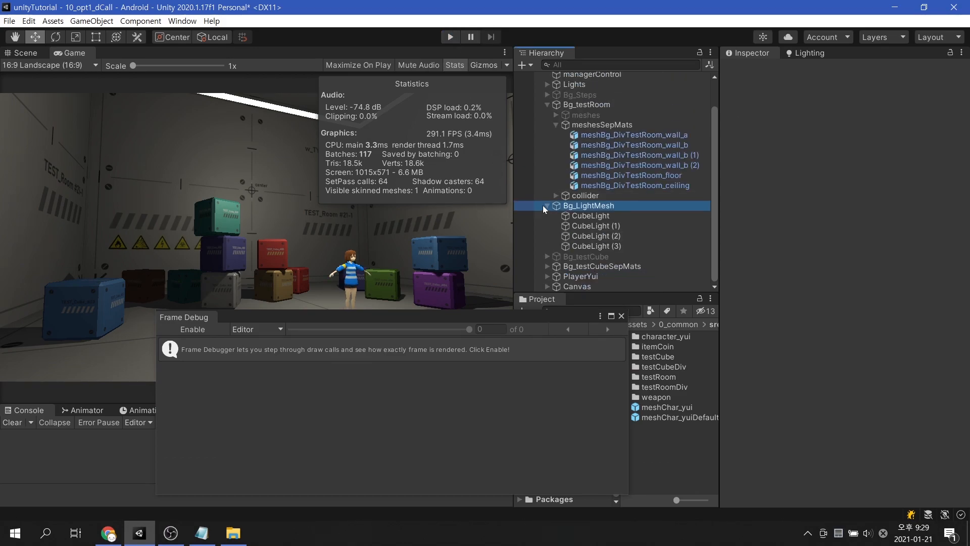
{"action": "left_click", "coordinate": [547, 206]}
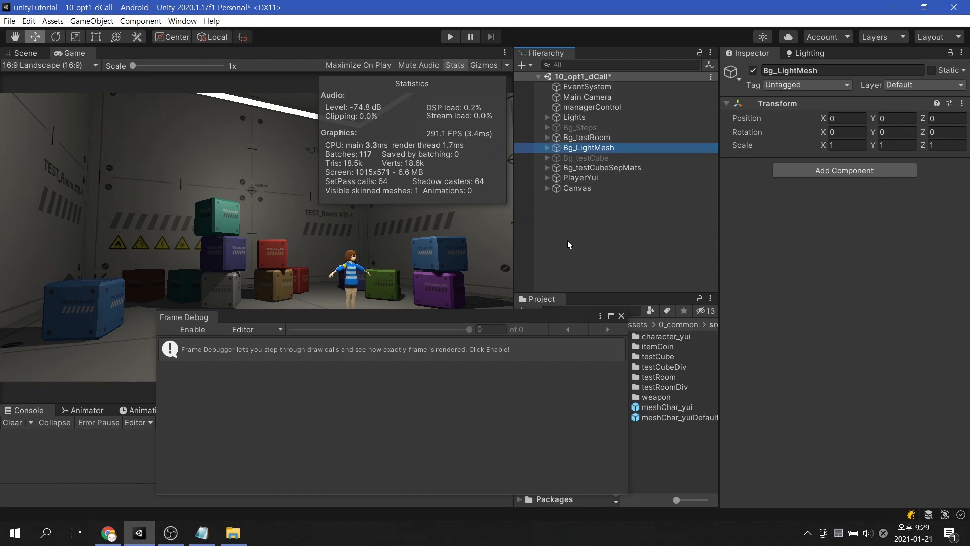
{"action": "left_click", "coordinate": [590, 256]}
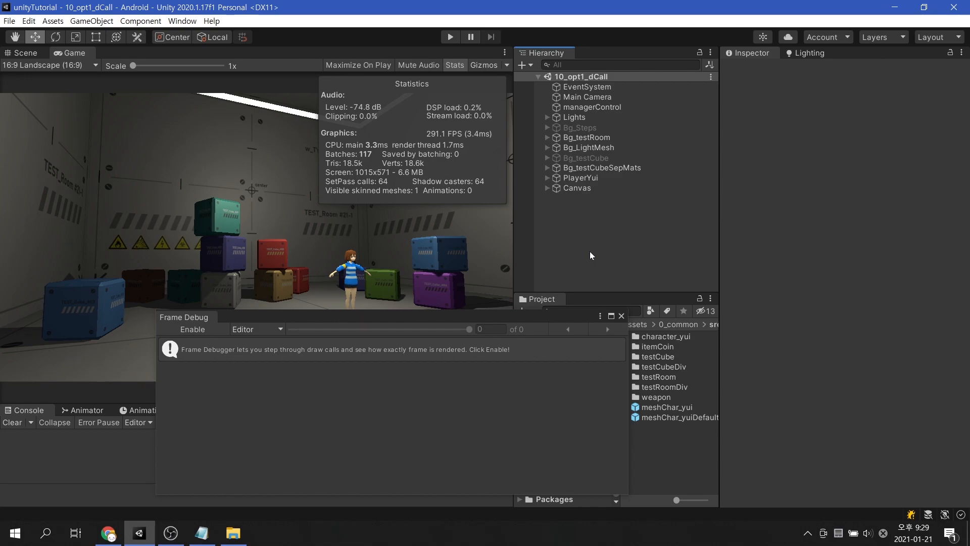
{"action": "left_click", "coordinate": [601, 168]}
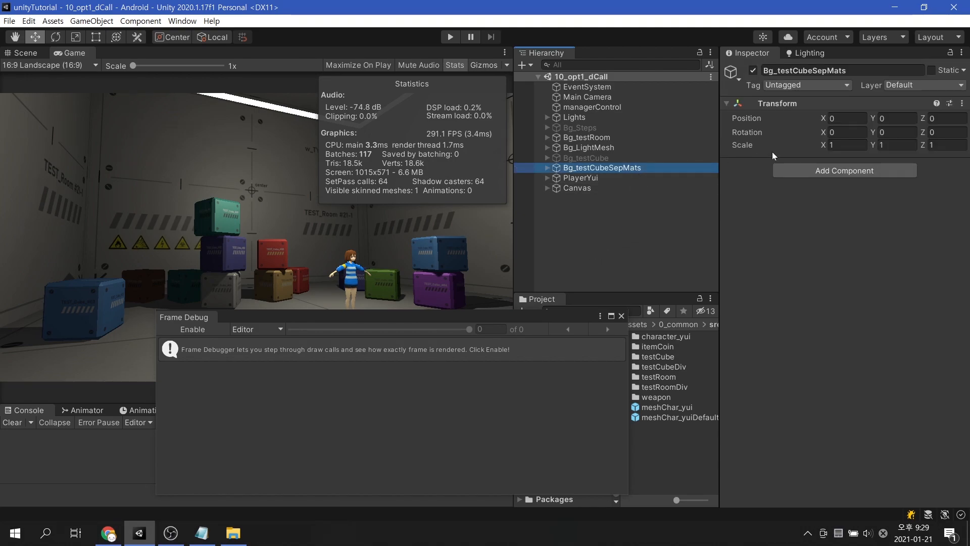
{"action": "left_click", "coordinate": [939, 70]}
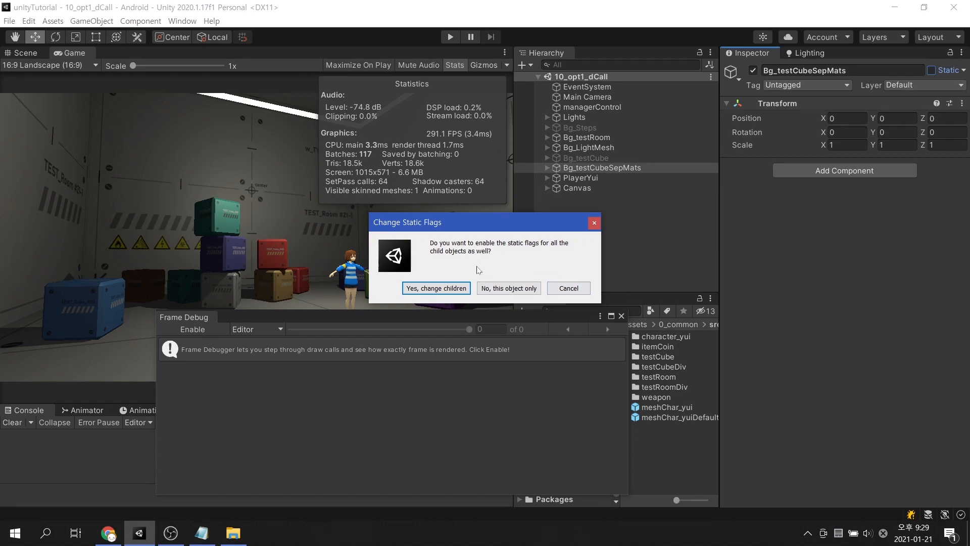
{"action": "left_click", "coordinate": [435, 288]}
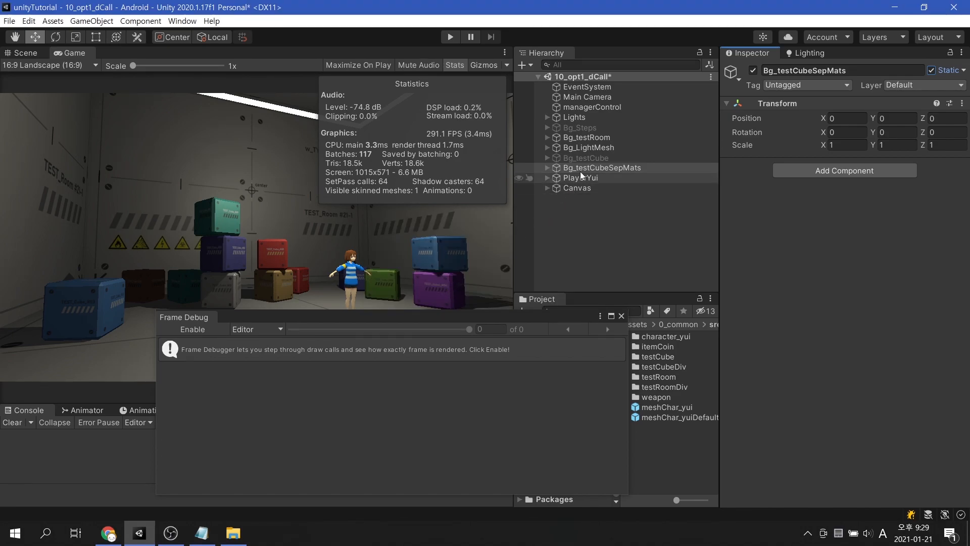
- Mark Bg_LightMesh and the Bg_testRoom group, including children, as static
{"action": "left_click", "coordinate": [588, 147]}
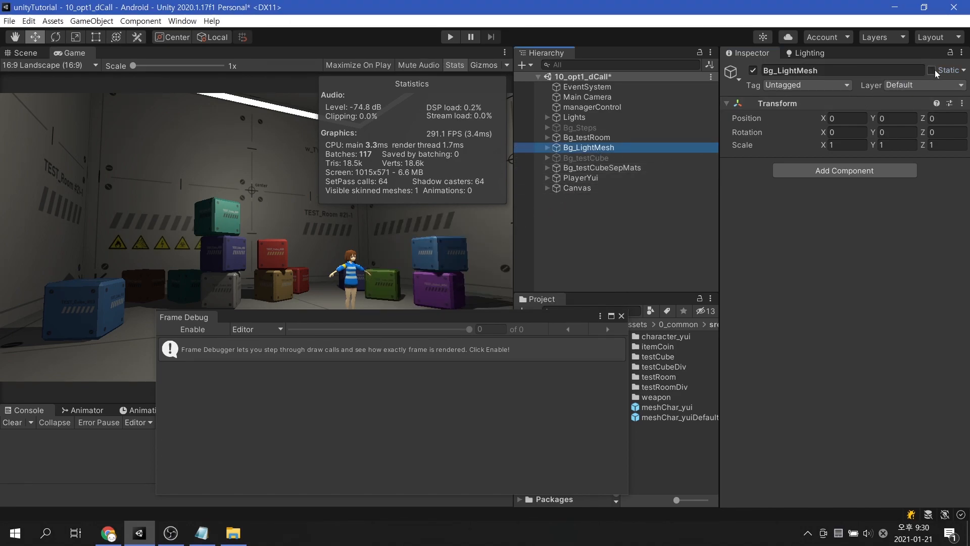
{"action": "left_click", "coordinate": [931, 70]}
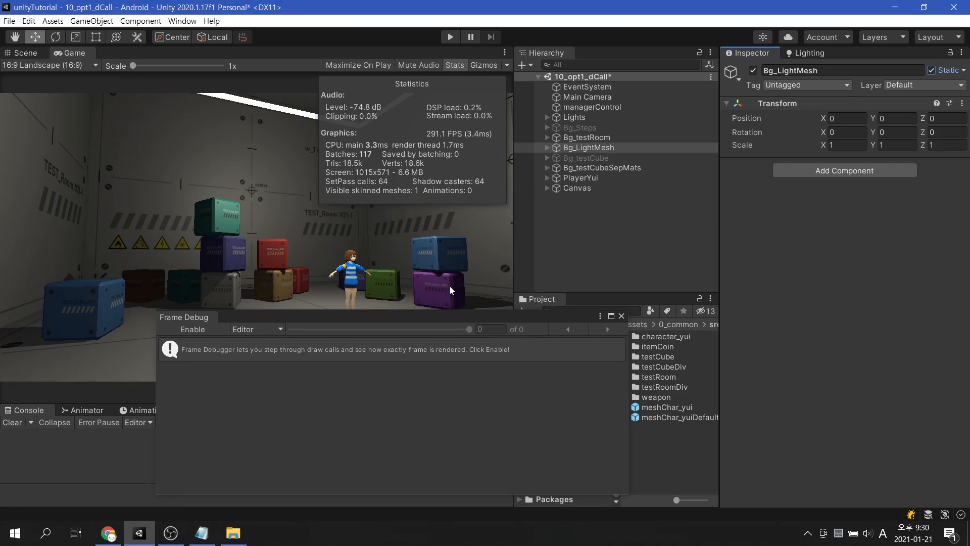
{"action": "left_click", "coordinate": [586, 137]}
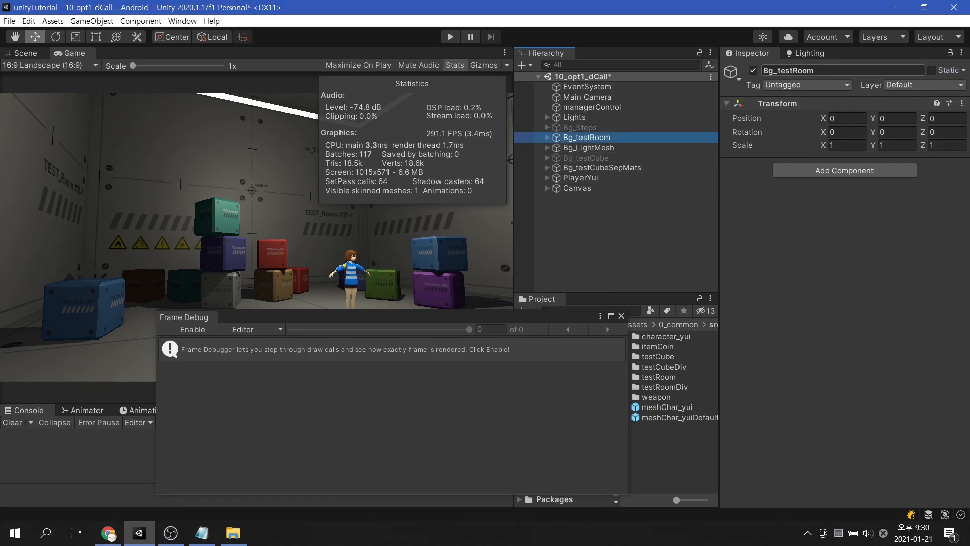
{"action": "left_click", "coordinate": [938, 71]}
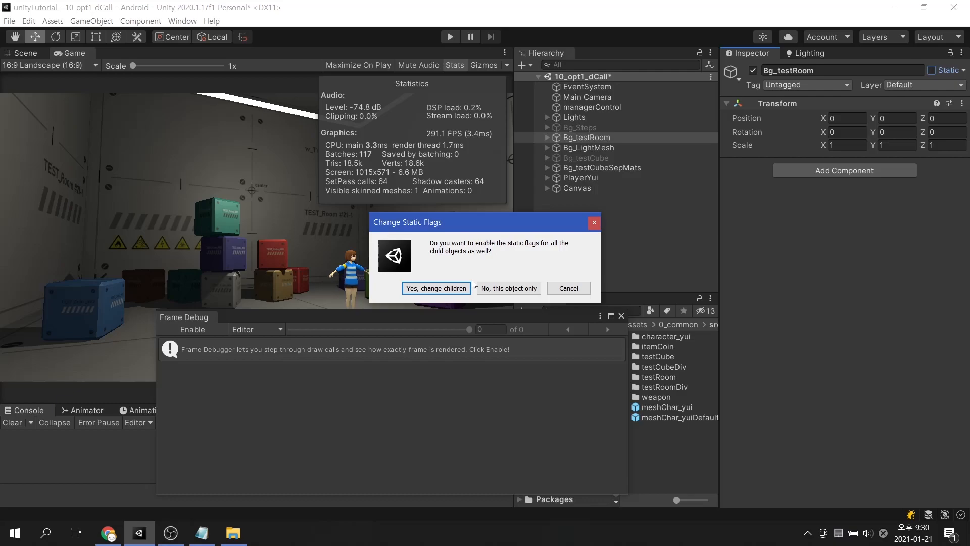
{"action": "left_click", "coordinate": [436, 288]}
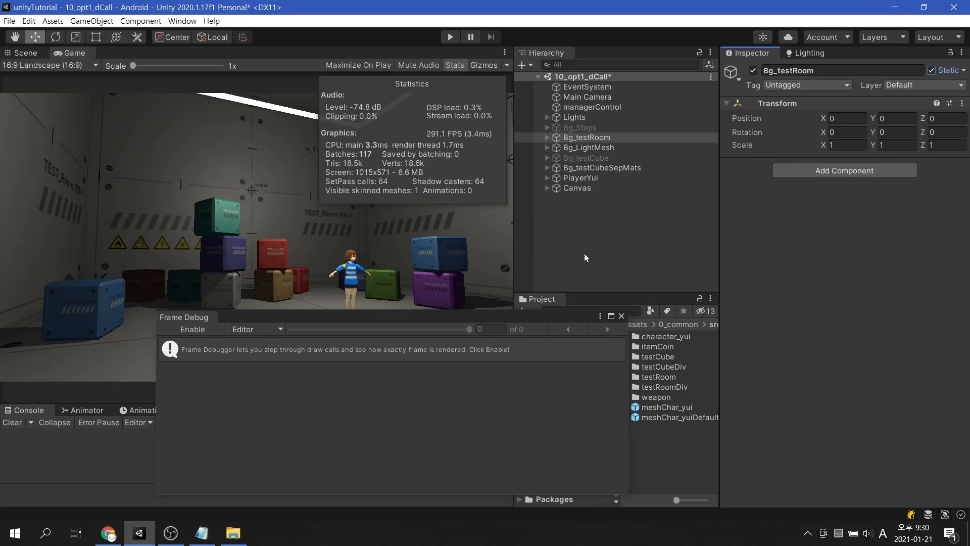
{"action": "mouse_move", "coordinate": [486, 79]}
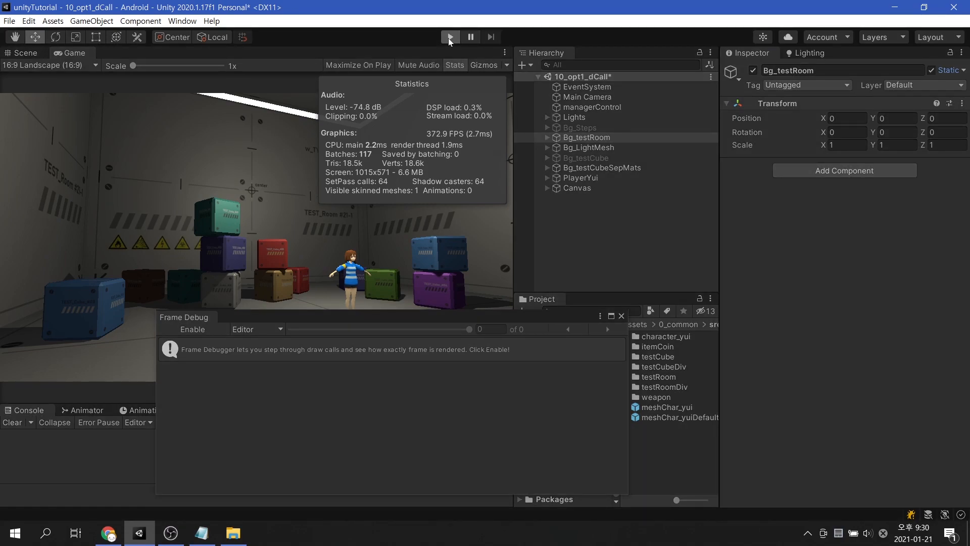
- Play the scene, capture and step through its 79 Frame Debugger events, then disable debugging
{"action": "left_click", "coordinate": [449, 37]}
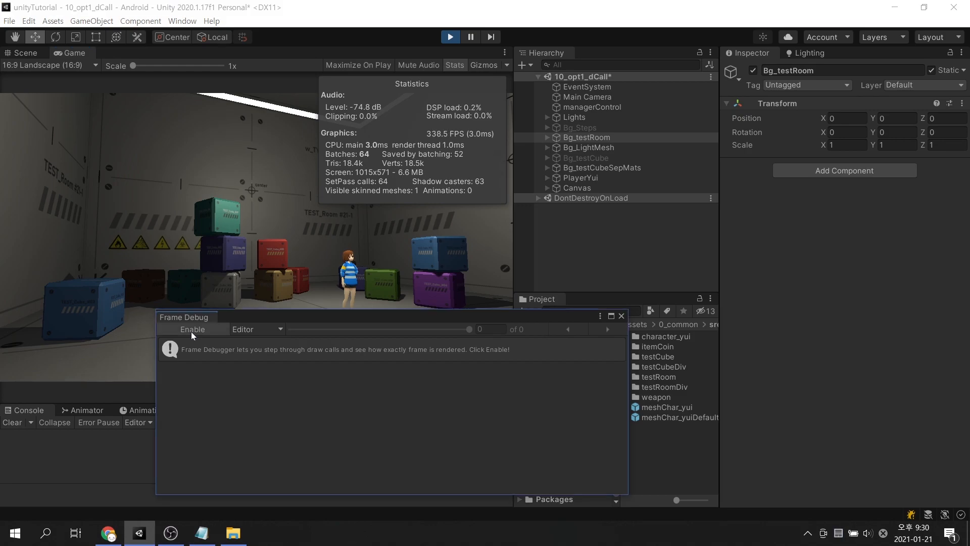
{"action": "left_click", "coordinate": [193, 329]}
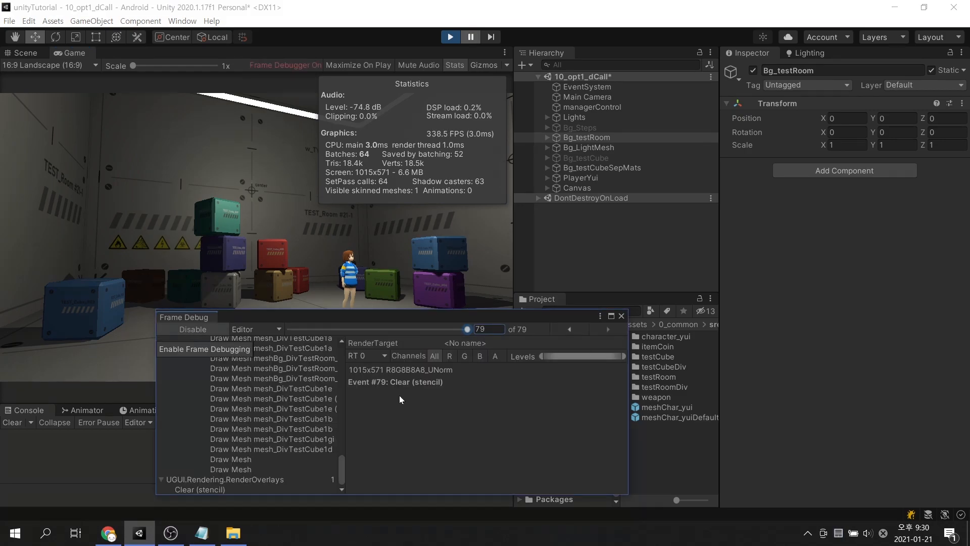
{"action": "mouse_move", "coordinate": [480, 409]}
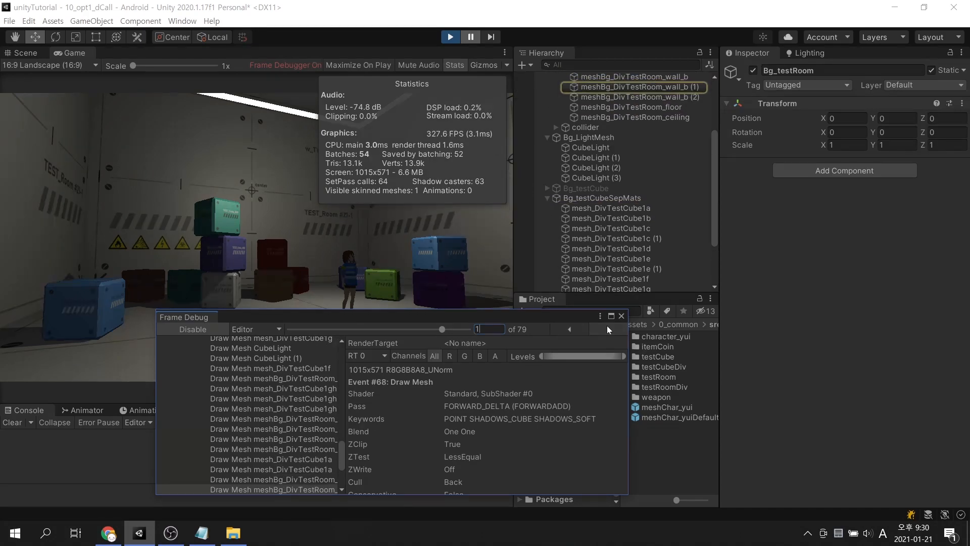
{"action": "left_click", "coordinate": [590, 329]}
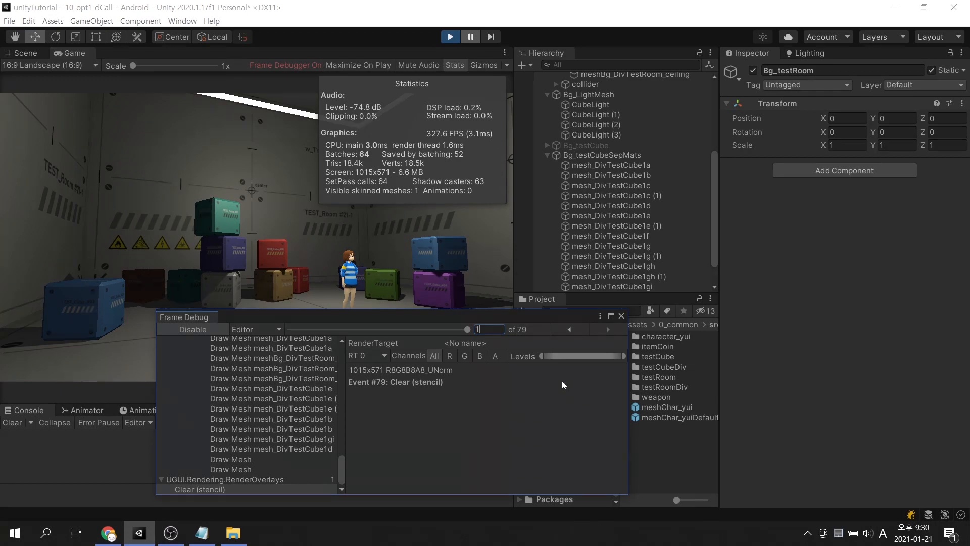
{"action": "left_click", "coordinate": [192, 329]}
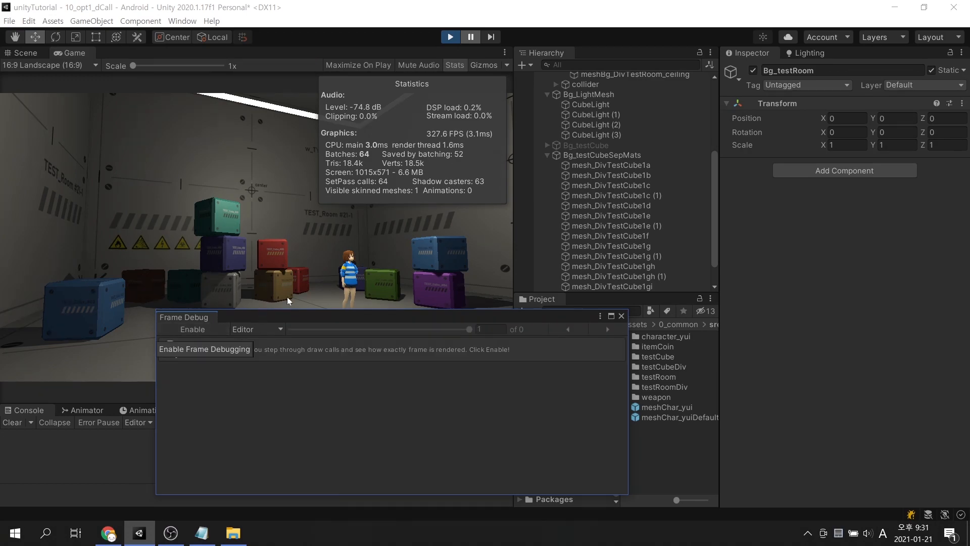
- Exit Play mode so the stats return to 117 batches, none saved
{"action": "left_click", "coordinate": [450, 37]}
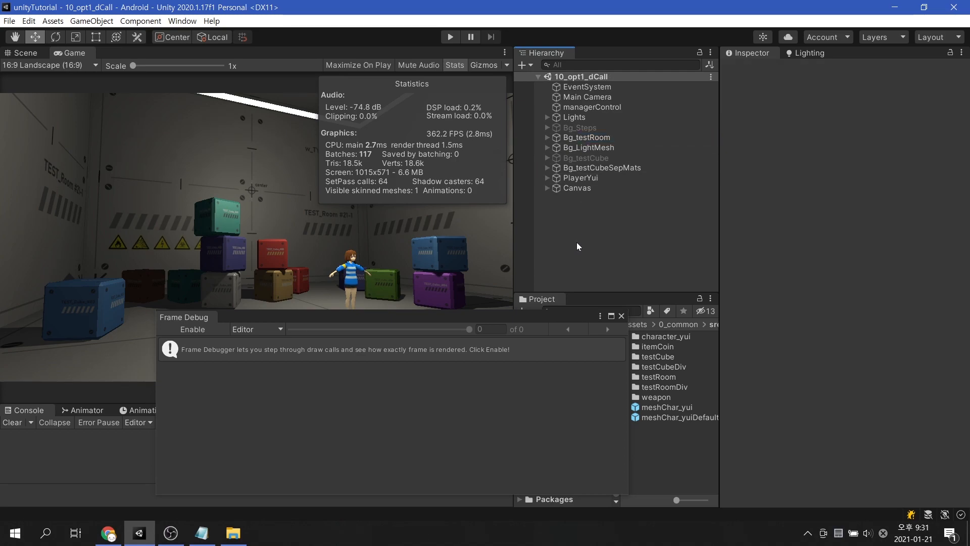
{"action": "mouse_move", "coordinate": [582, 249]}
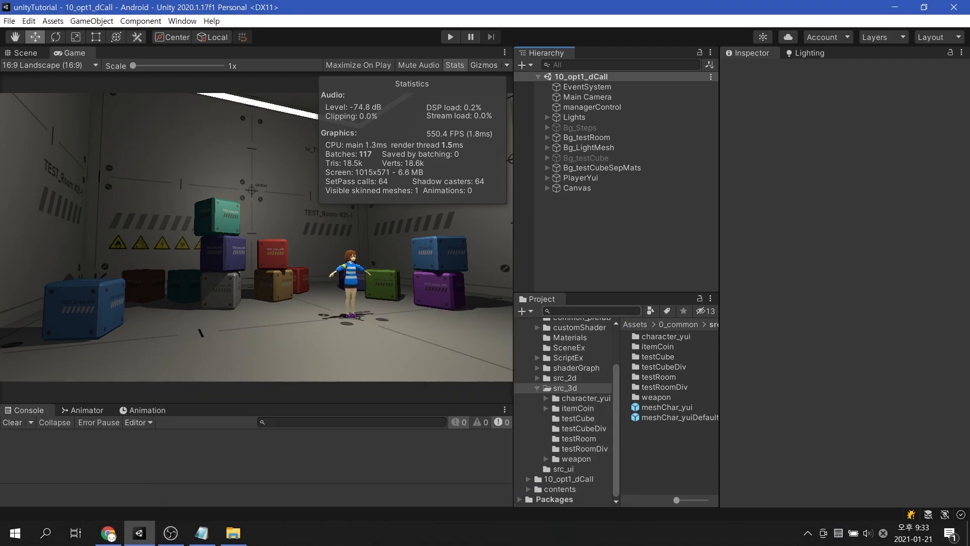
- Inspect testCubeDiv's red material and mesh, then testRoomDiv's wall_b material and 1024x1024 texture
{"action": "left_click", "coordinate": [582, 428]}
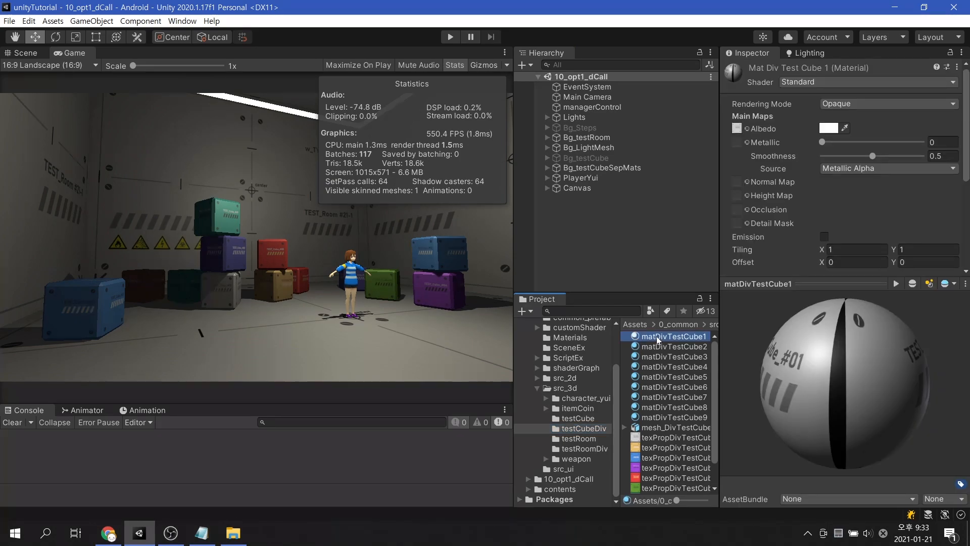
{"action": "left_click", "coordinate": [672, 377]}
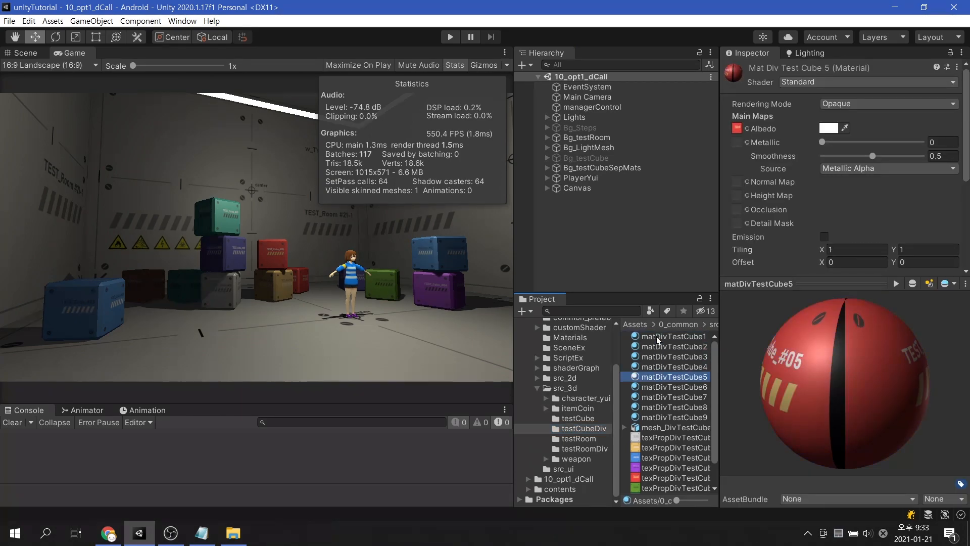
{"action": "left_click", "coordinate": [677, 427]}
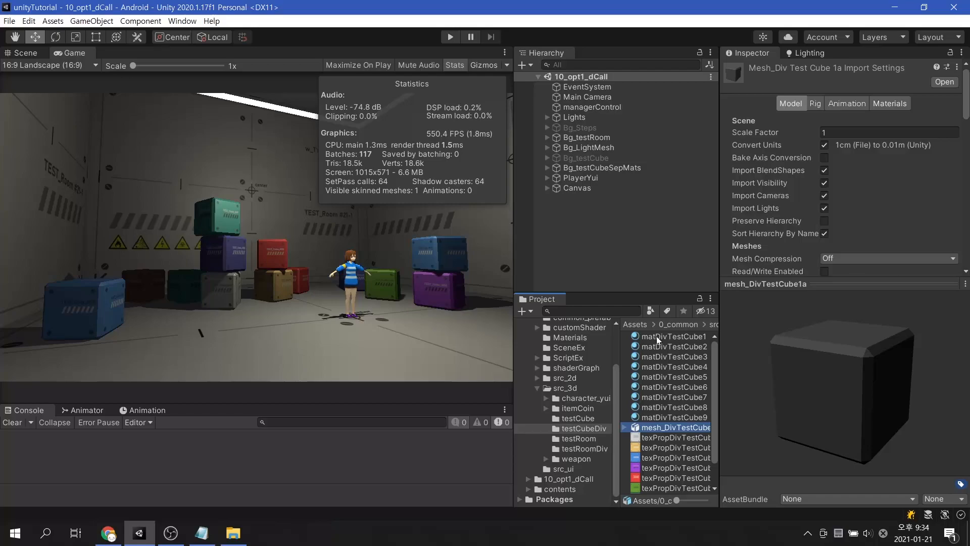
{"action": "left_click", "coordinate": [676, 489]}
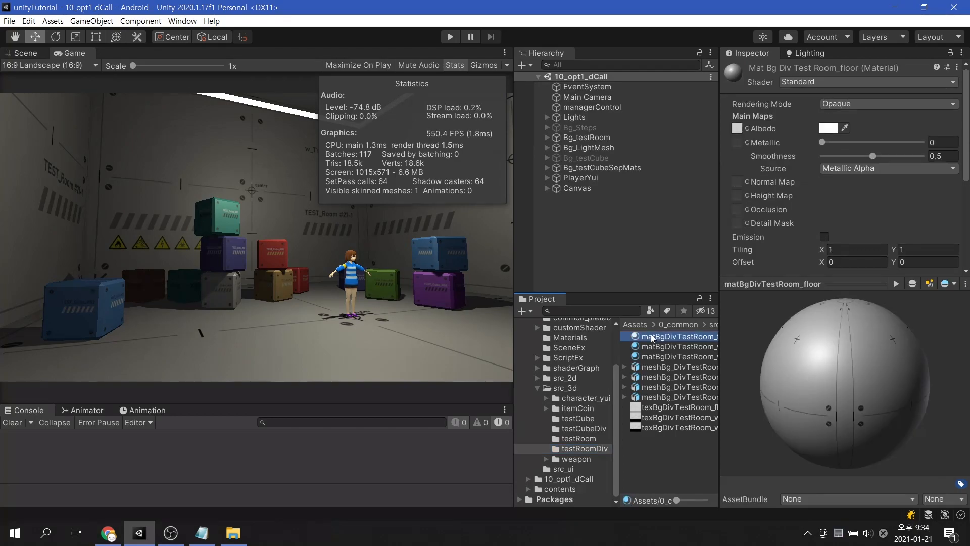
{"action": "left_click", "coordinate": [678, 357]}
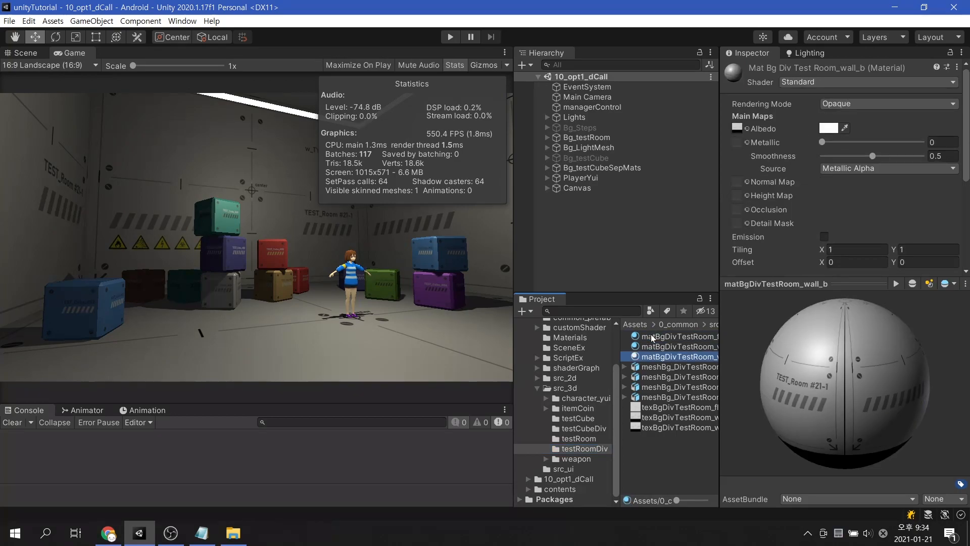
{"action": "left_click", "coordinate": [678, 427]}
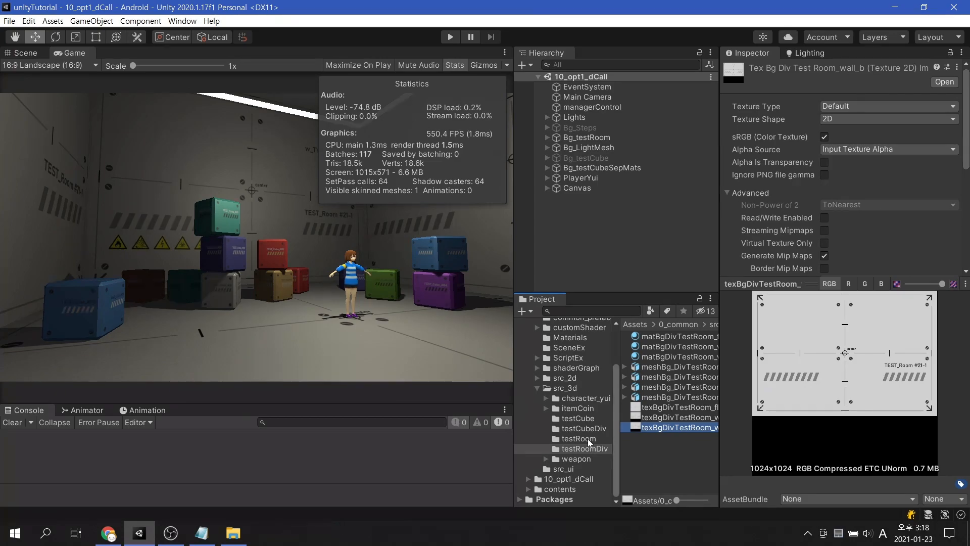
- Inspect matTestRoom and its 2048x2048 texBgTestRoom atlas, then the testCube assets
{"action": "left_click", "coordinate": [578, 438]}
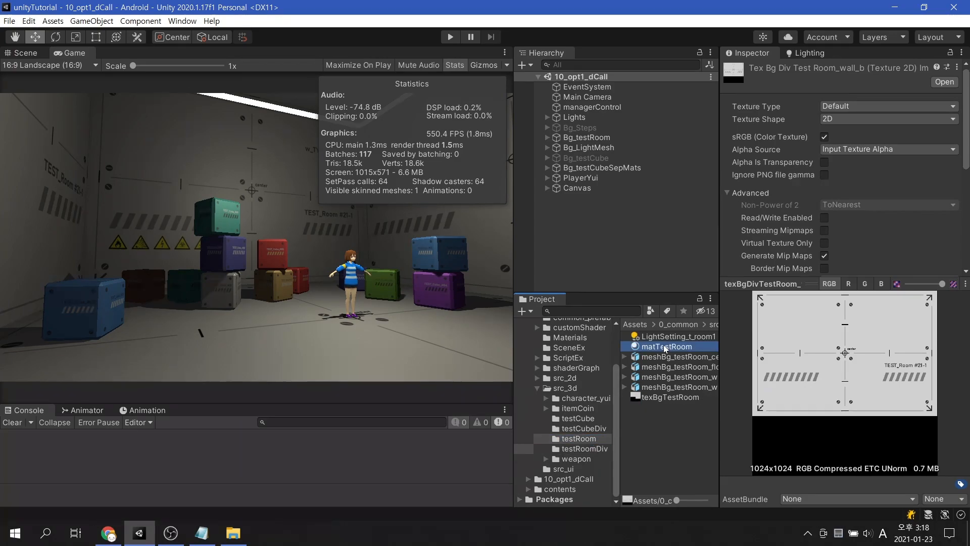
{"action": "left_click", "coordinate": [667, 346]}
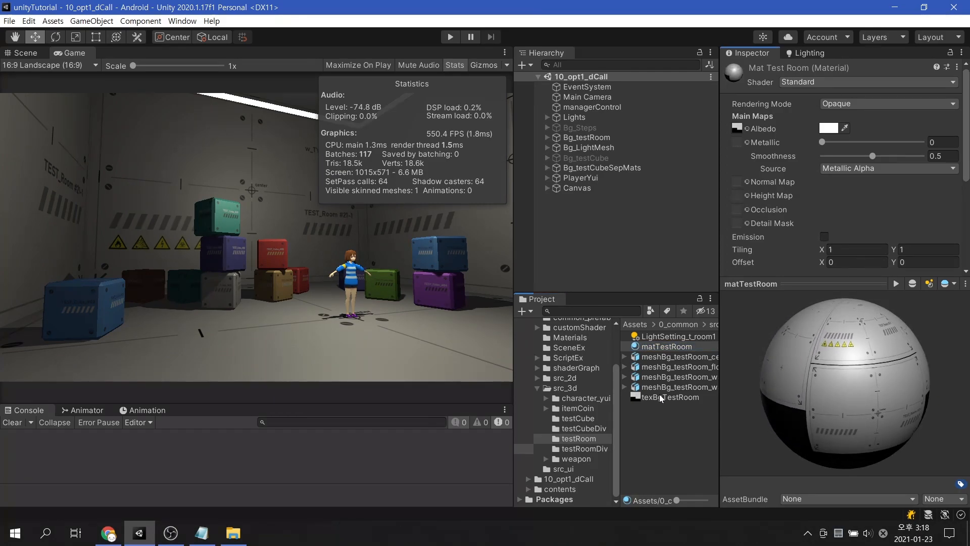
{"action": "left_click", "coordinate": [669, 396]}
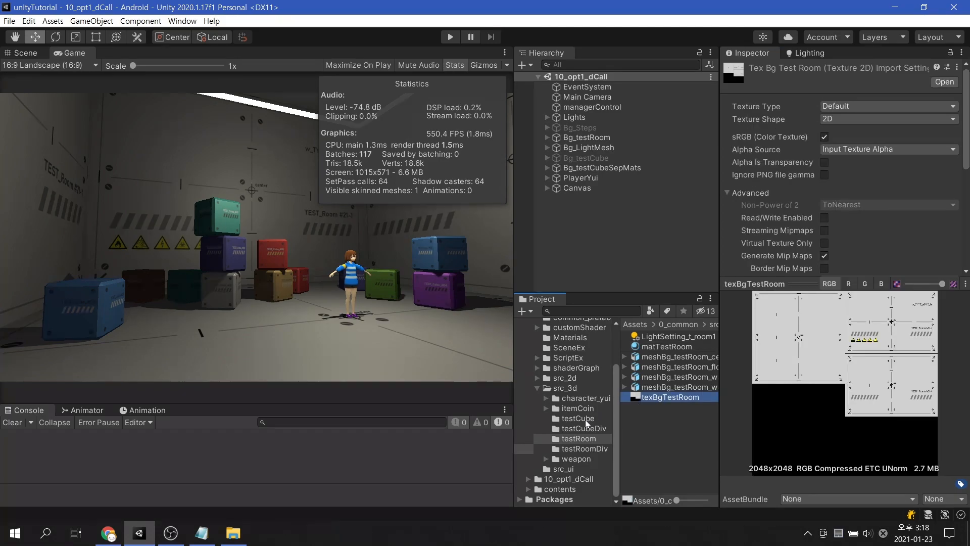
{"action": "left_click", "coordinate": [668, 346]}
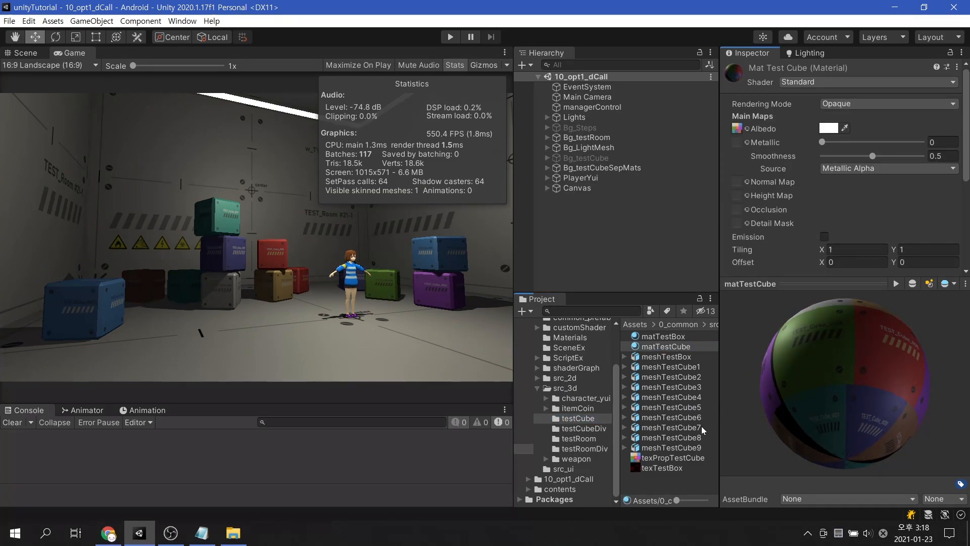
{"action": "left_click", "coordinate": [673, 458]}
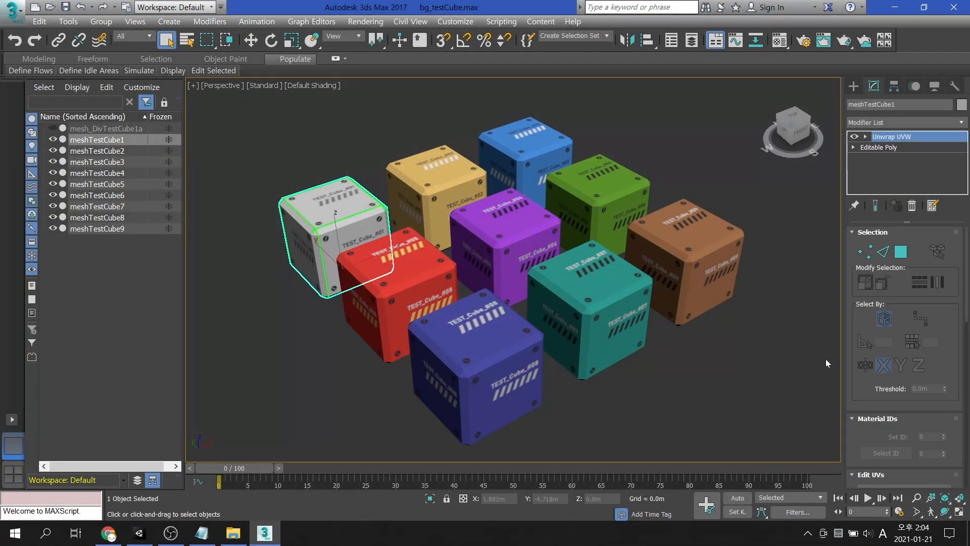
- View the Unwrap UVW layouts of meshTestCube2 and the test room floor in 3ds Max
{"action": "left_click", "coordinate": [904, 404]}
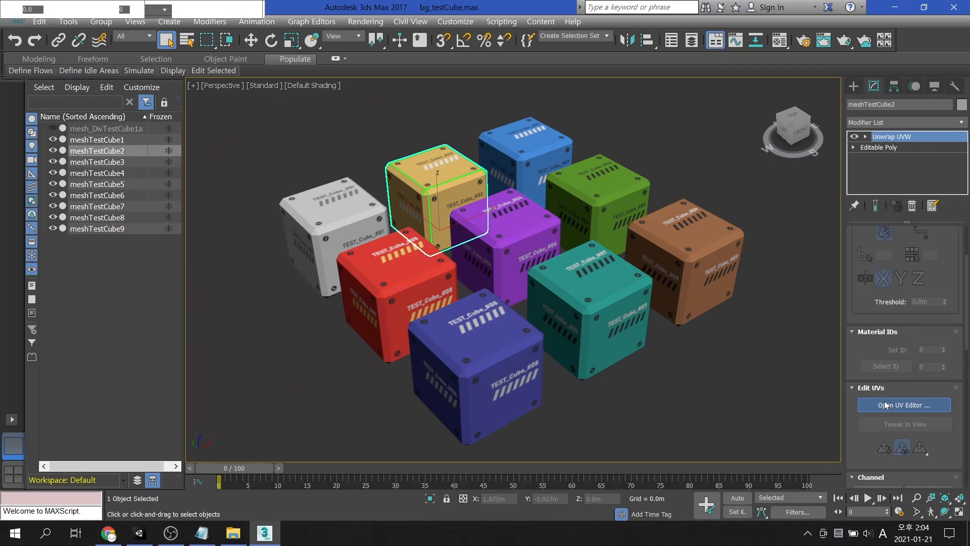
{"action": "left_click", "coordinate": [904, 405]}
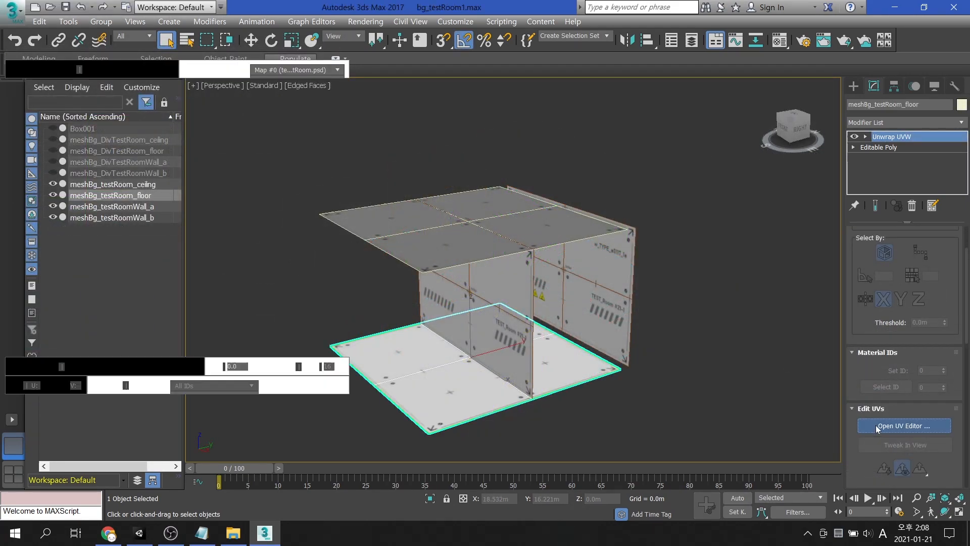
{"action": "left_click", "coordinate": [904, 426]}
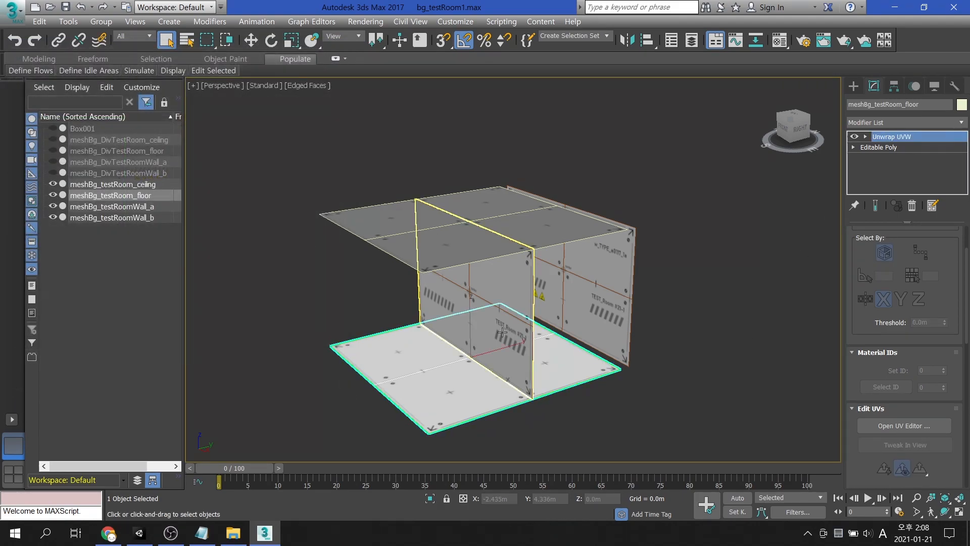
{"action": "left_click", "coordinate": [903, 426]}
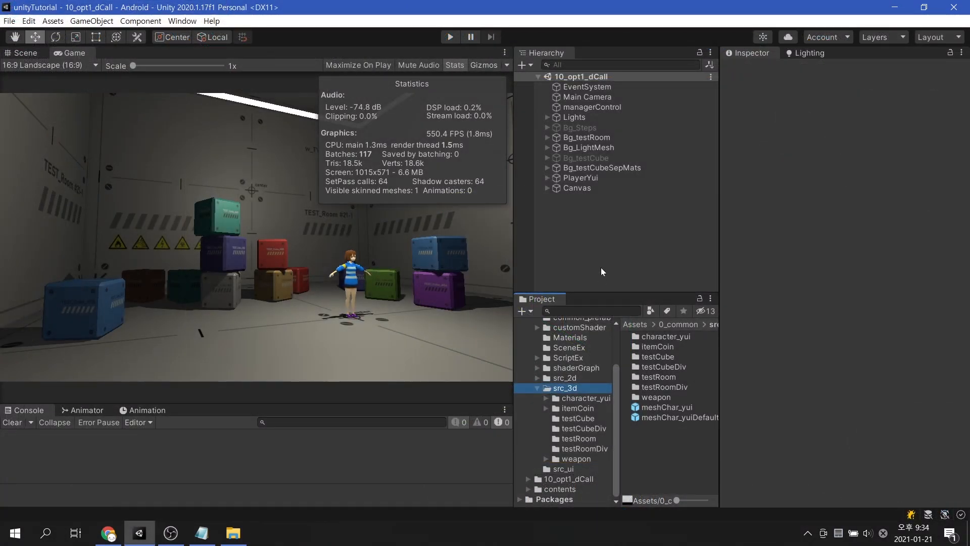
- Deactivate Bg_testCubeSepMats, activate the shared-material Bg_testCube, and collapse the room's children
{"action": "left_click", "coordinate": [600, 167]}
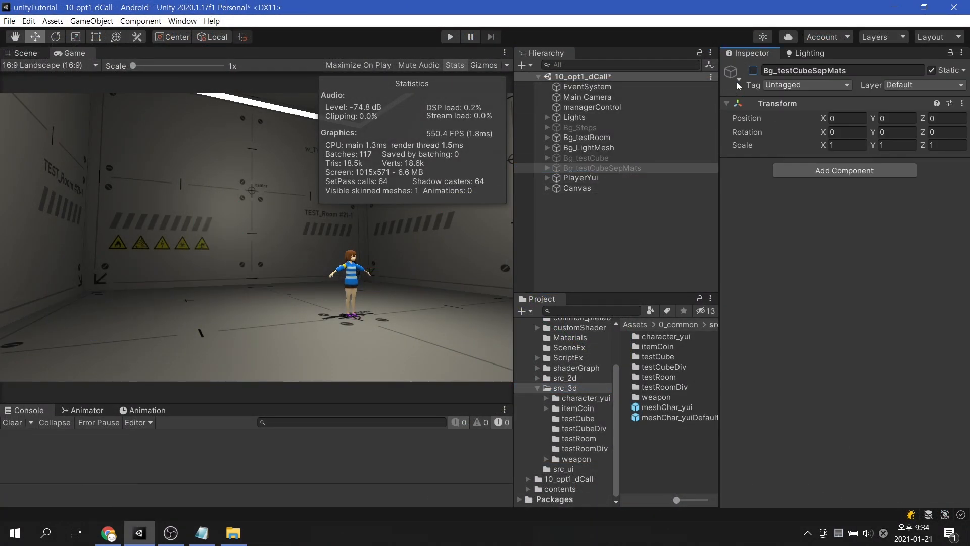
{"action": "left_click", "coordinate": [581, 157]}
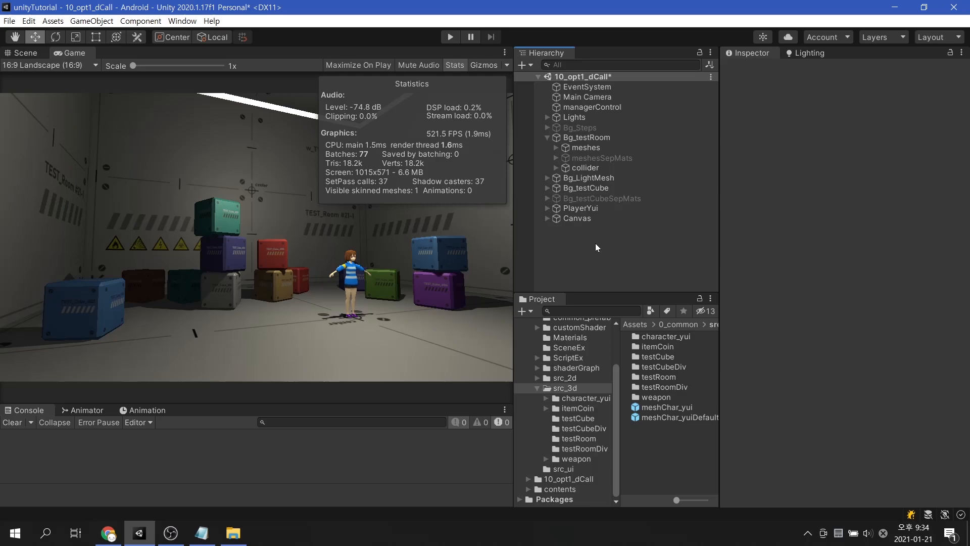
{"action": "left_click", "coordinate": [547, 137]}
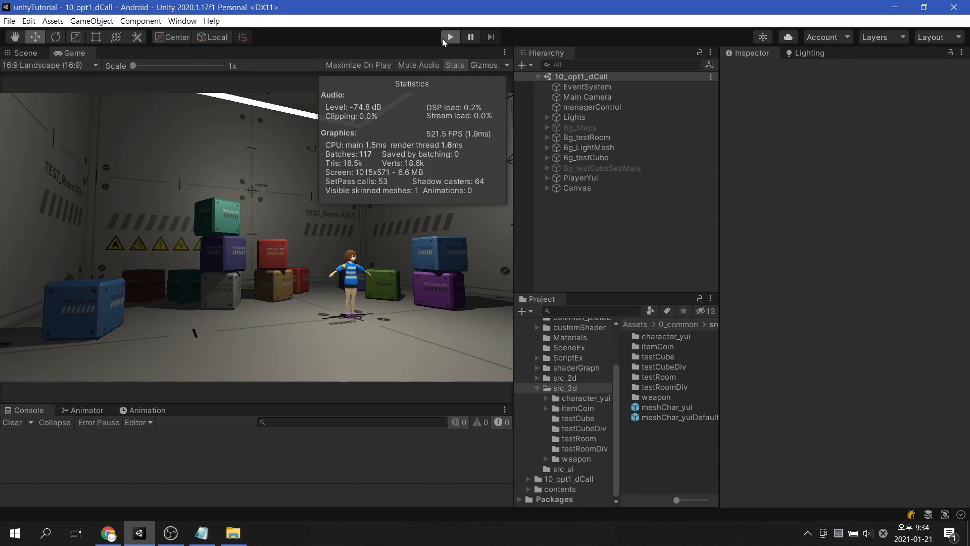
- Open the Frame Debugger from Window > Analysis and enable capture of the running frame
{"action": "left_click", "coordinate": [182, 20]}
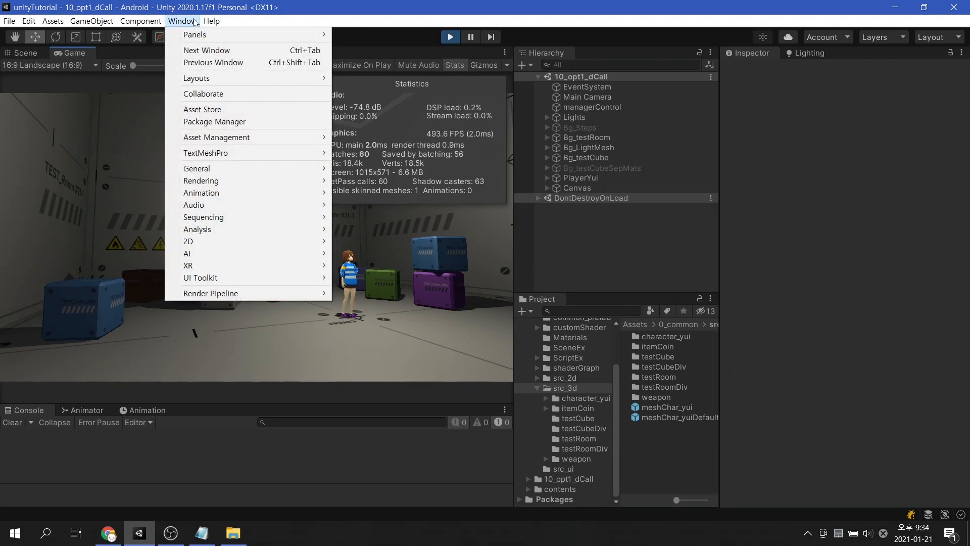
{"action": "mouse_move", "coordinate": [196, 229]}
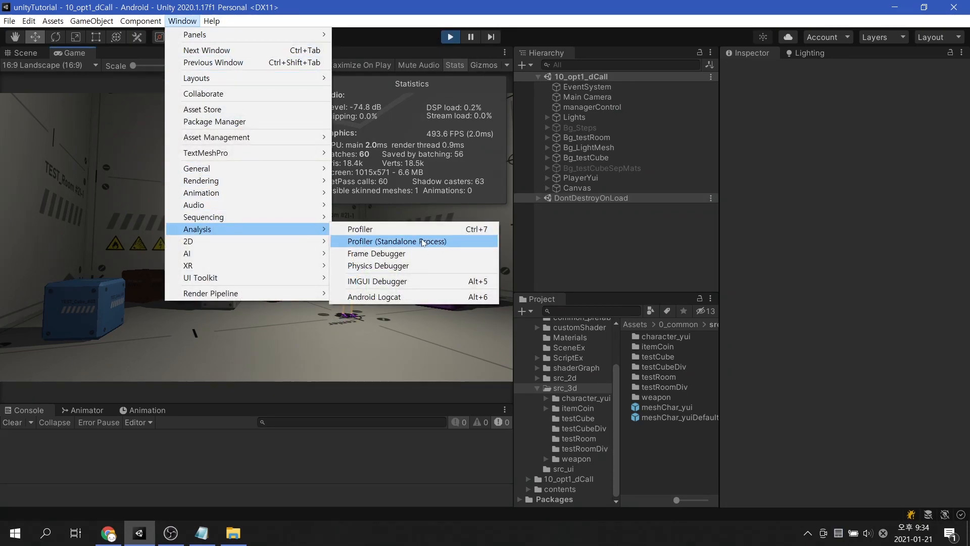
{"action": "left_click", "coordinate": [375, 253]}
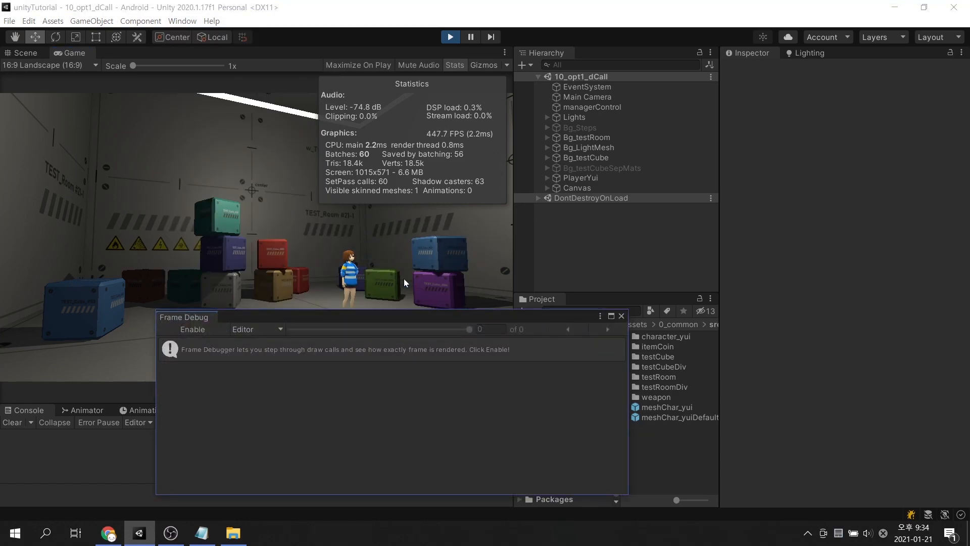
{"action": "left_click", "coordinate": [192, 329]}
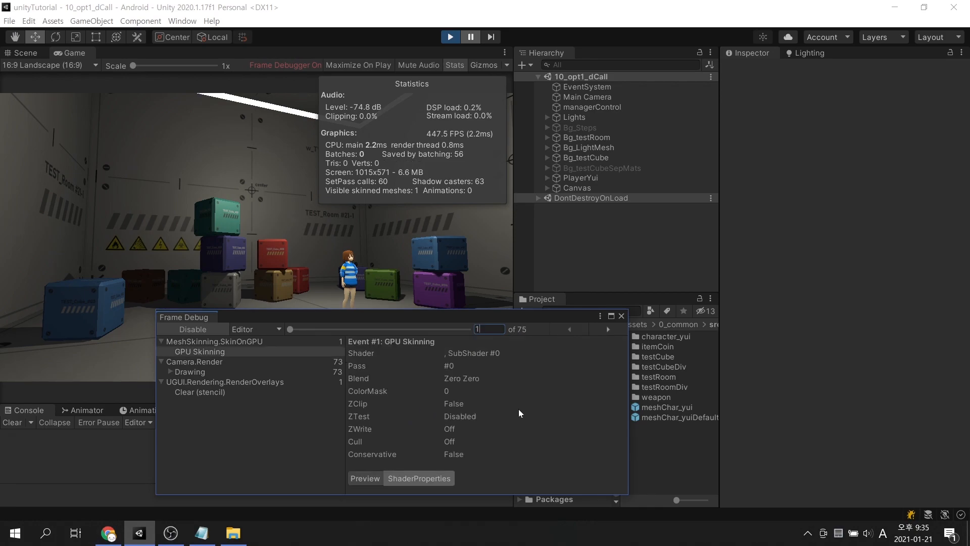
- Step through the 75 captured draw events to the last one, then disable frame debugging
{"action": "left_click", "coordinate": [607, 329]}
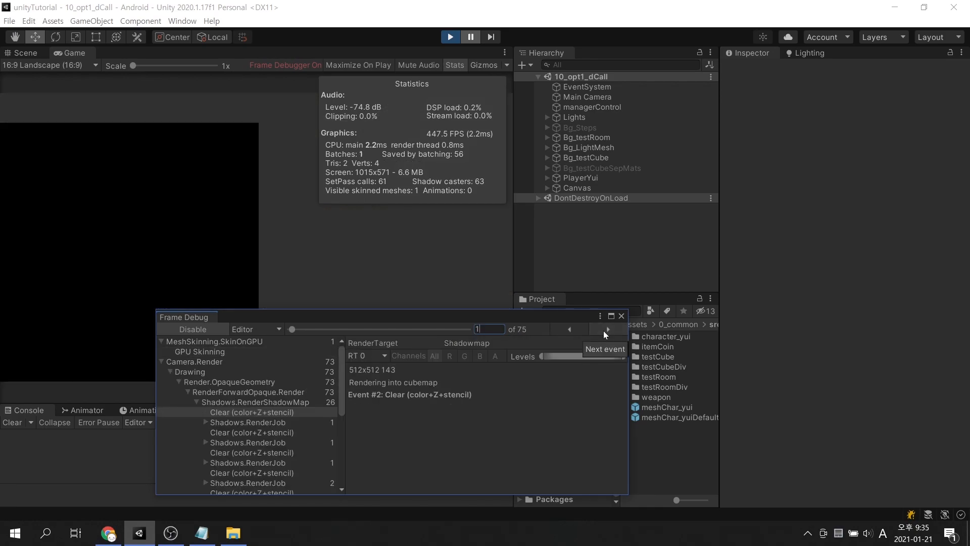
{"action": "left_click", "coordinate": [606, 329]}
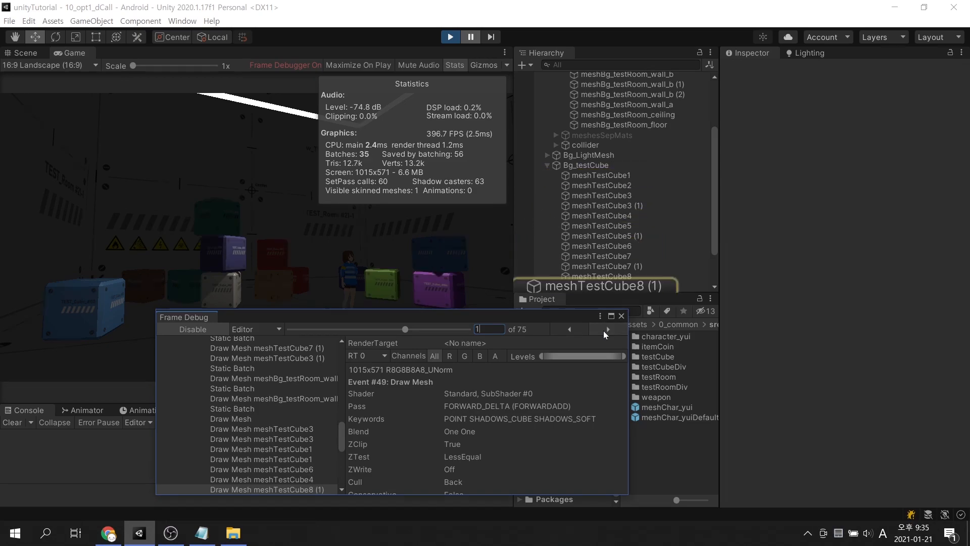
{"action": "left_click", "coordinate": [607, 328]}
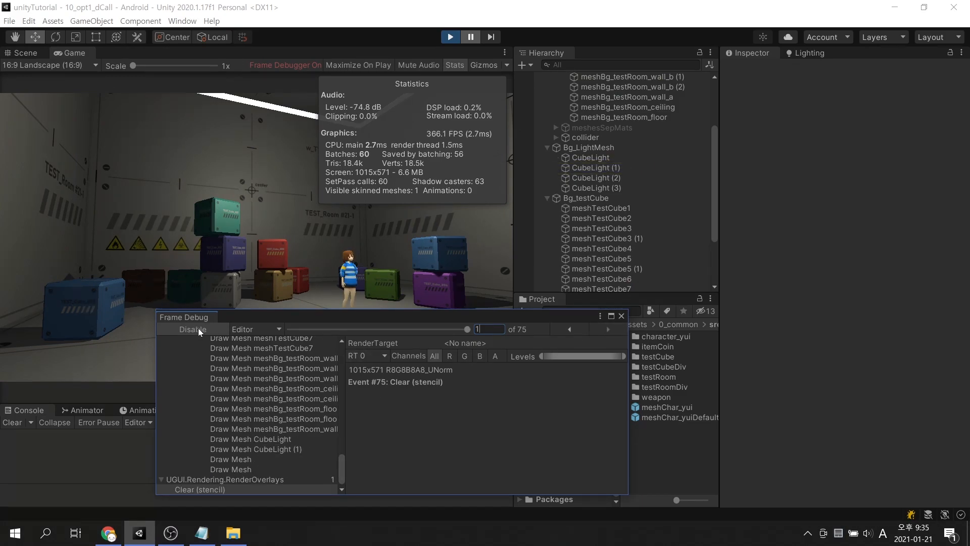
{"action": "left_click", "coordinate": [192, 328]}
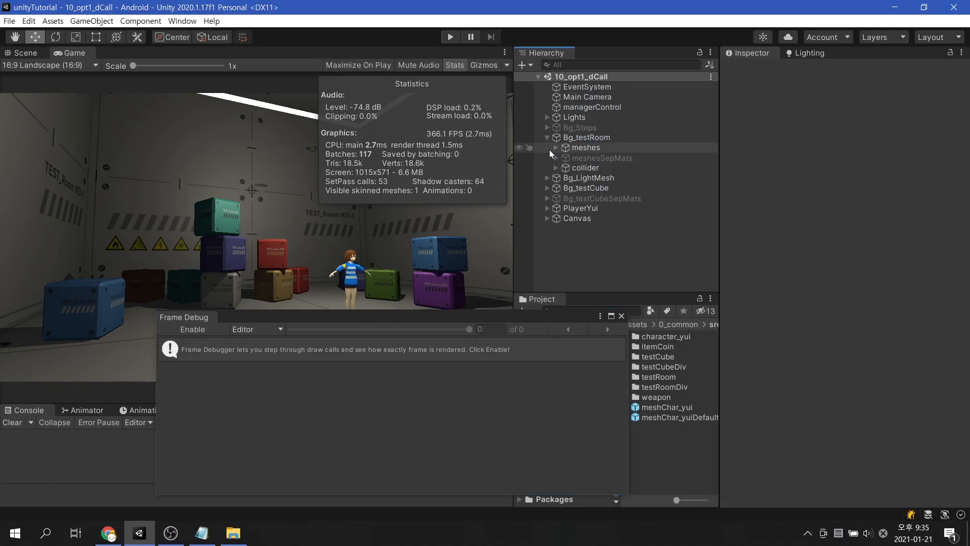
- Deactivate Point Light_env_RealTime and Point Light_small1_RealTime in the Lights group
{"action": "left_click", "coordinate": [547, 117]}
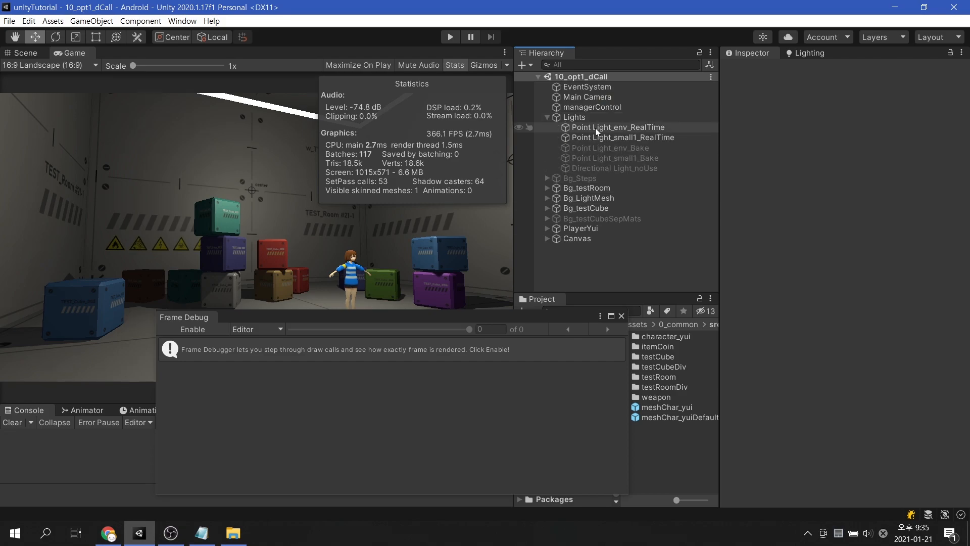
{"action": "left_click", "coordinate": [623, 137]}
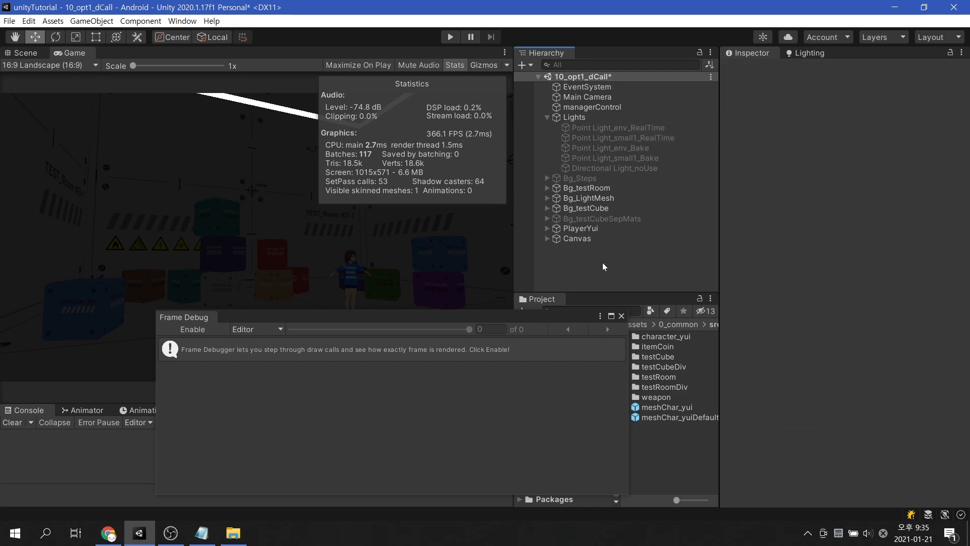
{"action": "left_click", "coordinate": [547, 117]}
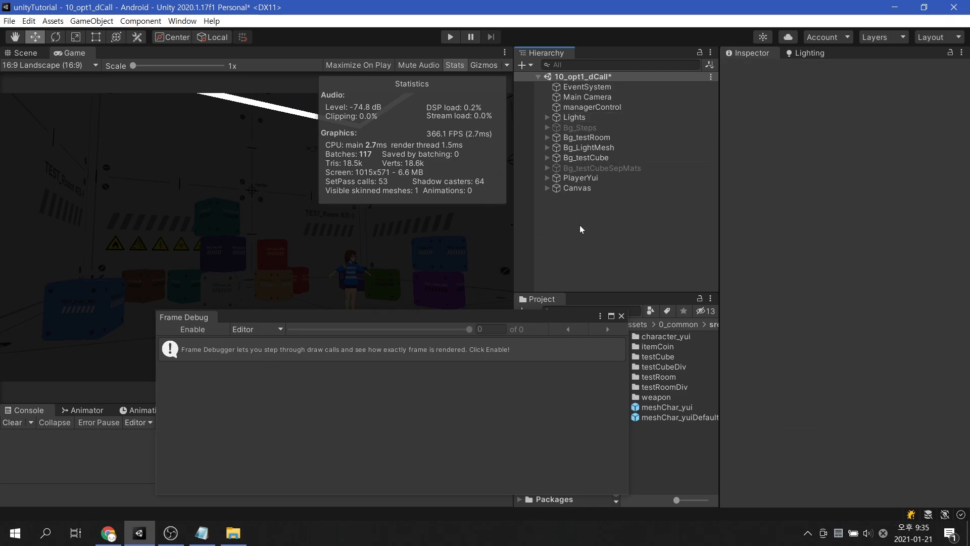
{"action": "left_click", "coordinate": [450, 36]}
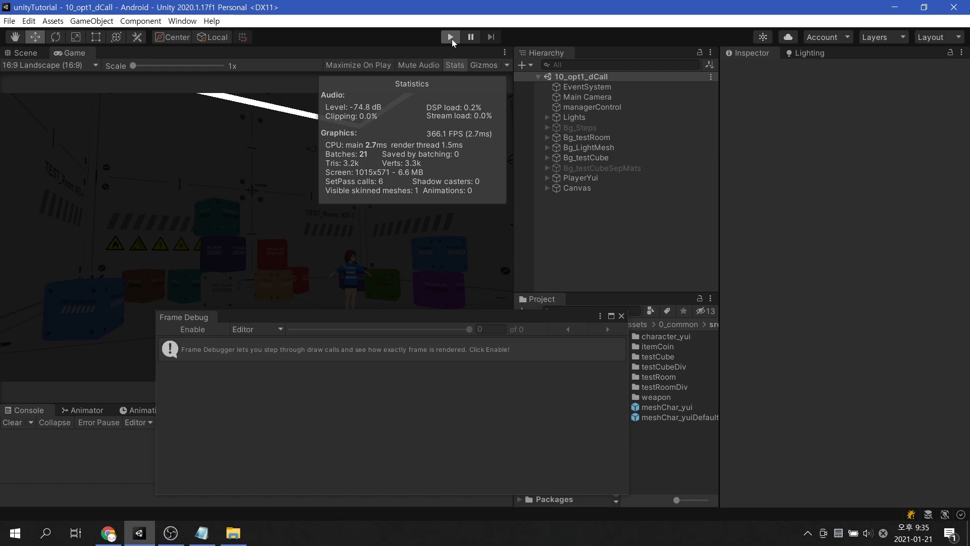
- Play the darkened scene and capture its frame, showing only 7 draw events
{"action": "left_click", "coordinate": [450, 37]}
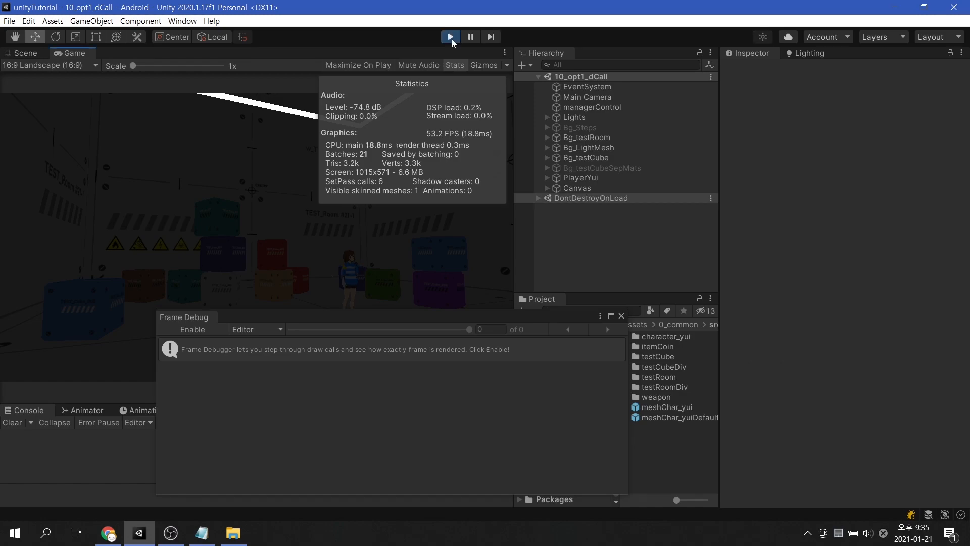
{"action": "left_click", "coordinate": [449, 36]}
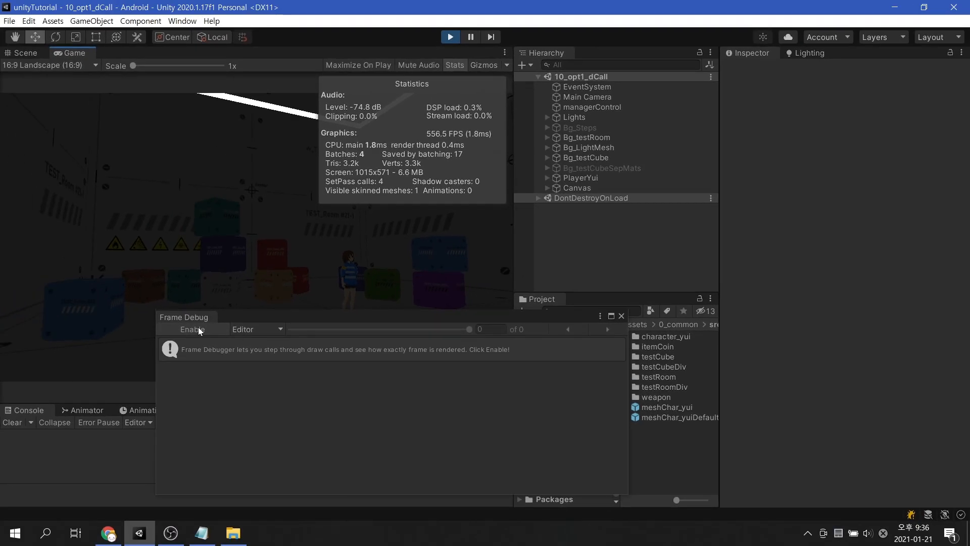
{"action": "left_click", "coordinate": [192, 328]}
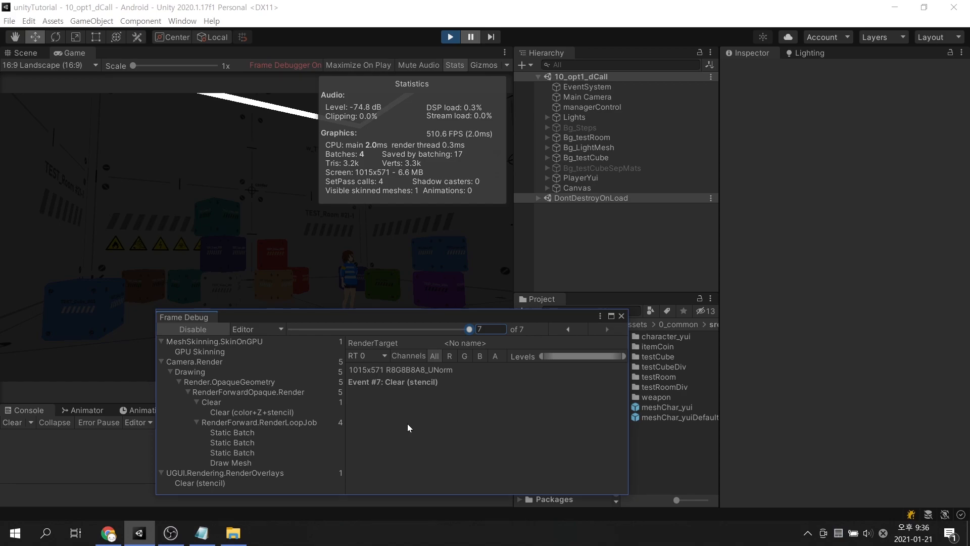
{"action": "mouse_move", "coordinate": [566, 329]}
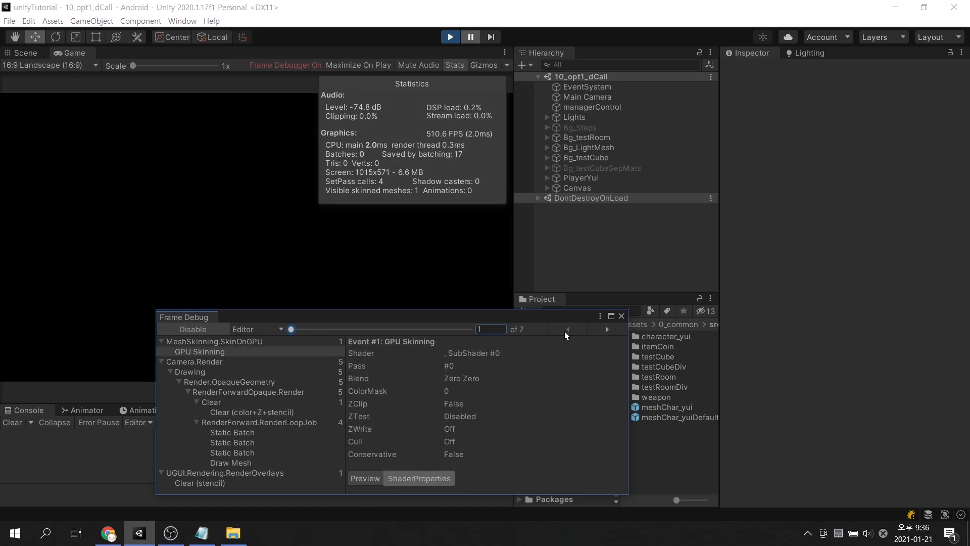
{"action": "mouse_move", "coordinate": [222, 361]}
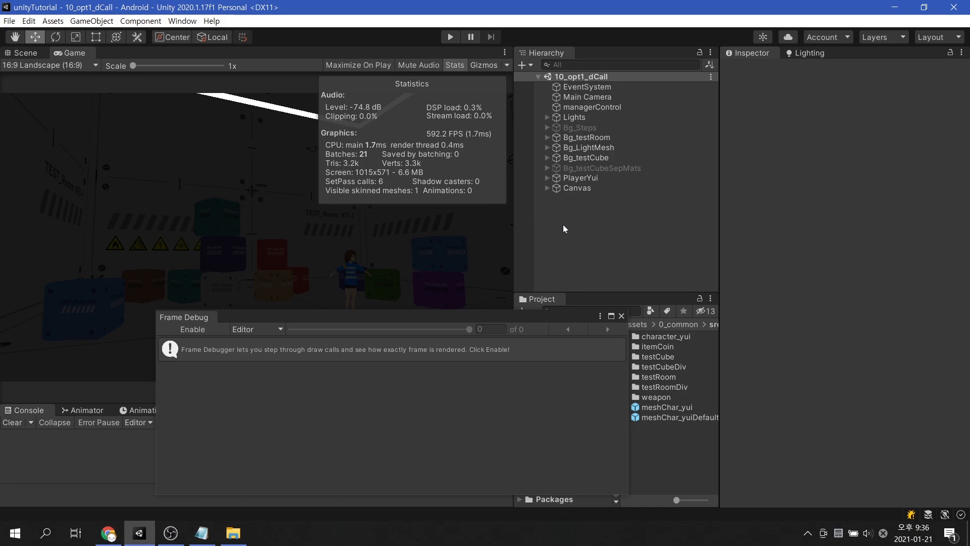
- Activate meshesSepMats and Bg_testCubeSepMats, then capture and scrub the 17-event frame before disabling
{"action": "left_click", "coordinate": [587, 157]}
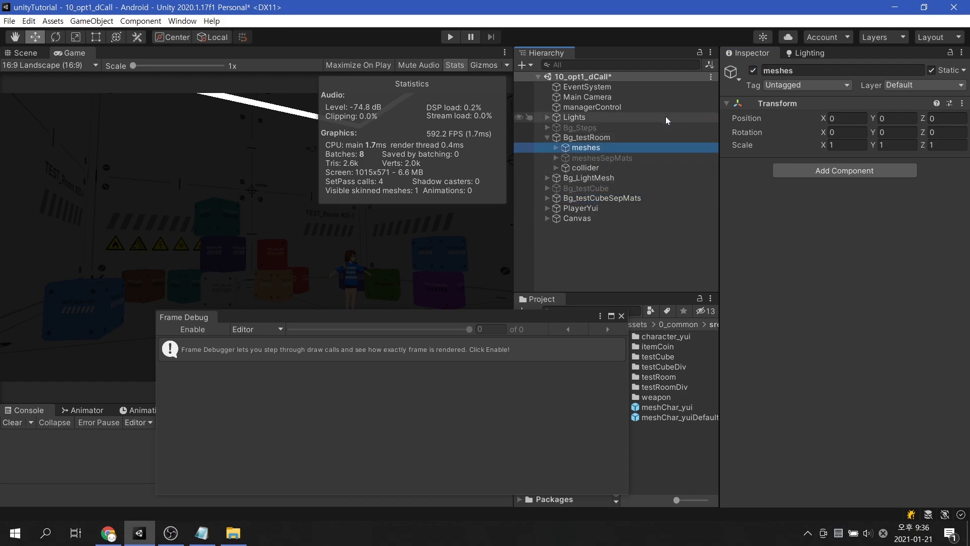
{"action": "left_click", "coordinate": [601, 157]}
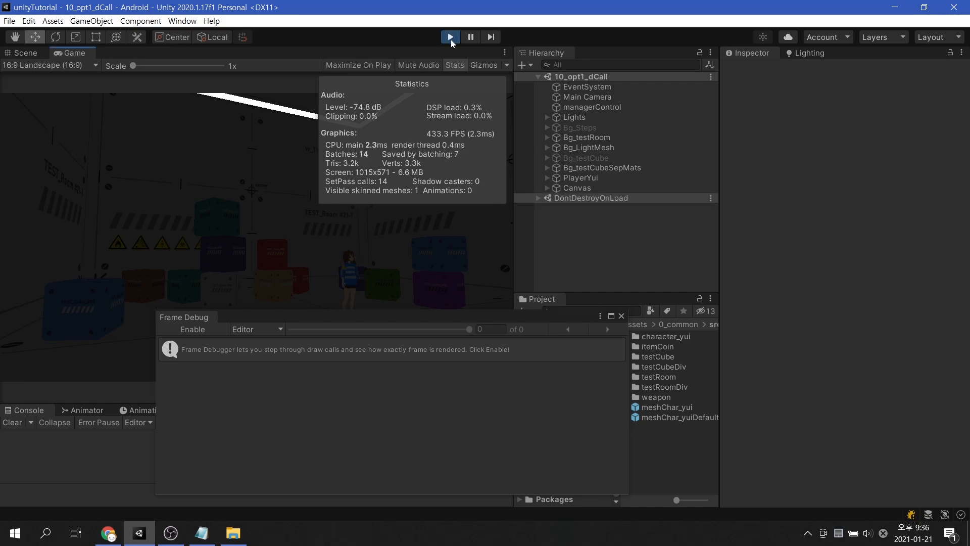
{"action": "left_click", "coordinate": [192, 329]}
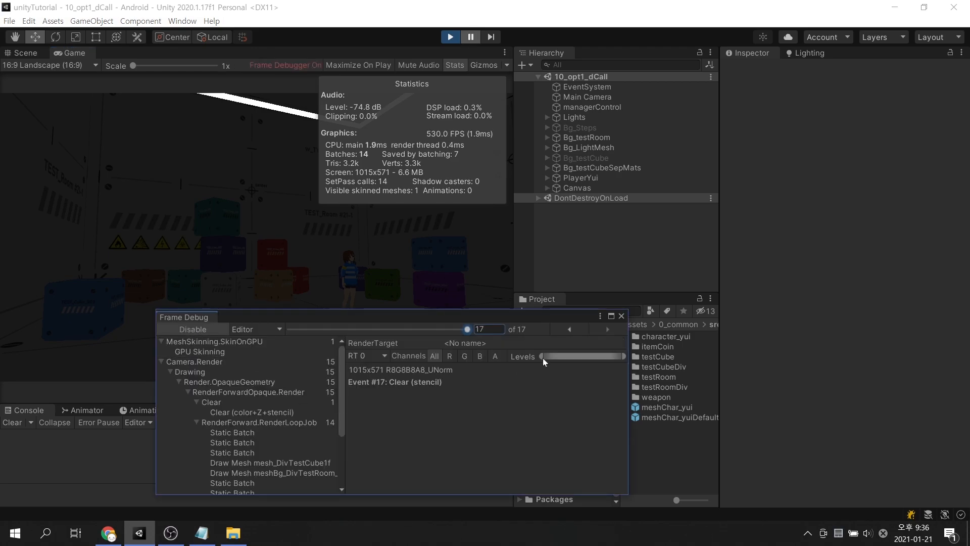
{"action": "left_click", "coordinate": [567, 329]}
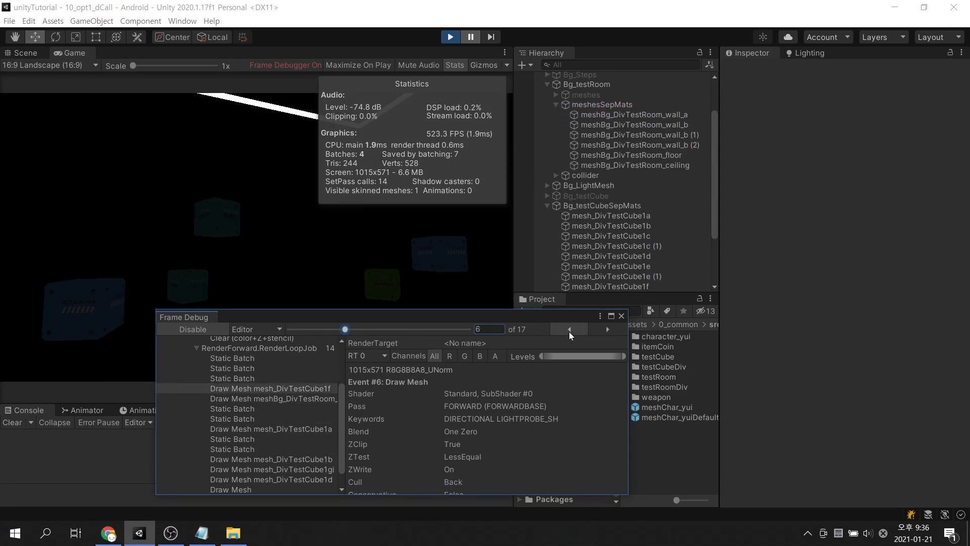
{"action": "left_click_drag", "start_coordinate": [345, 328], "coordinate": [289, 328]}
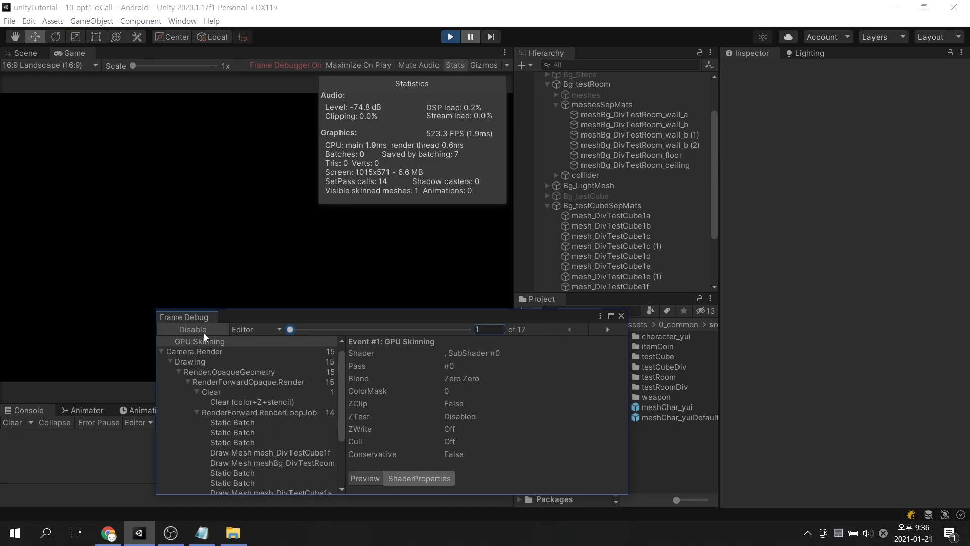
{"action": "left_click", "coordinate": [192, 329]}
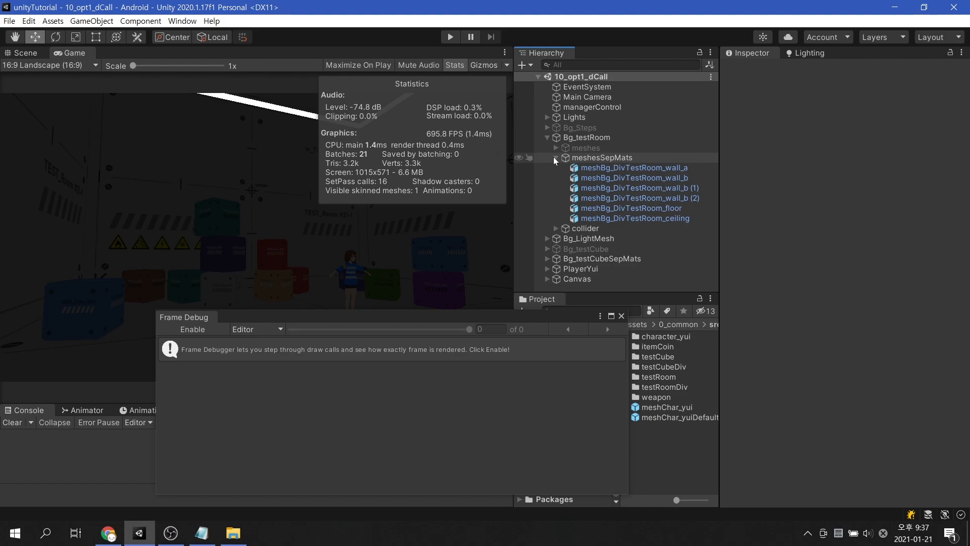
- Deactivate meshesSepMats and Bg_testCubeSepMats, reactivate the combined meshes, and collapse Bg_testRoom
{"action": "left_click", "coordinate": [554, 157]}
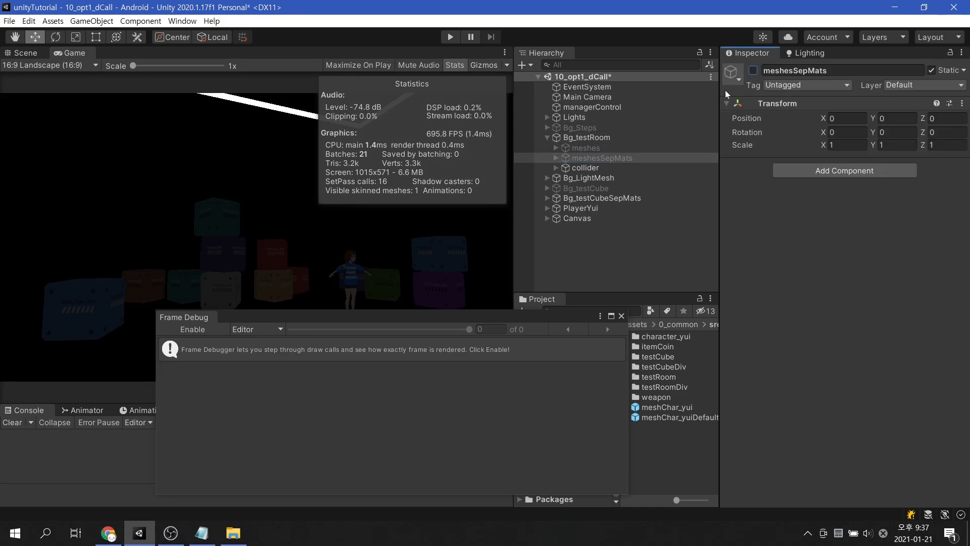
{"action": "left_click", "coordinate": [585, 148]}
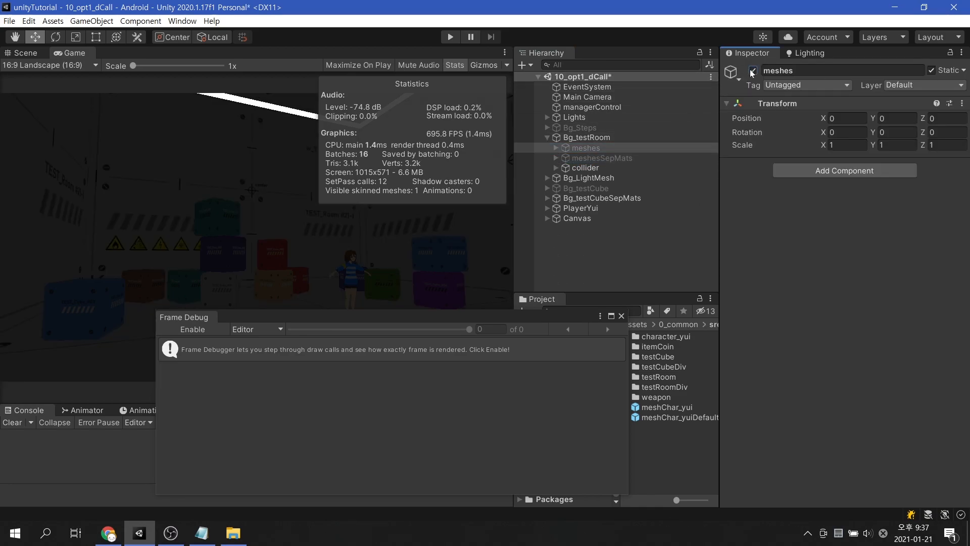
{"action": "left_click", "coordinate": [601, 198]}
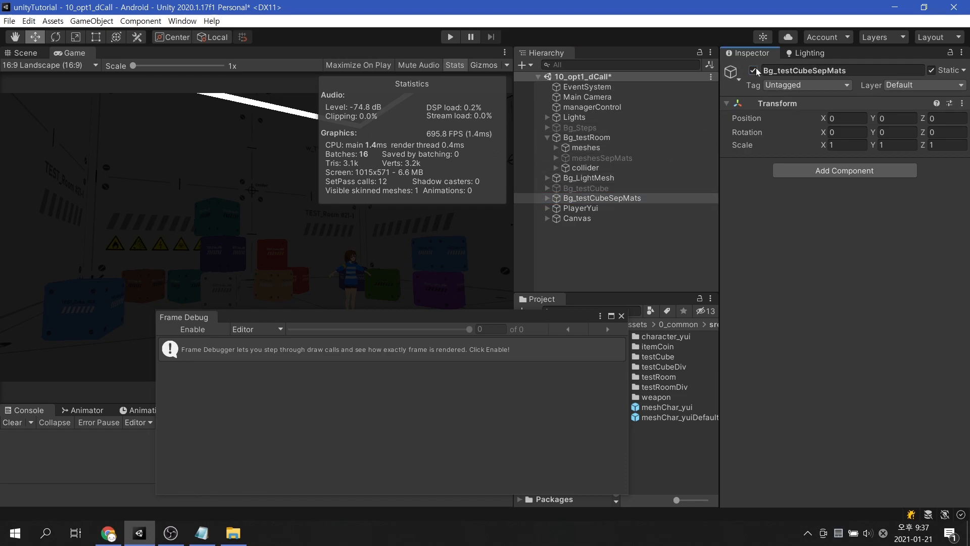
{"action": "left_click", "coordinate": [587, 188]}
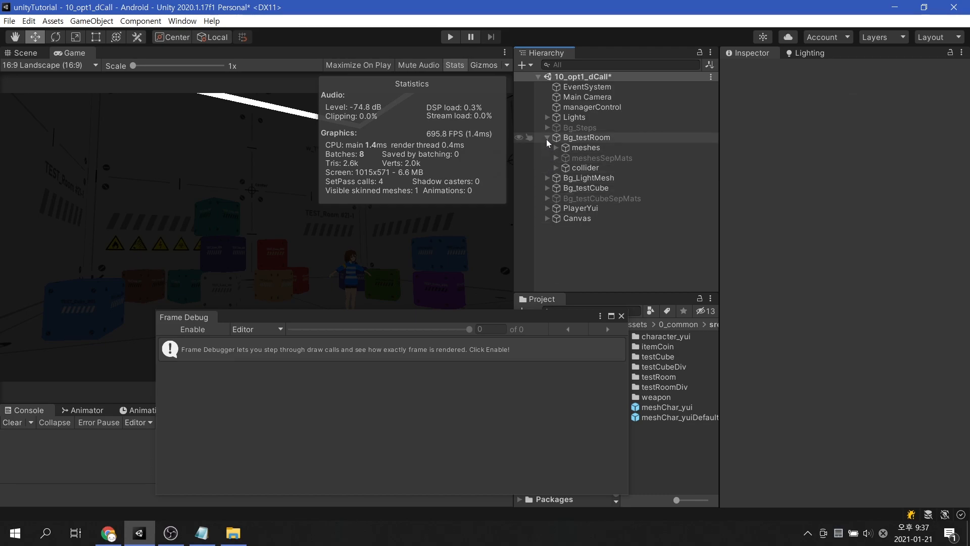
{"action": "left_click", "coordinate": [547, 137]}
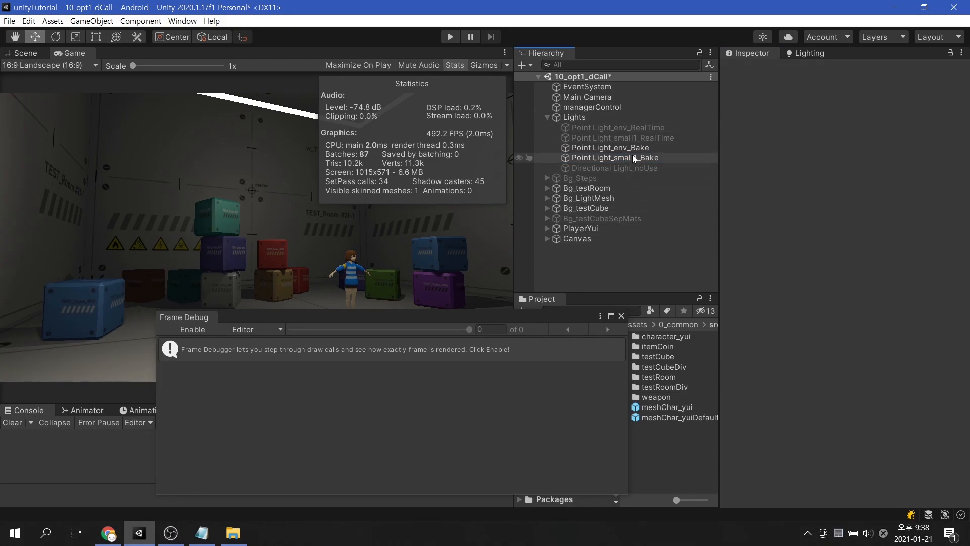
- Inspect both _Bake point lights and keep Point Light_small1_Bake's Mode set to Baked
{"action": "left_click", "coordinate": [611, 147]}
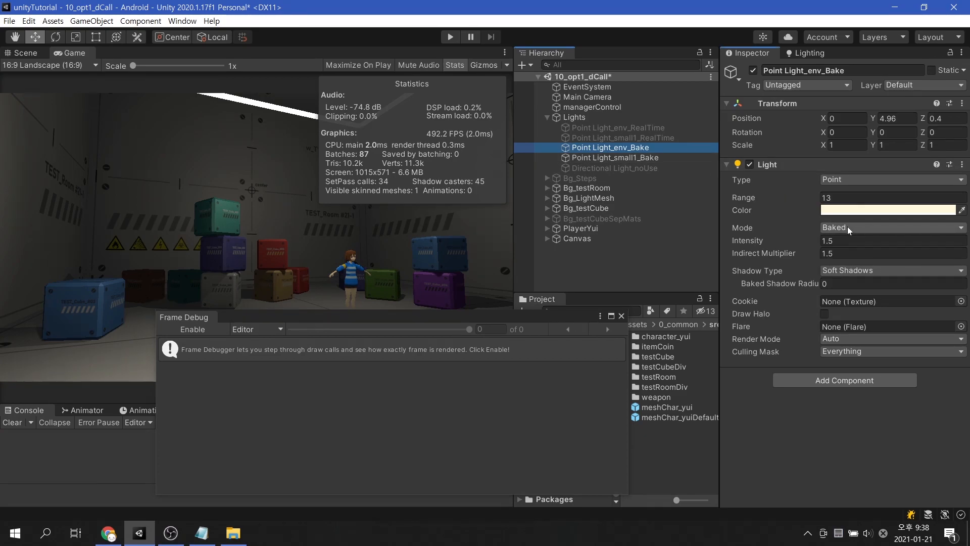
{"action": "left_click", "coordinate": [614, 157]}
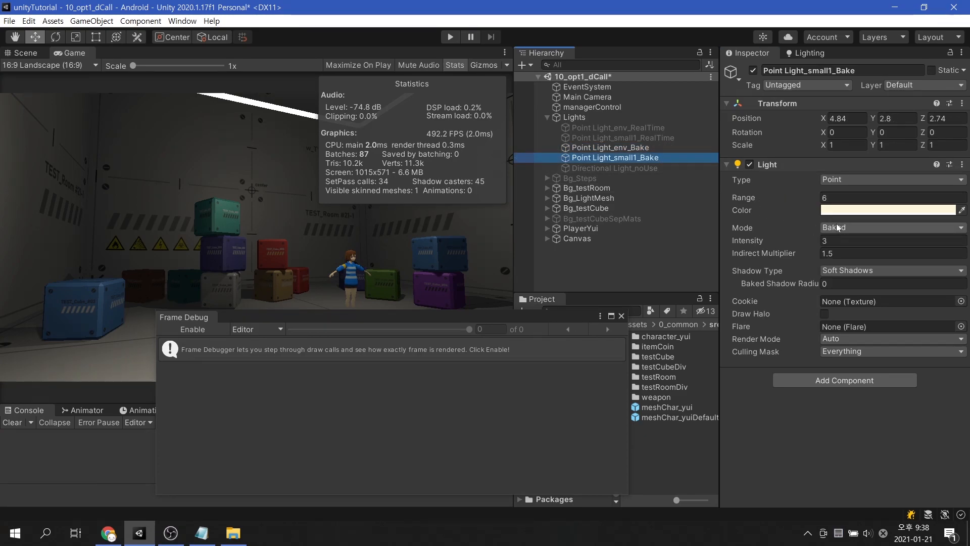
{"action": "left_click", "coordinate": [891, 227]}
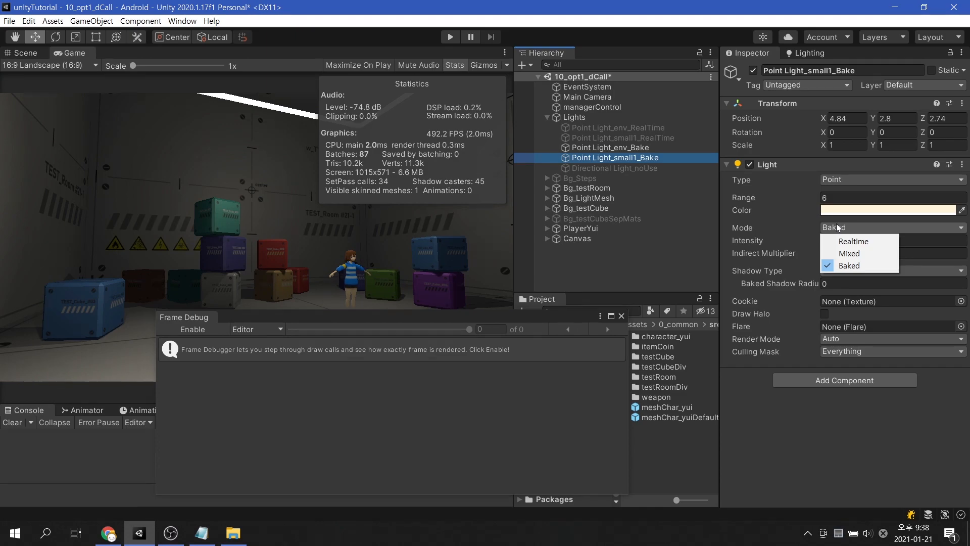
{"action": "left_click", "coordinate": [627, 275]}
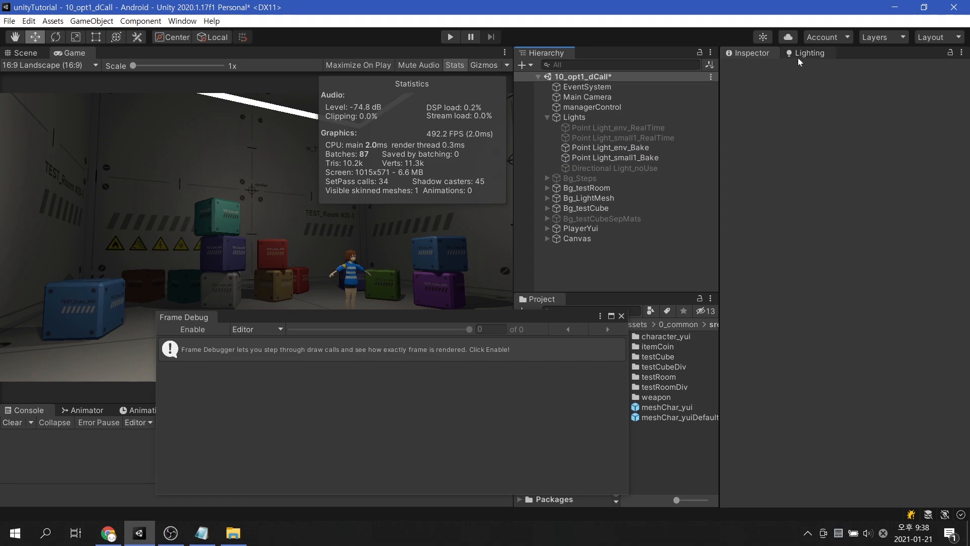
- In Lighting settings, keep Bounces at 1 and the Progressive GPU (Preview) lightmapper
{"action": "left_click", "coordinate": [810, 53]}
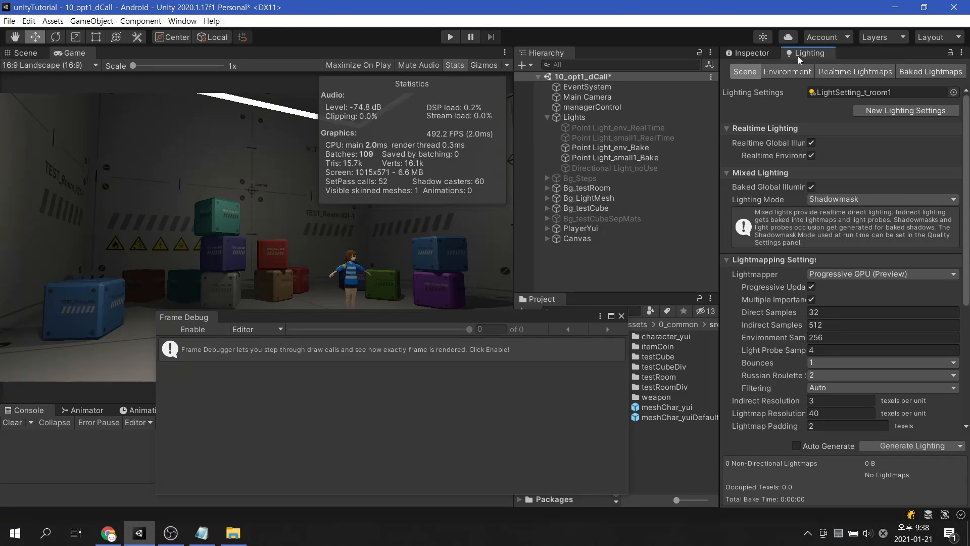
{"action": "mouse_move", "coordinate": [739, 357]}
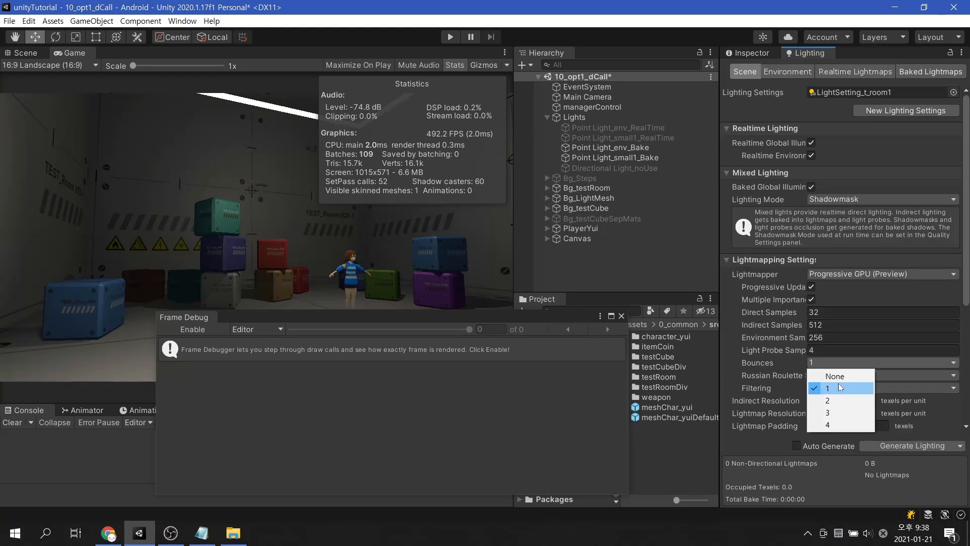
{"action": "left_click", "coordinate": [827, 388]}
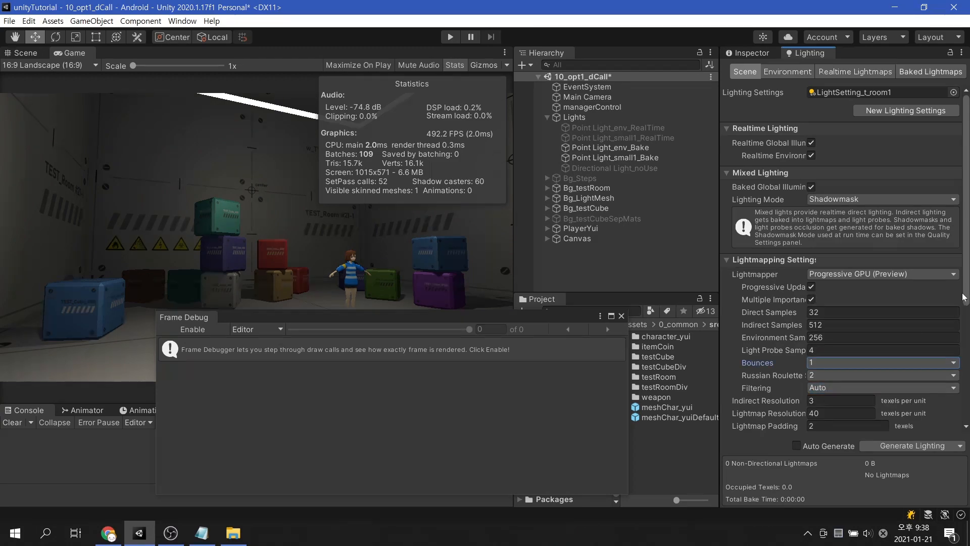
{"action": "scroll", "scroll_direction": "down", "scroll_amount": 3}
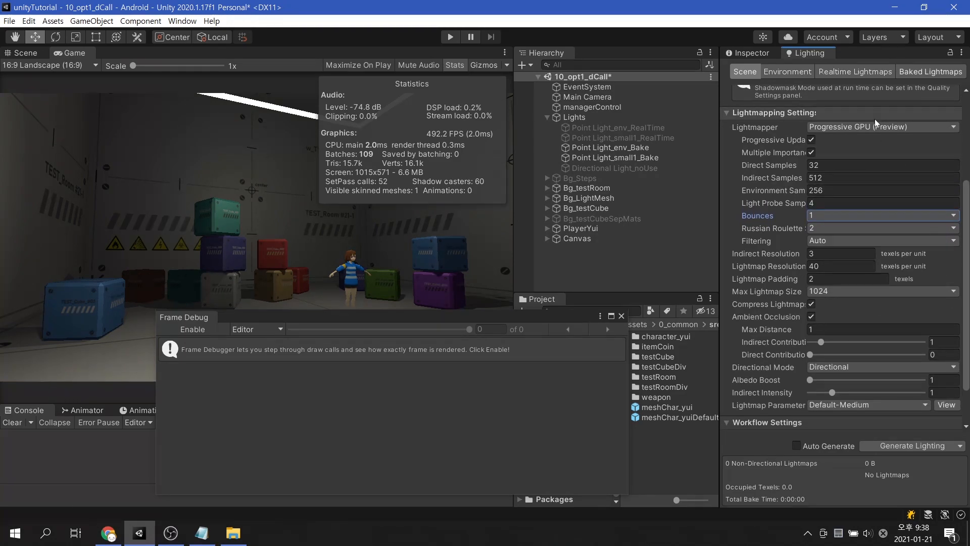
{"action": "left_click", "coordinate": [882, 126]}
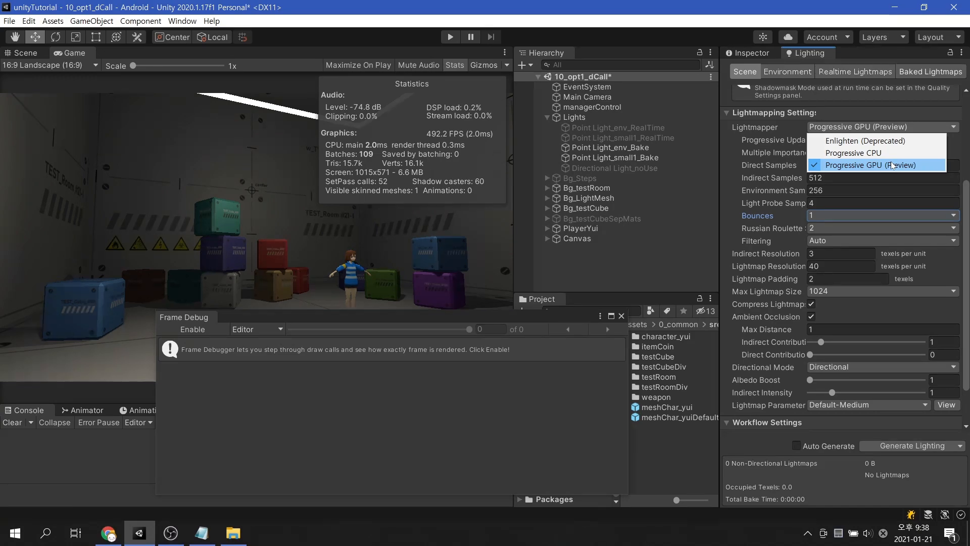
{"action": "left_click", "coordinate": [871, 165]}
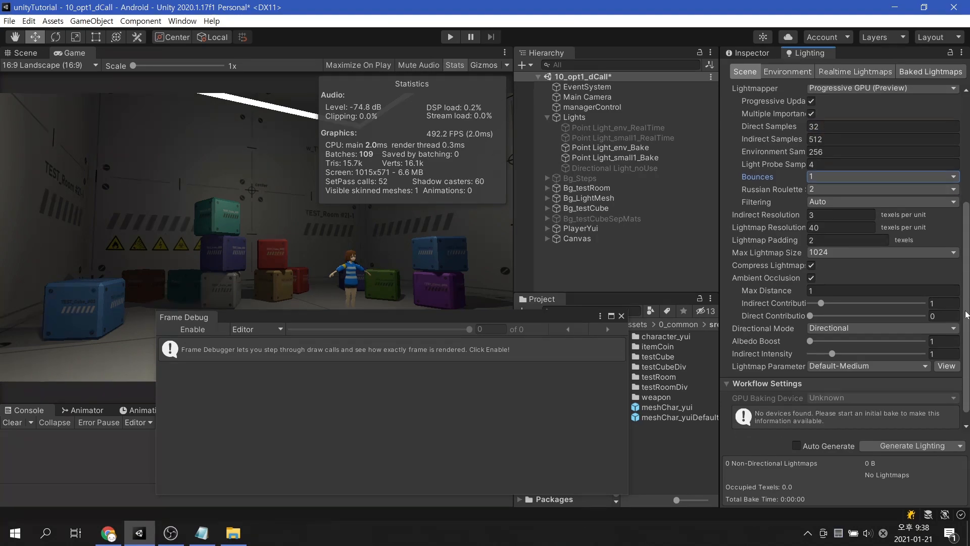
{"action": "mouse_move", "coordinate": [917, 449]}
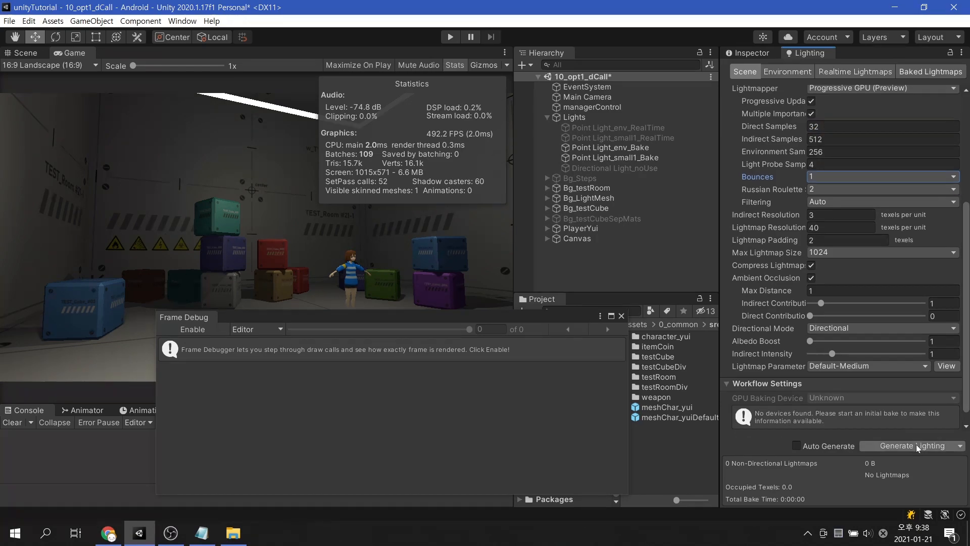
- Generate Lighting, producing three 1024×1024 directional lightmaps totalling 6.0 MB
{"action": "left_click", "coordinate": [911, 446]}
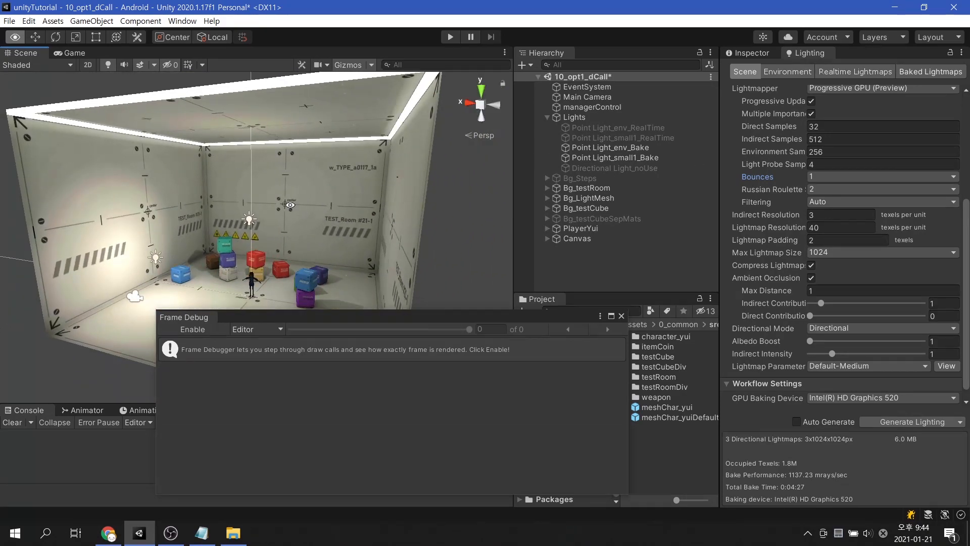
- Deactivate Point Light_env_Bake and Point Light_small1_Bake in the Inspector
{"action": "left_click", "coordinate": [610, 147]}
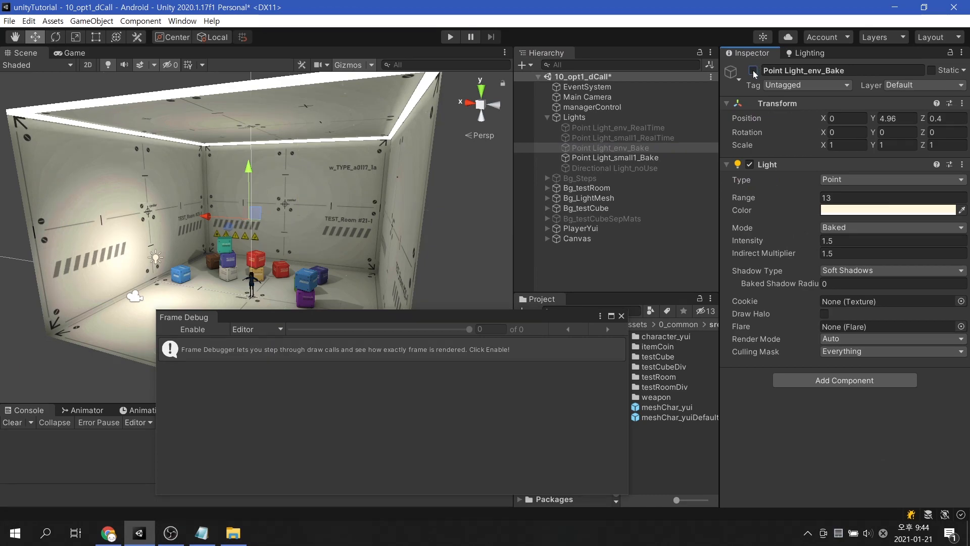
{"action": "left_click", "coordinate": [614, 158]}
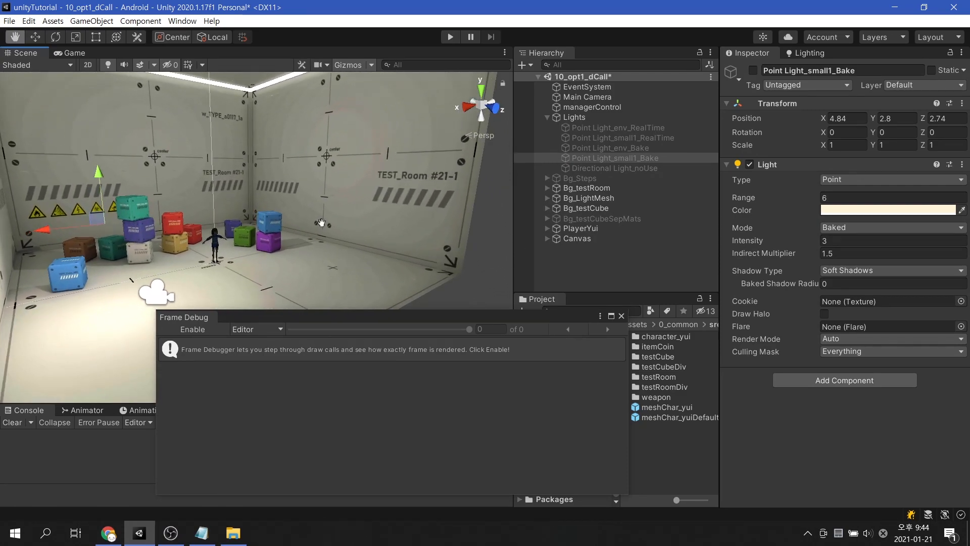
{"action": "left_click", "coordinate": [580, 228]}
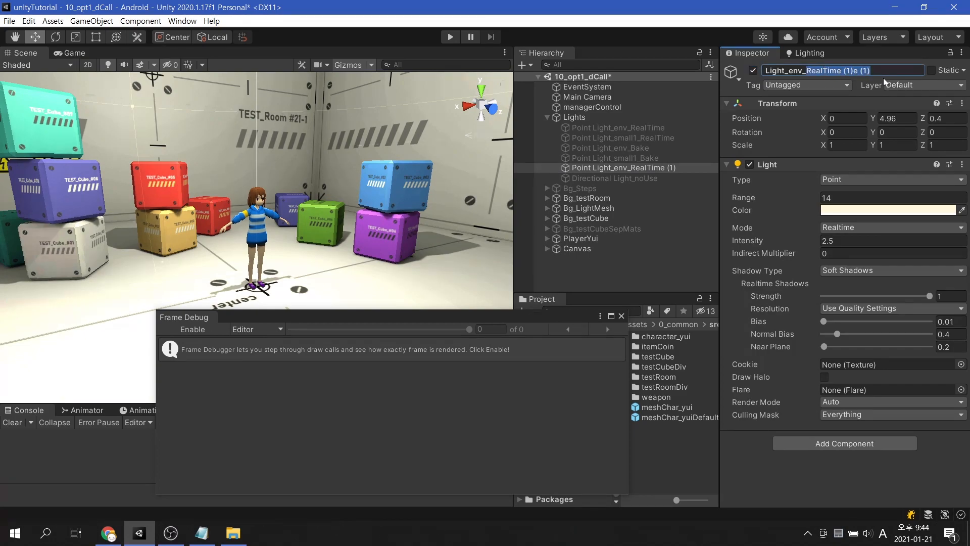
- Rename the duplicated realtime light to Light_env_nonStatic and expand the player character's hierarchy
{"action": "type", "text": "Light_env_non"}
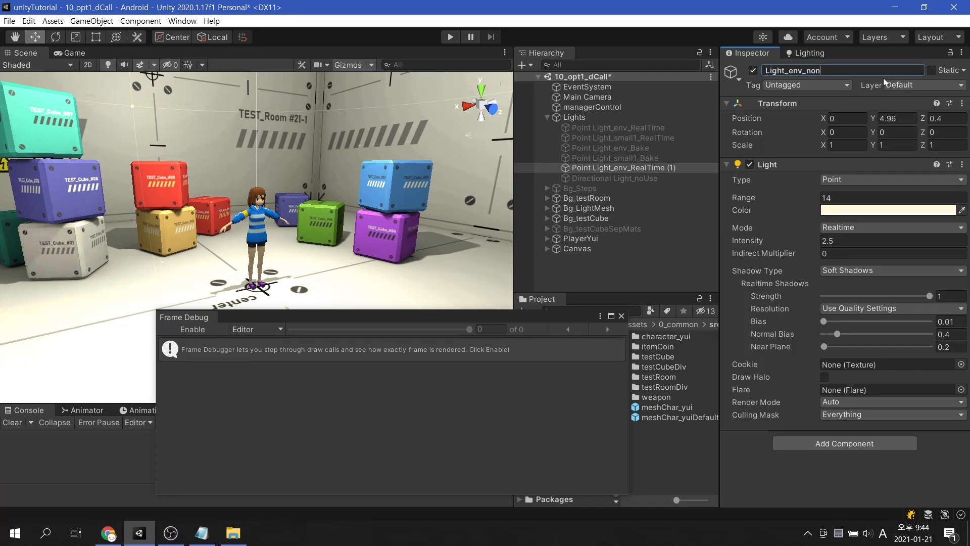
{"action": "type", "text": "Static"}
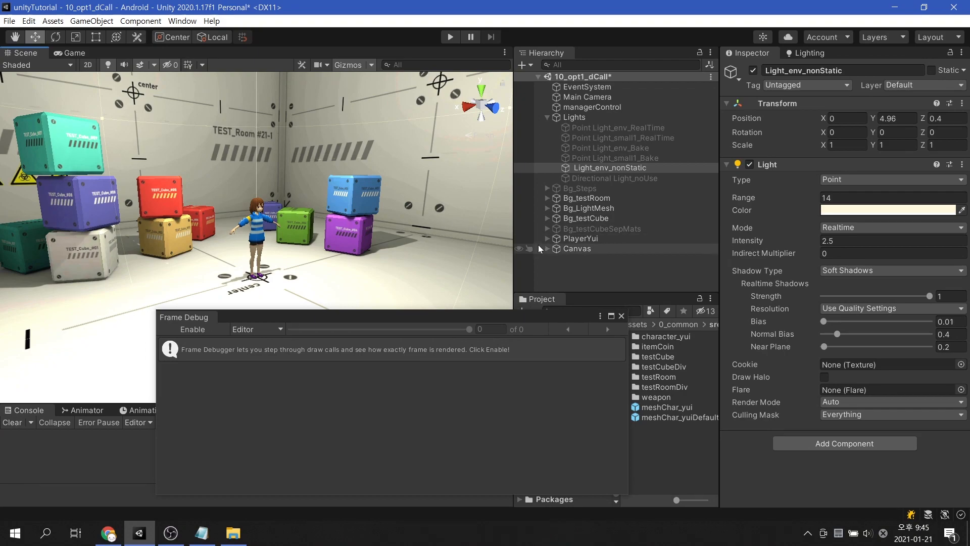
{"action": "left_click", "coordinate": [547, 238]}
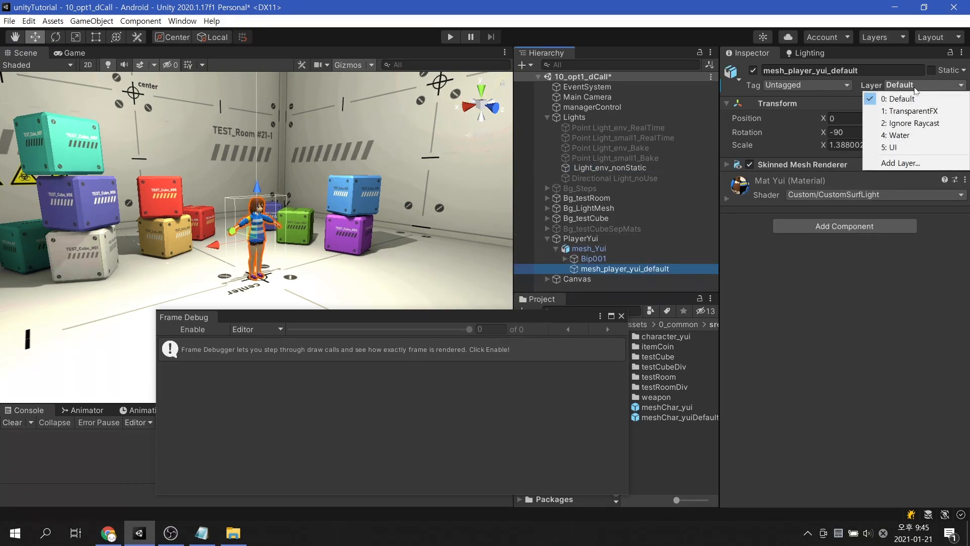
- Add a user layer named non_Static and put the character mesh on it
{"action": "left_click", "coordinate": [901, 162]}
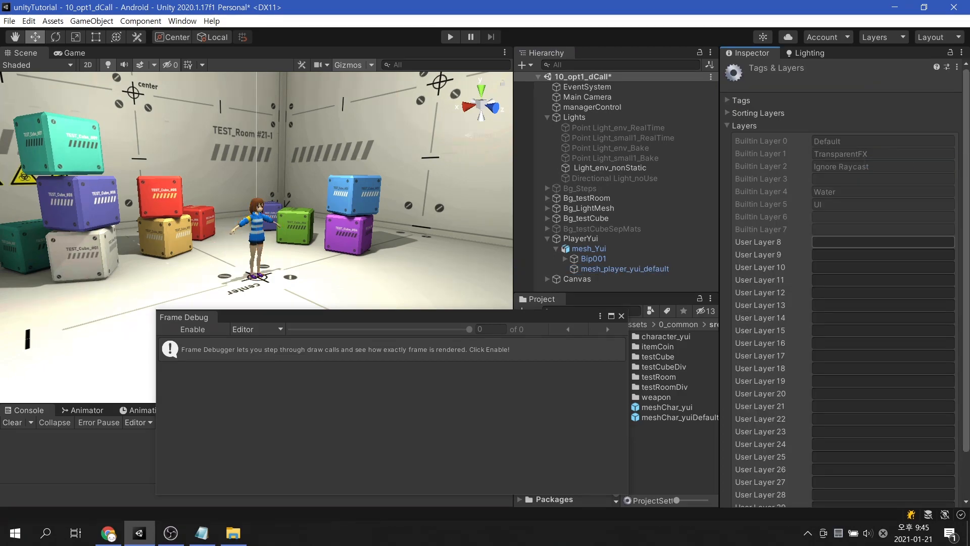
{"action": "type", "text": "non_"}
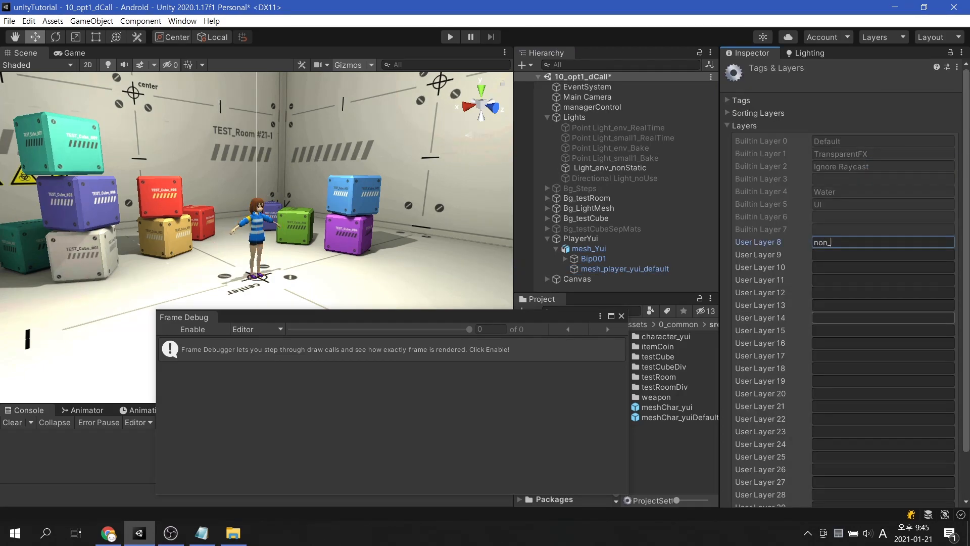
{"action": "type", "text": "Static"}
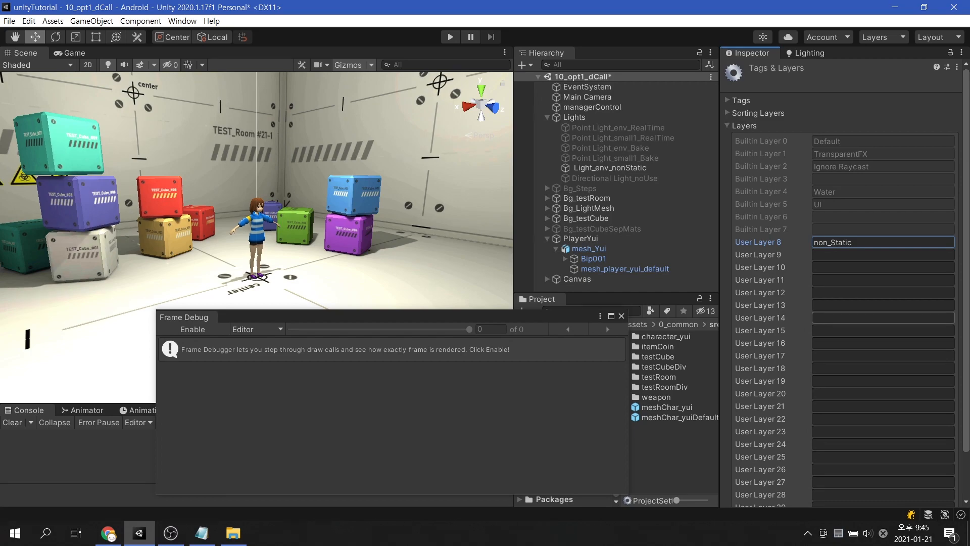
{"action": "left_click", "coordinate": [625, 269]}
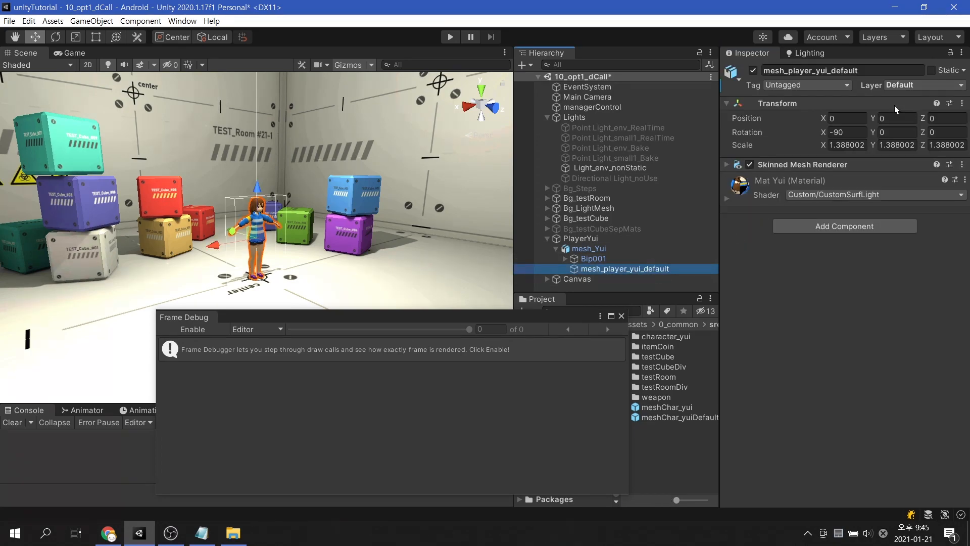
{"action": "left_click", "coordinate": [940, 85]}
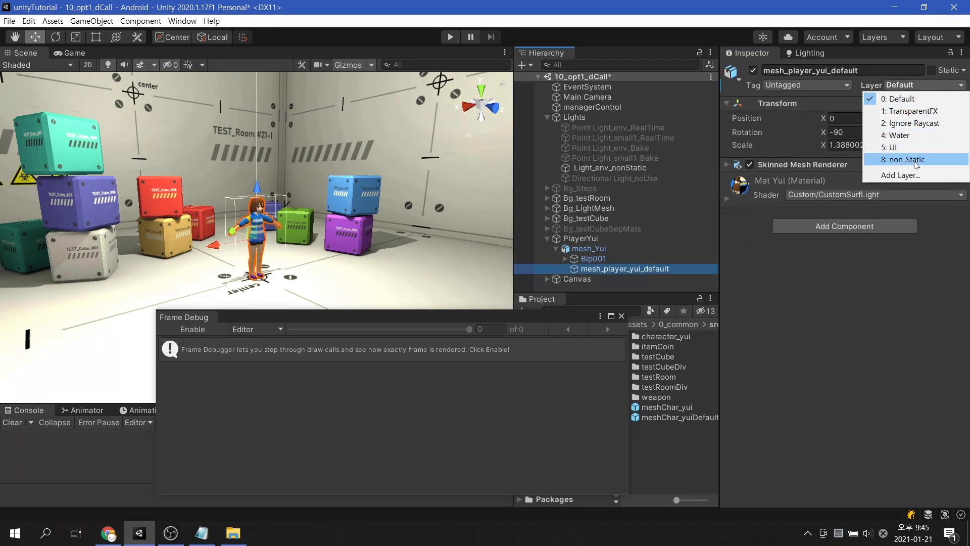
{"action": "left_click", "coordinate": [611, 167]}
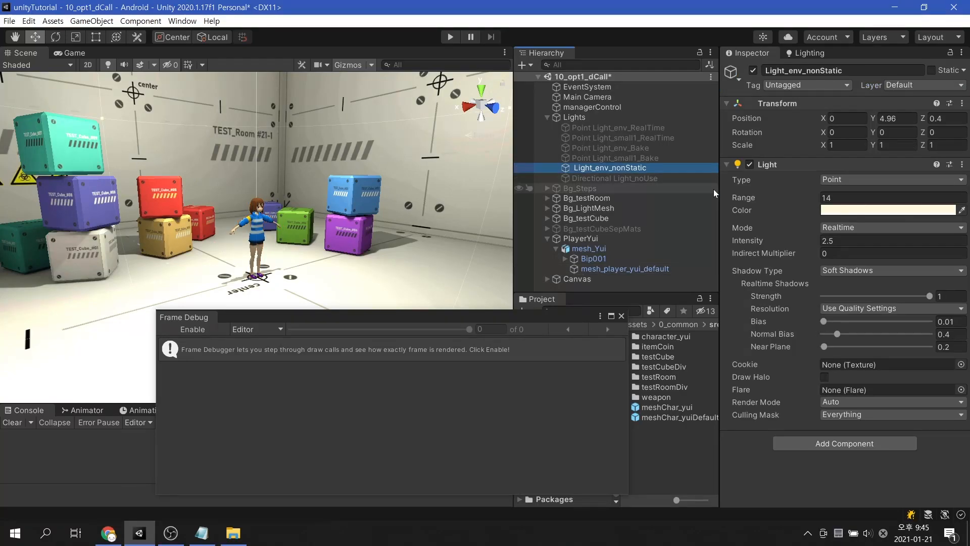
- Restrict Light_env_nonStatic's Culling Mask to the non_Static layer only
{"action": "left_click", "coordinate": [891, 415]}
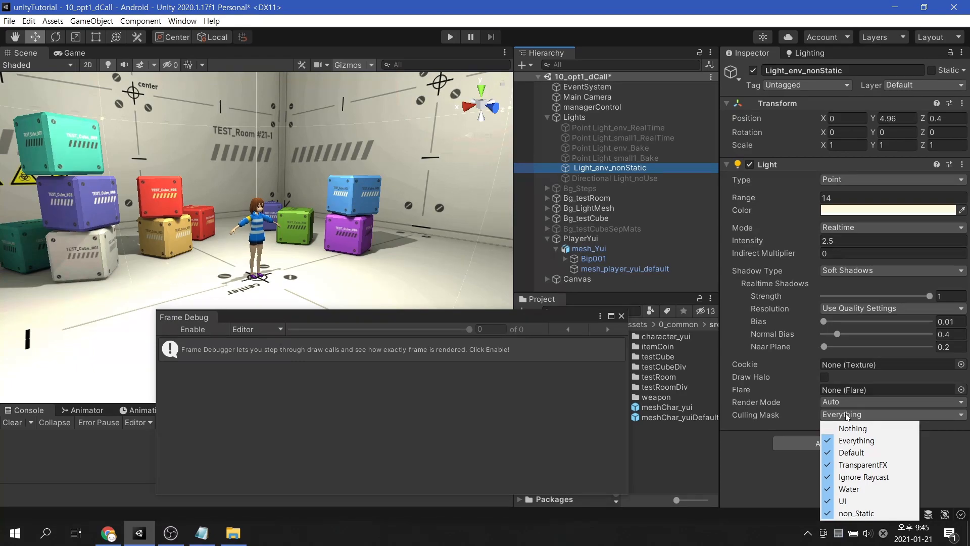
{"action": "left_click", "coordinate": [853, 428]}
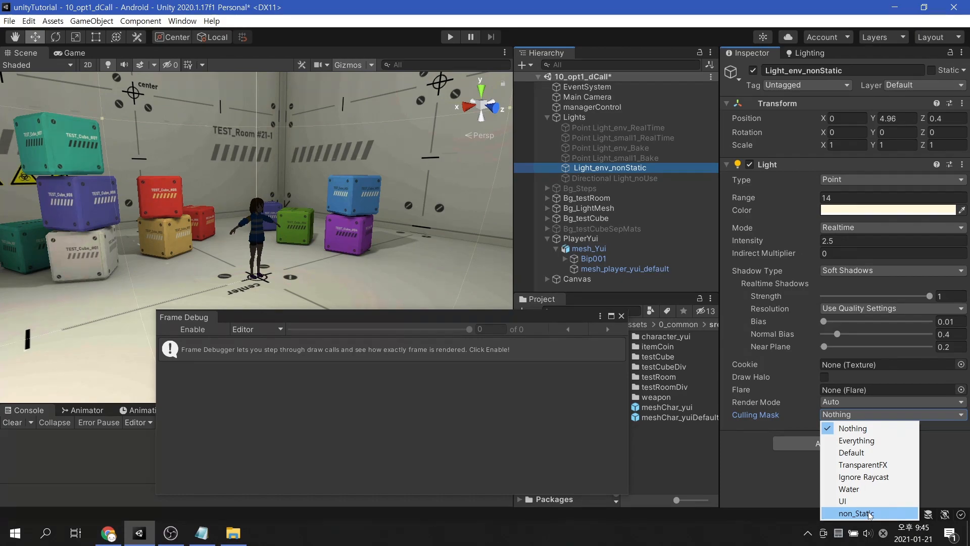
{"action": "left_click", "coordinate": [857, 512]}
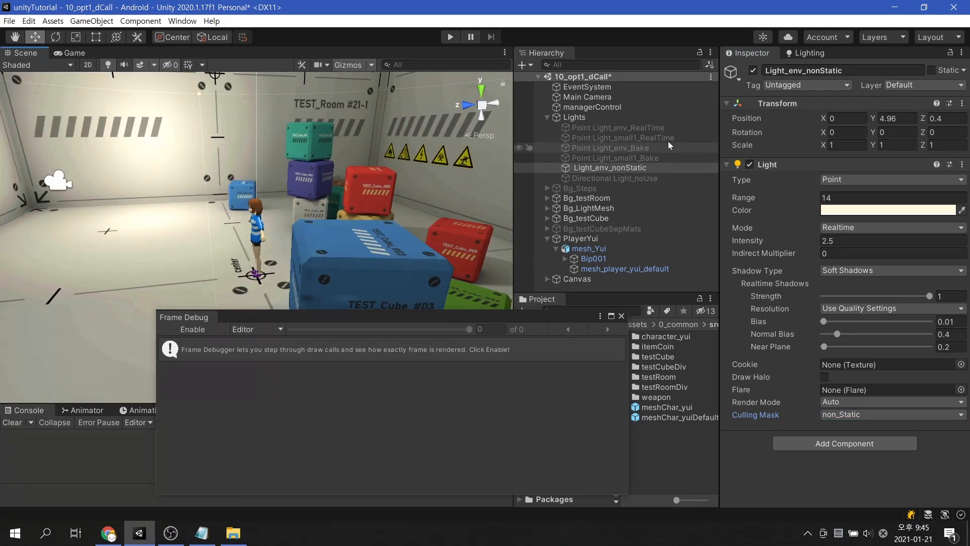
- Create Point Light_small1_nonStatic from the small realtime light, culling only non_Static
{"action": "left_click", "coordinate": [623, 138]}
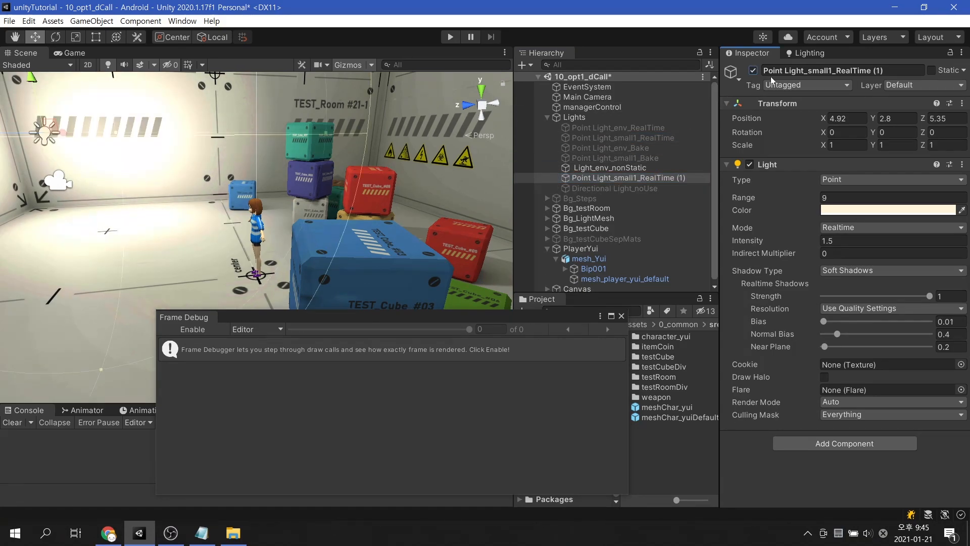
{"action": "double_click", "coordinate": [842, 70]}
{"action": "type", "text": "nonStatic"}
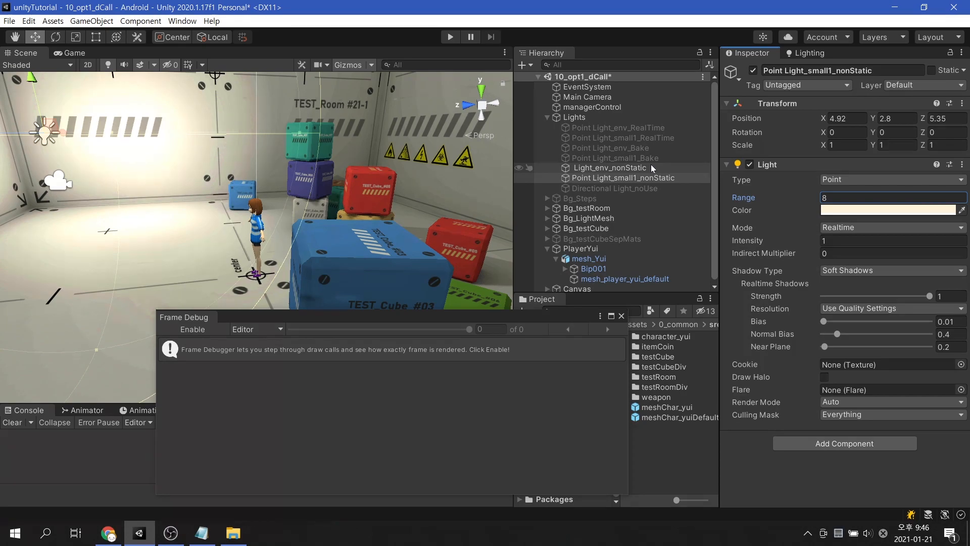
{"action": "left_click", "coordinate": [891, 414]}
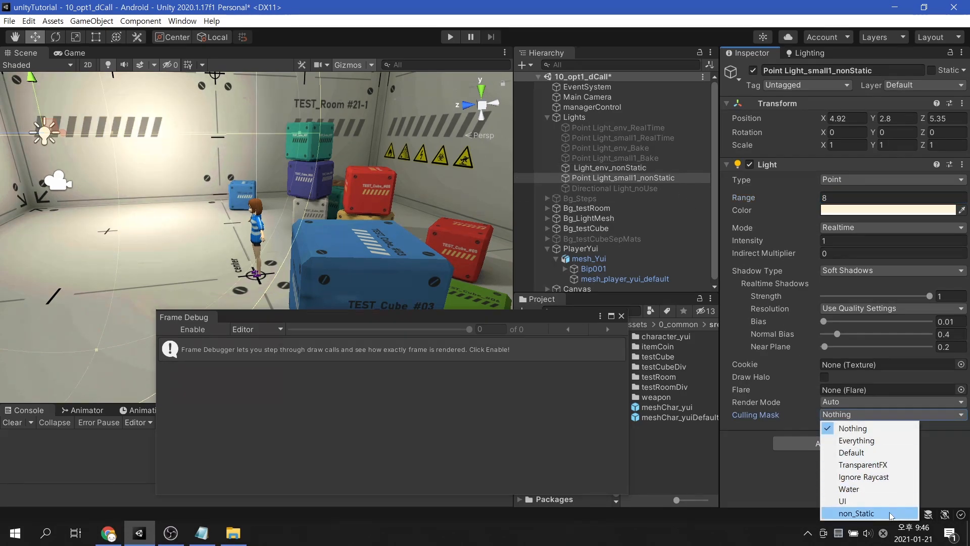
{"action": "left_click", "coordinate": [856, 513]}
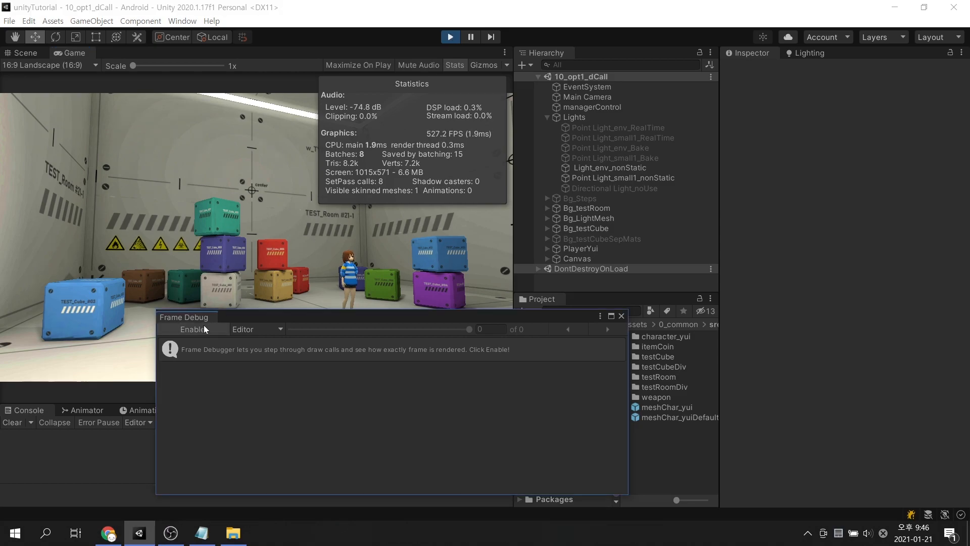
- Capture the 11 draw events in the Frame Debugger, step through them, then stop play mode
{"action": "left_click", "coordinate": [193, 329]}
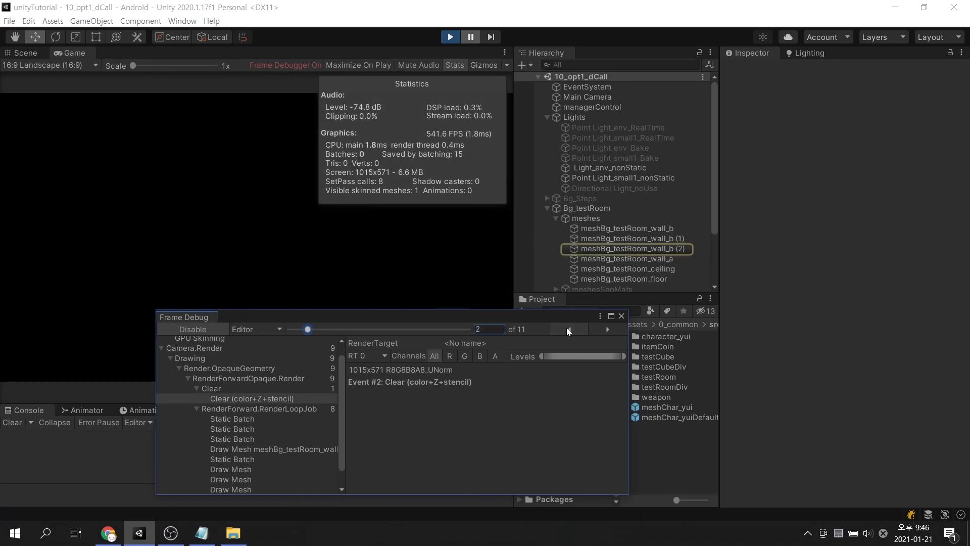
{"action": "left_click", "coordinate": [192, 329]}
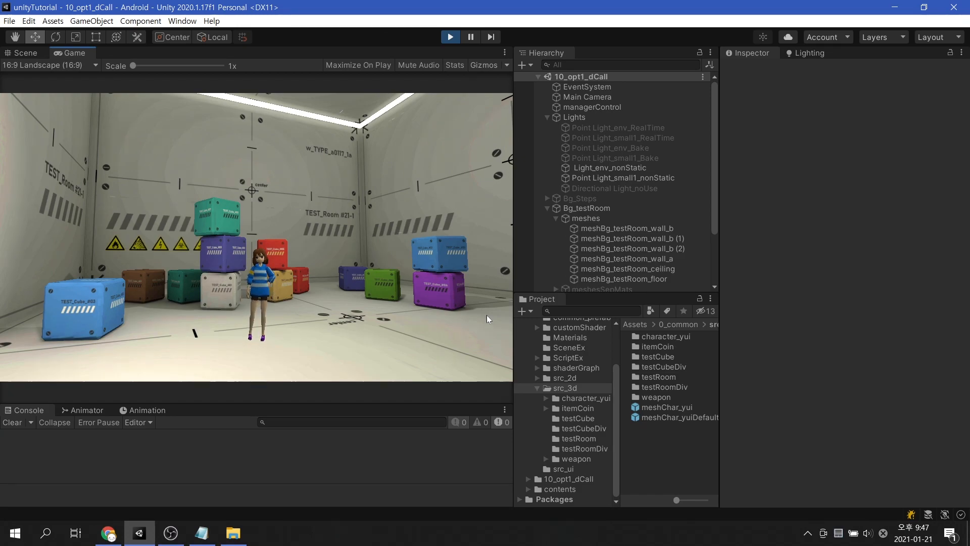
{"action": "left_click", "coordinate": [449, 36]}
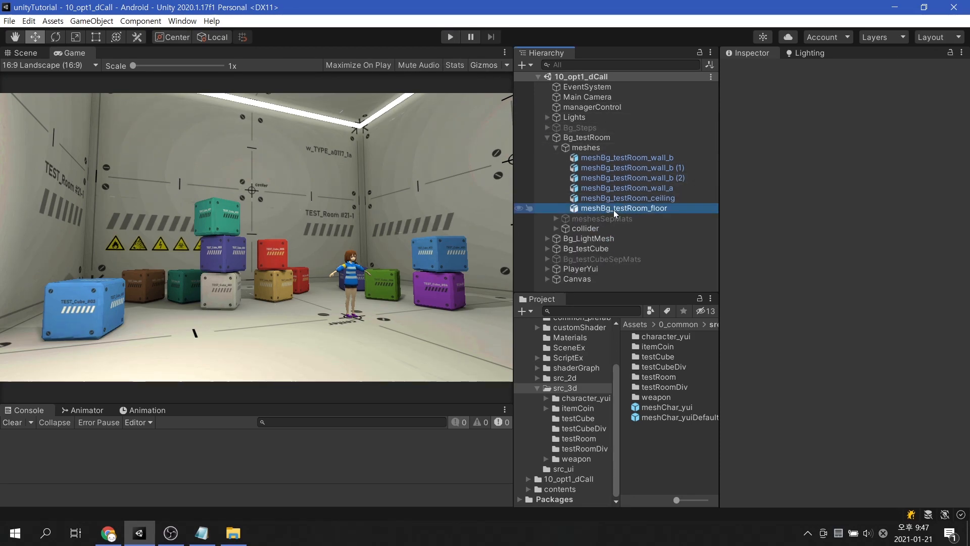
- Select meshBg_testRoom_floor and turn on the Game view Stats overlay
{"action": "left_click", "coordinate": [623, 207]}
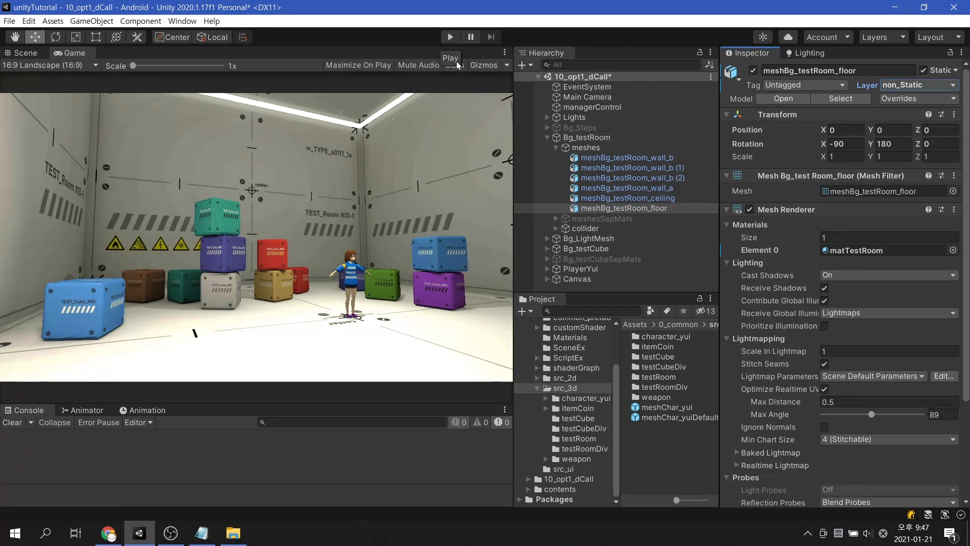
{"action": "left_click", "coordinate": [183, 21]}
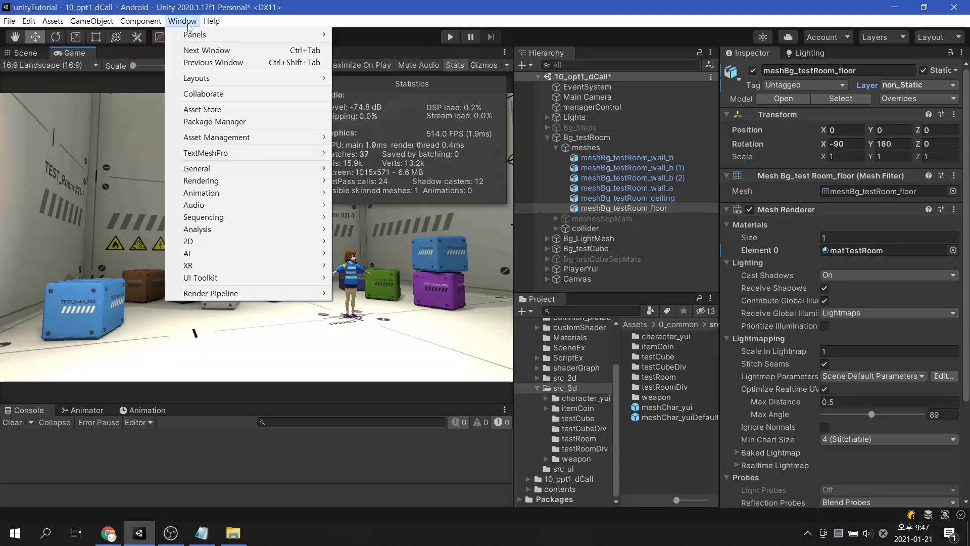
{"action": "mouse_move", "coordinate": [197, 229]}
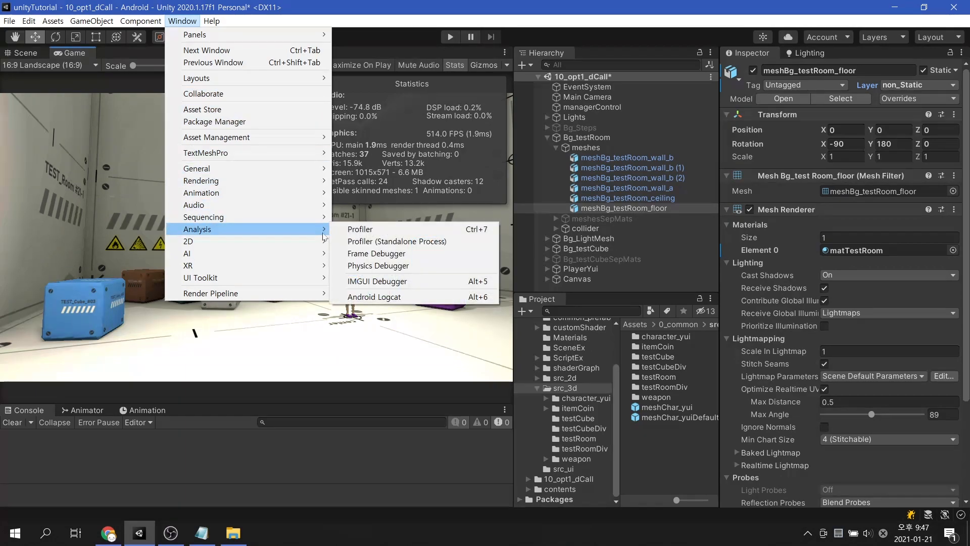
- Open the Frame Debugger, enter play mode and capture the current frame
{"action": "left_click", "coordinate": [376, 254]}
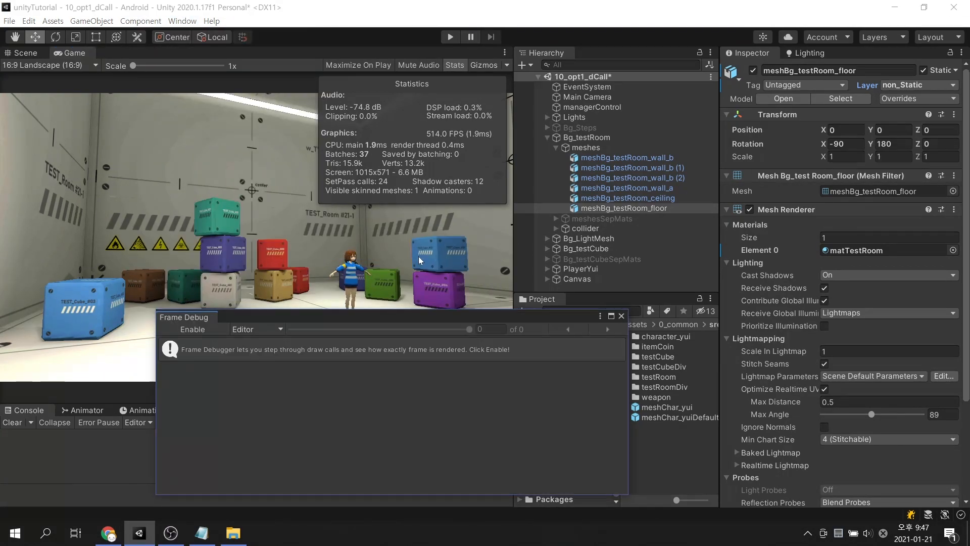
{"action": "left_click", "coordinate": [449, 36]}
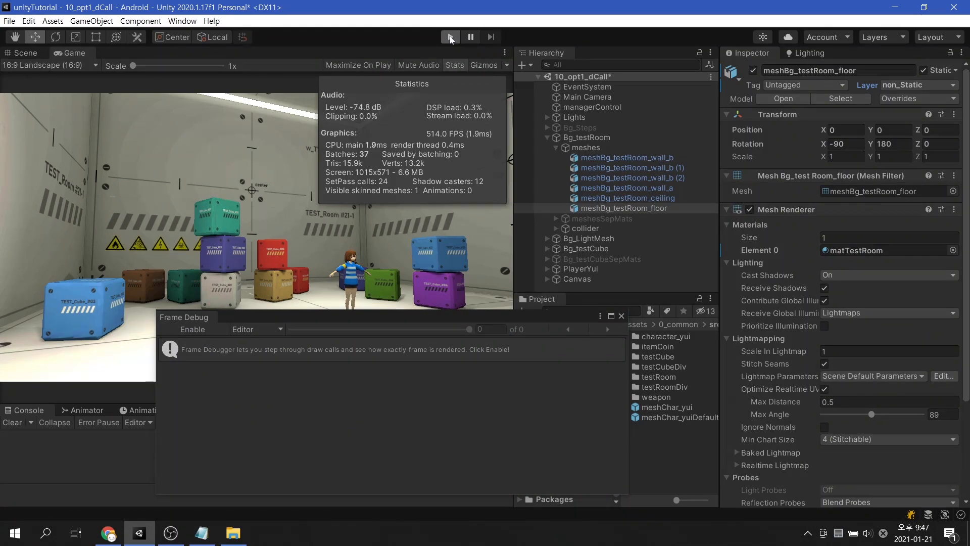
{"action": "left_click", "coordinate": [450, 36]}
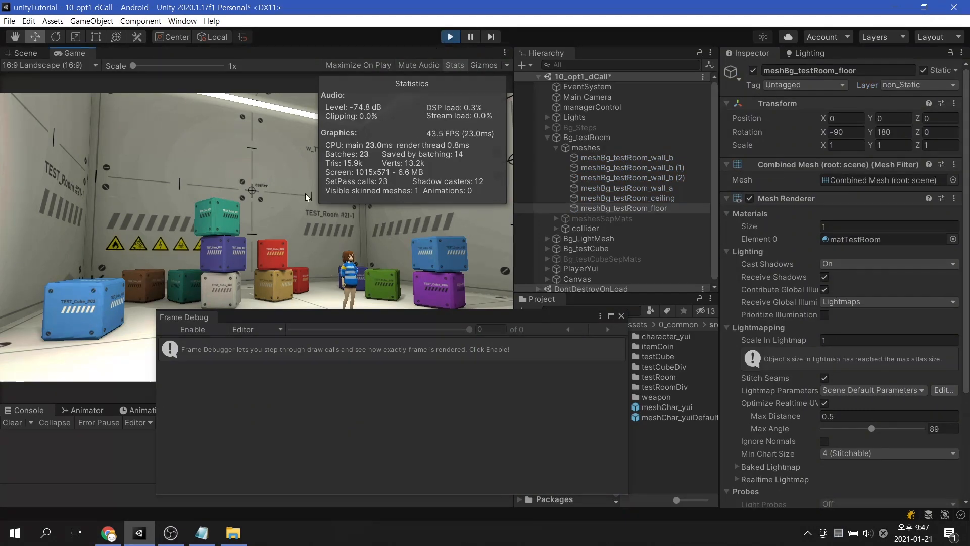
{"action": "left_click", "coordinate": [192, 328]}
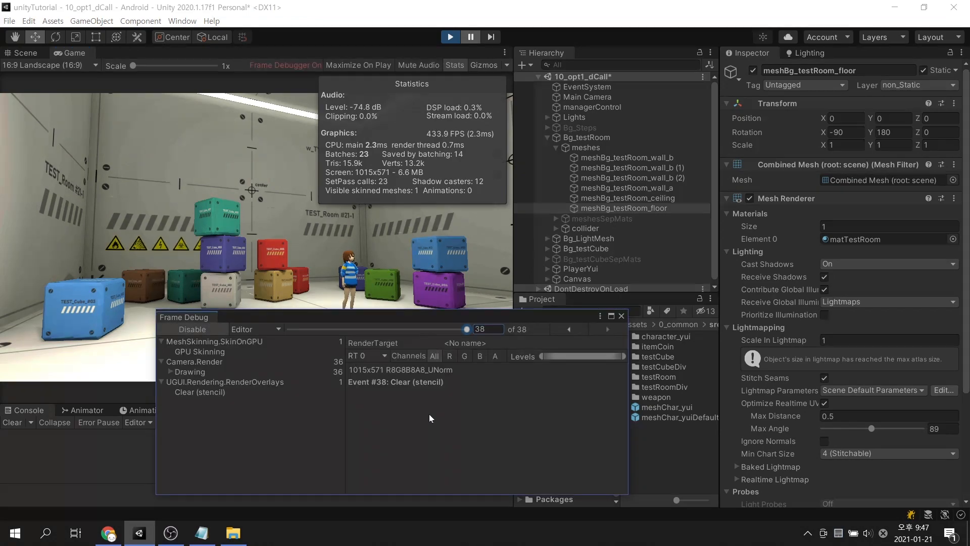
{"action": "mouse_move", "coordinate": [409, 370]}
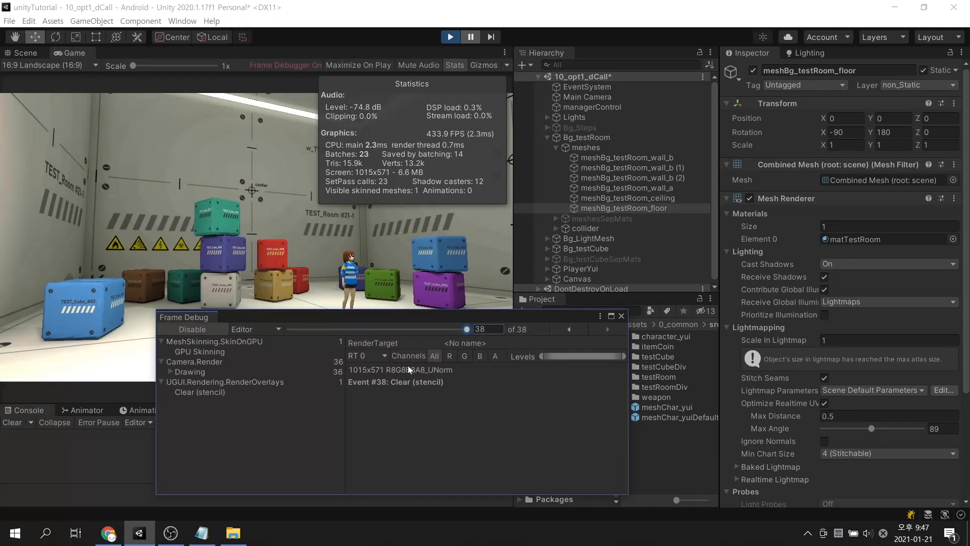
{"action": "mouse_move", "coordinate": [570, 329]}
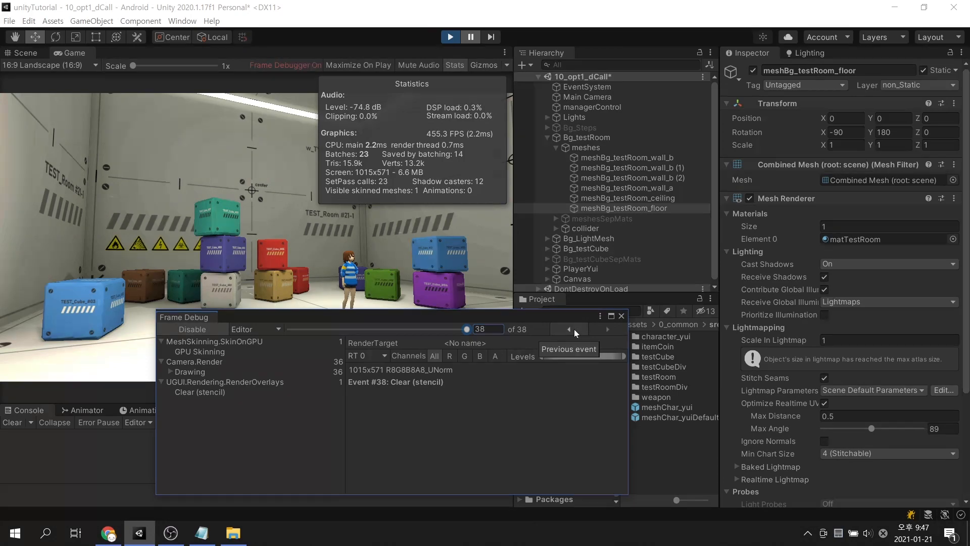
- Step between the wall draws and the floor's additive light draw, then stop playing
{"action": "left_click", "coordinate": [574, 328]}
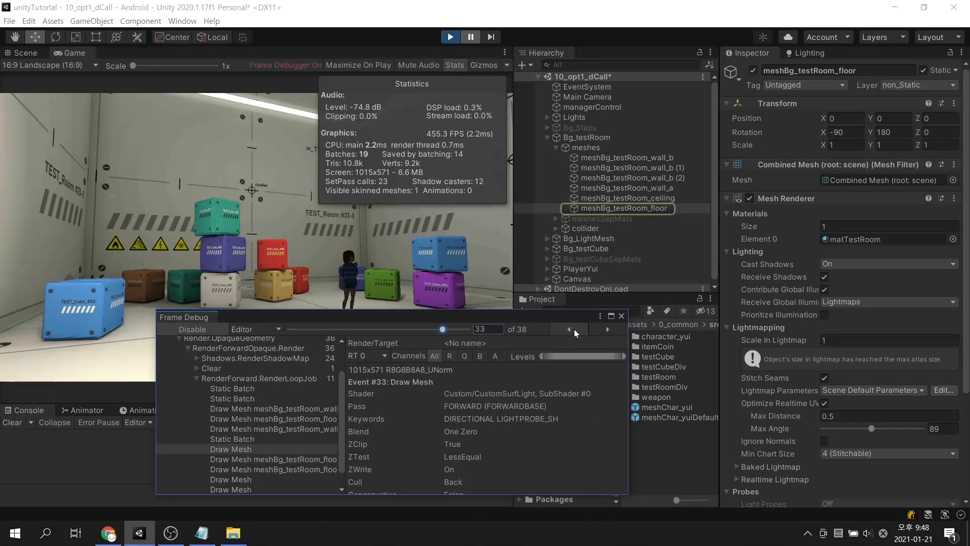
{"action": "left_click", "coordinate": [606, 328]}
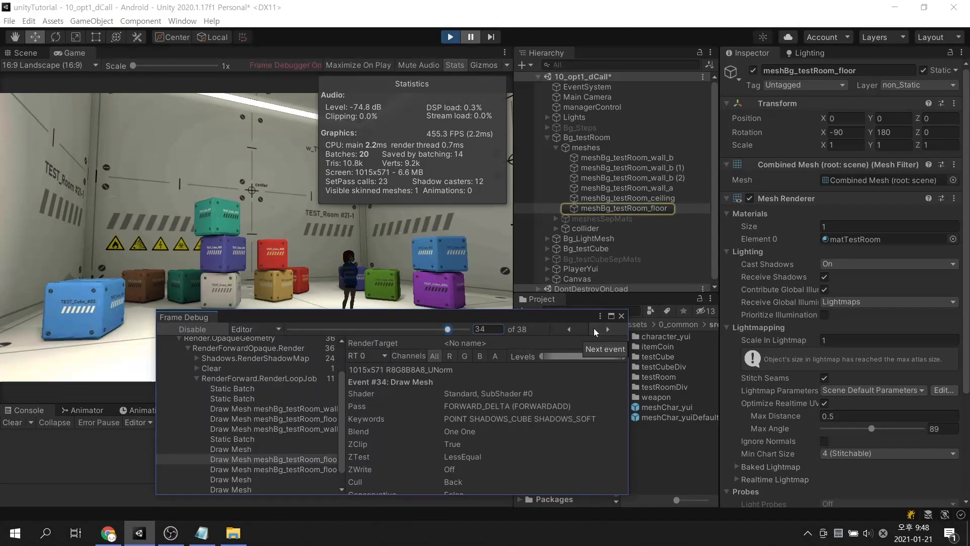
{"action": "left_click", "coordinate": [569, 328]}
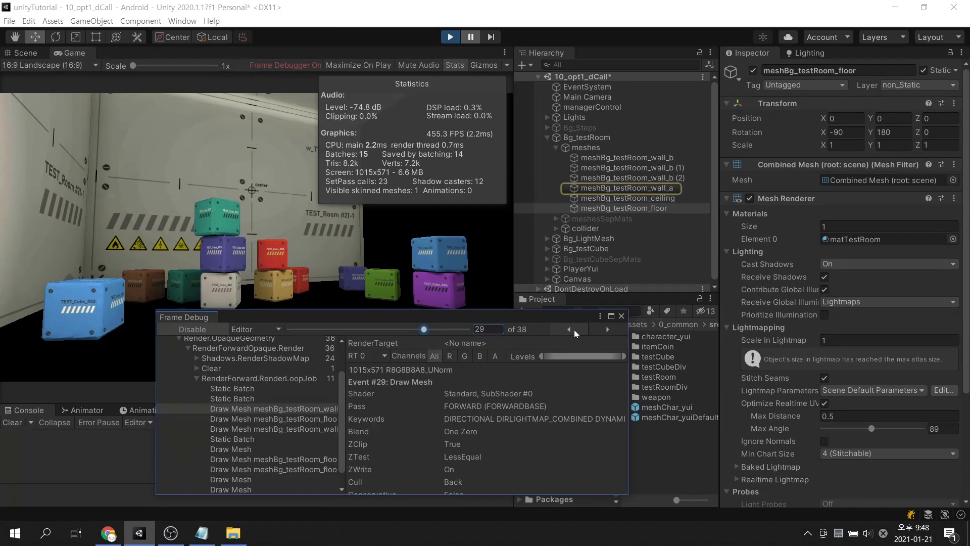
{"action": "left_click", "coordinate": [567, 328]}
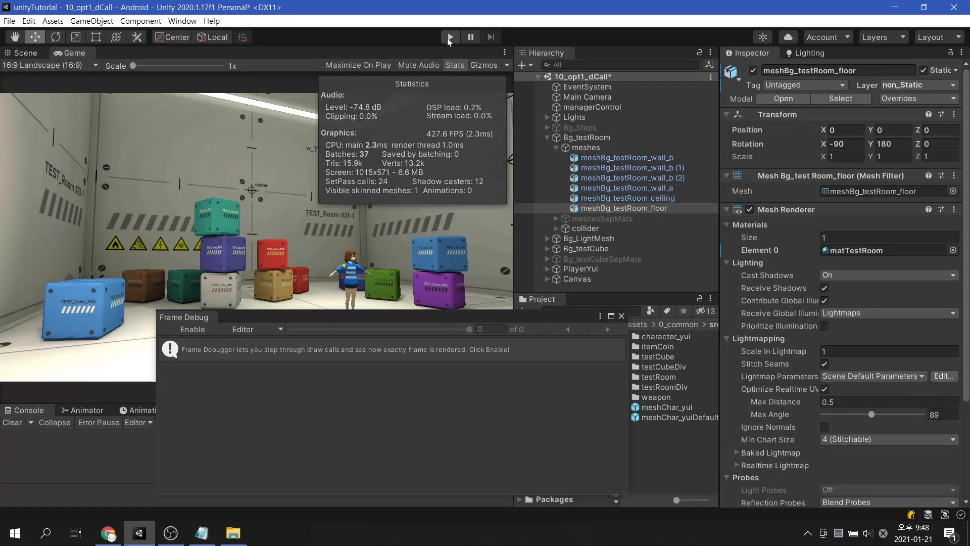
- Play the 10_opt1_dCall scene again with Yui close to the camera
{"action": "left_click", "coordinate": [449, 36]}
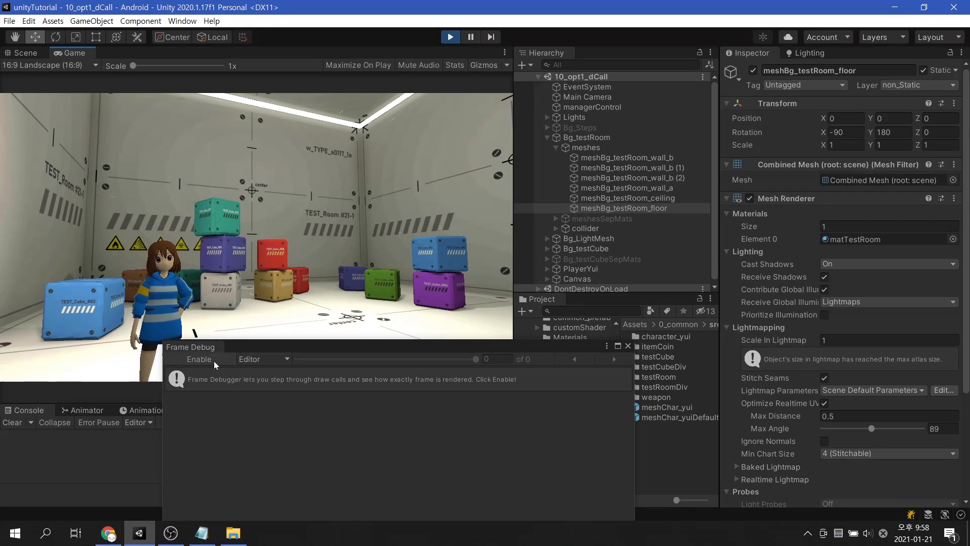
- Capture the 39-event frame and step back from the floor's shadowed point-light pass to the clear
{"action": "left_click", "coordinate": [199, 358]}
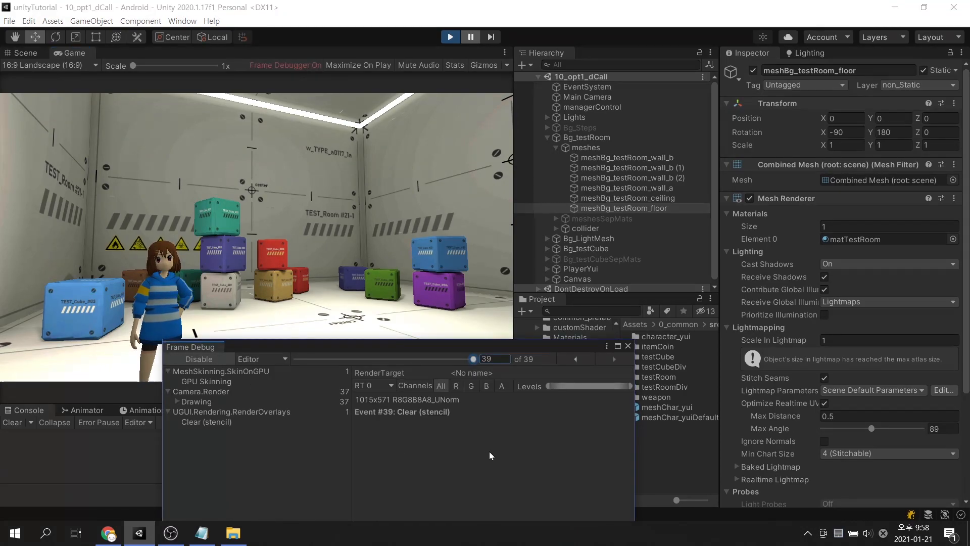
{"action": "mouse_move", "coordinate": [577, 360]}
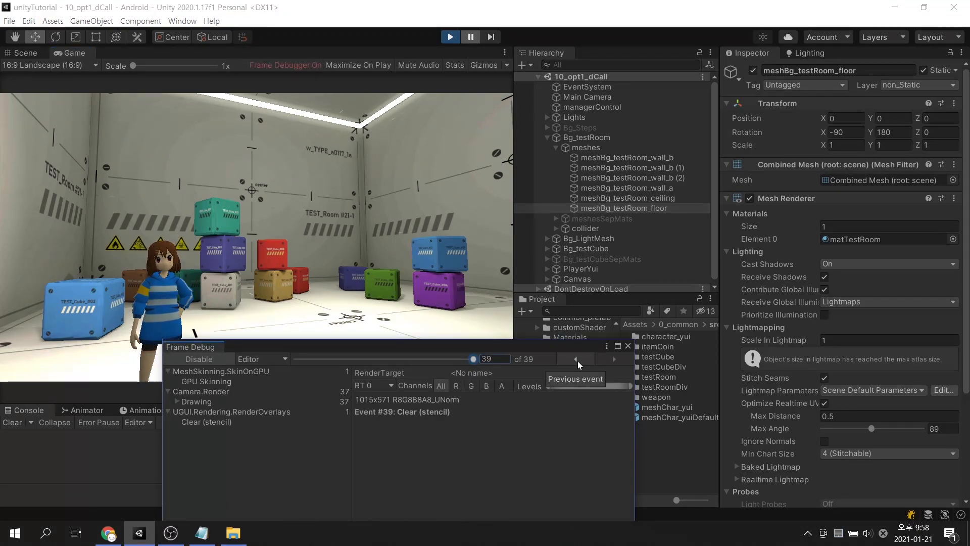
{"action": "left_click", "coordinate": [575, 359]}
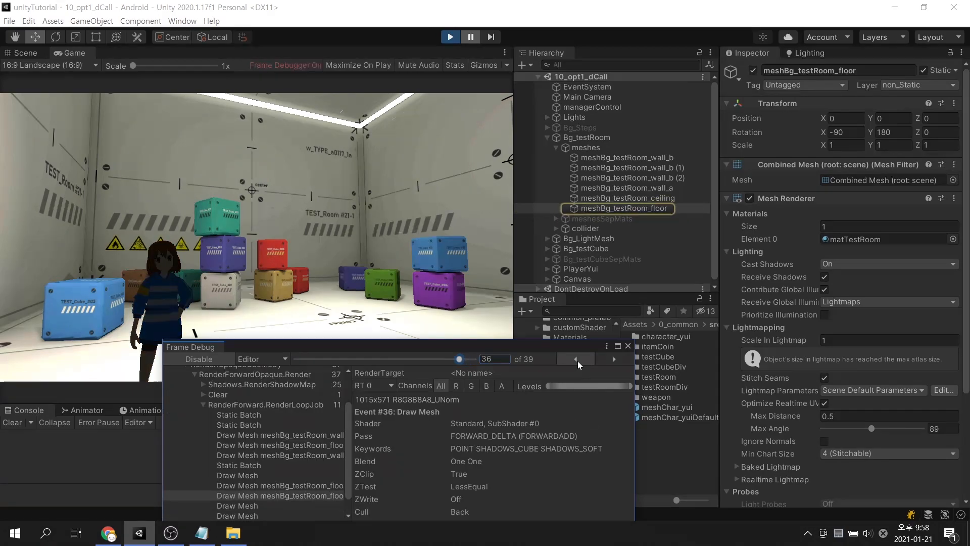
{"action": "left_click", "coordinate": [575, 358]}
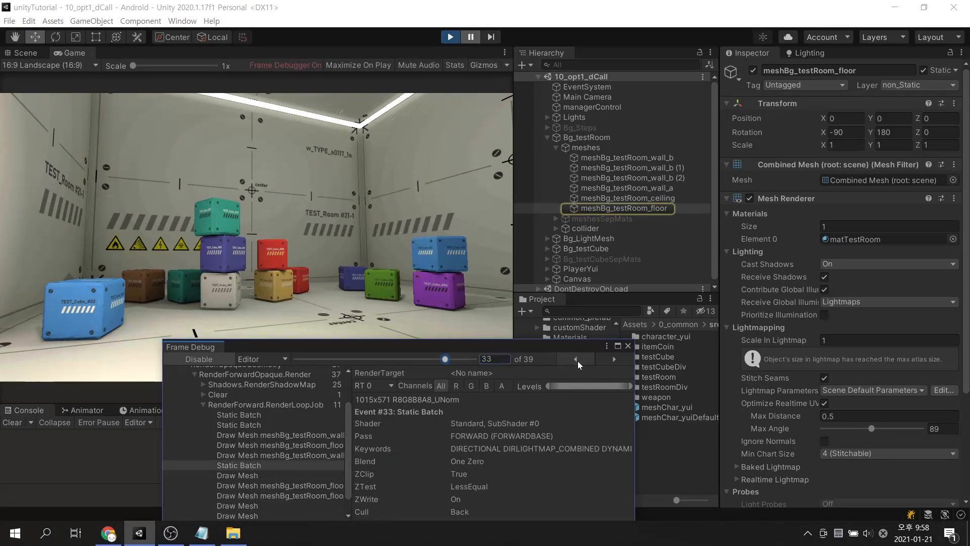
{"action": "left_click", "coordinate": [574, 359]}
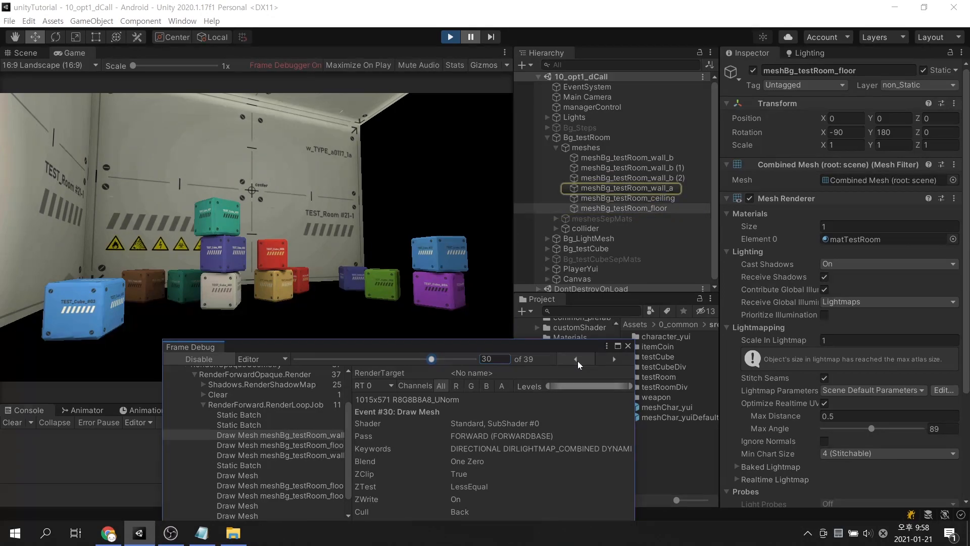
{"action": "left_click", "coordinate": [575, 359]}
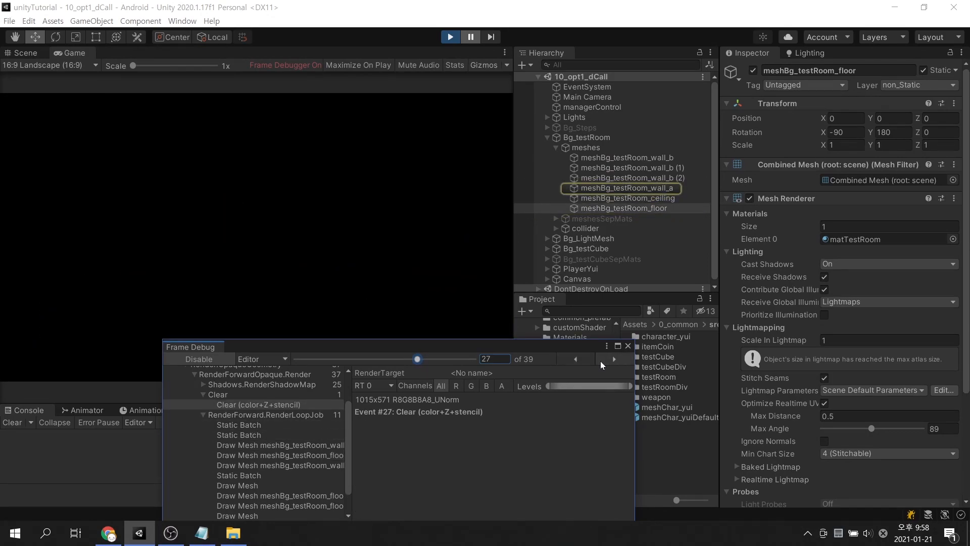
- Step forward through wall, floor and point-light draws to the last event, then disable debugging
{"action": "left_click", "coordinate": [613, 359]}
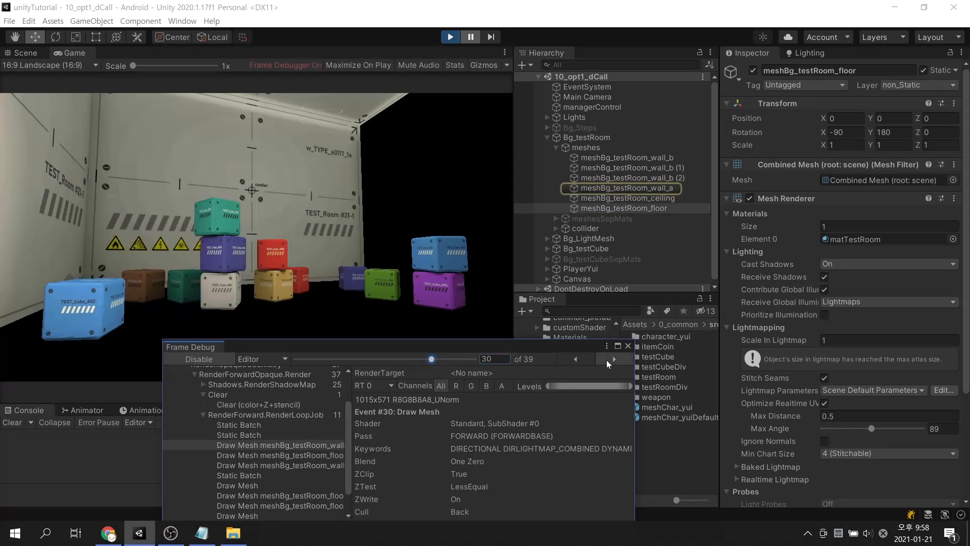
{"action": "left_click", "coordinate": [609, 364]}
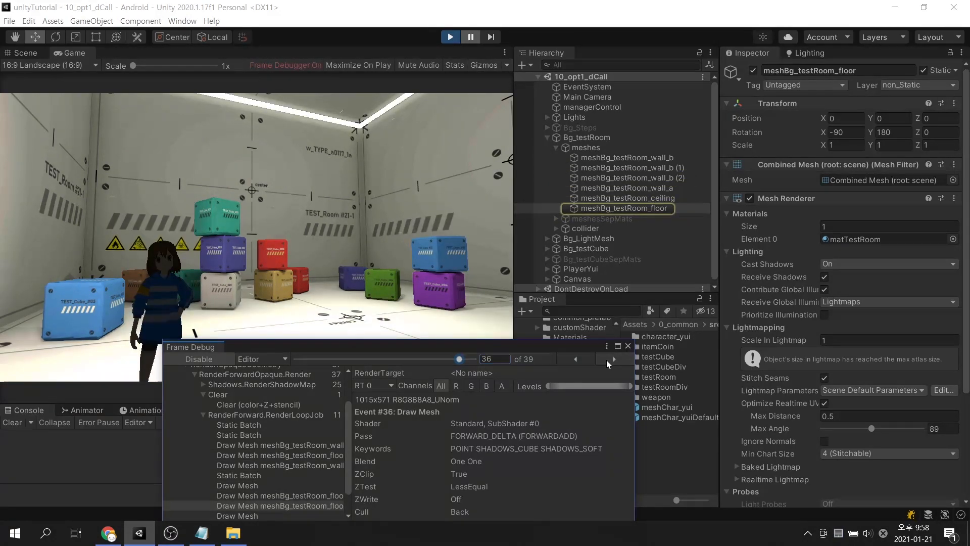
{"action": "left_click", "coordinate": [614, 359]}
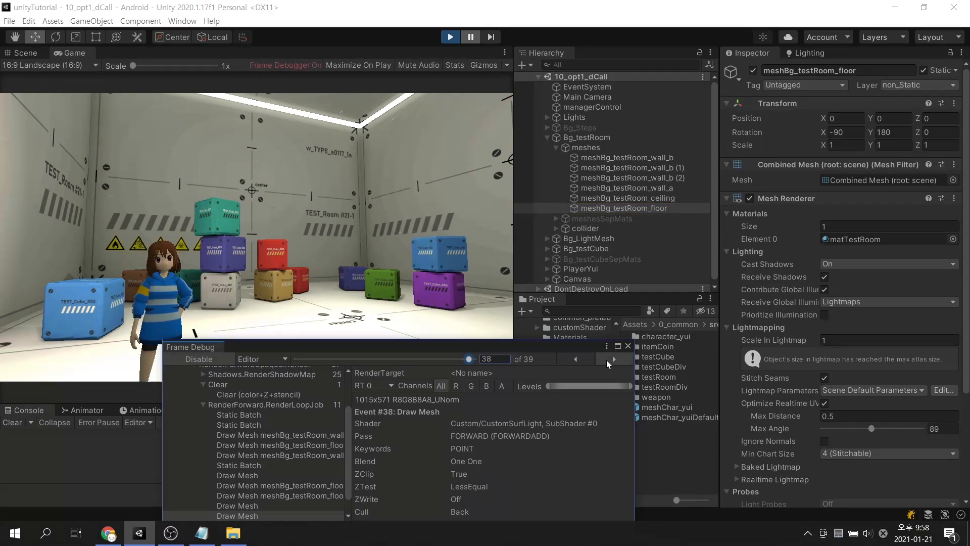
{"action": "left_click", "coordinate": [613, 359]}
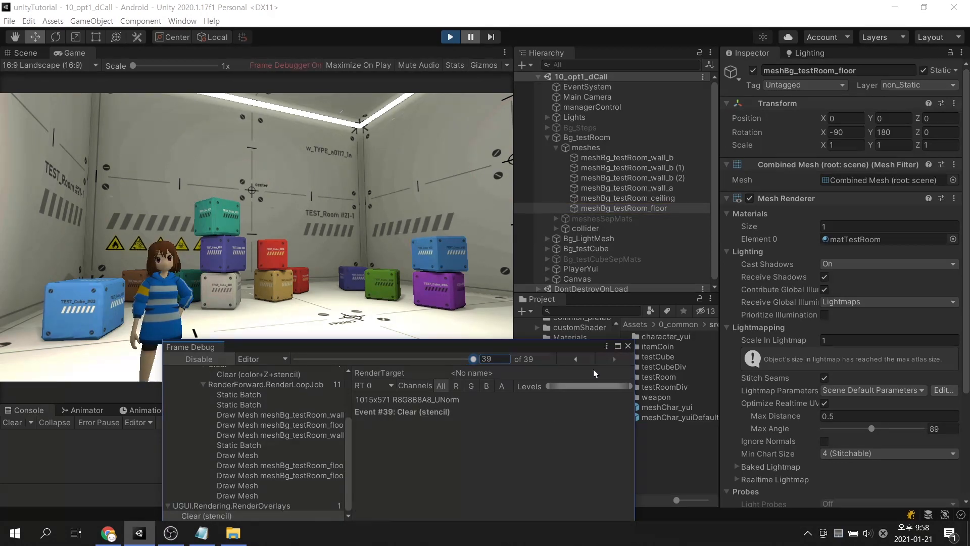
{"action": "left_click", "coordinate": [198, 359]}
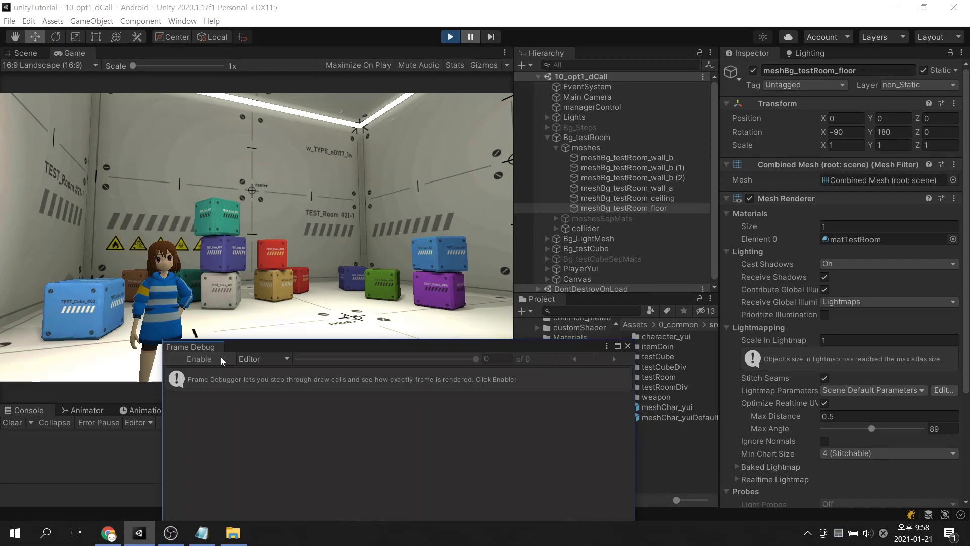